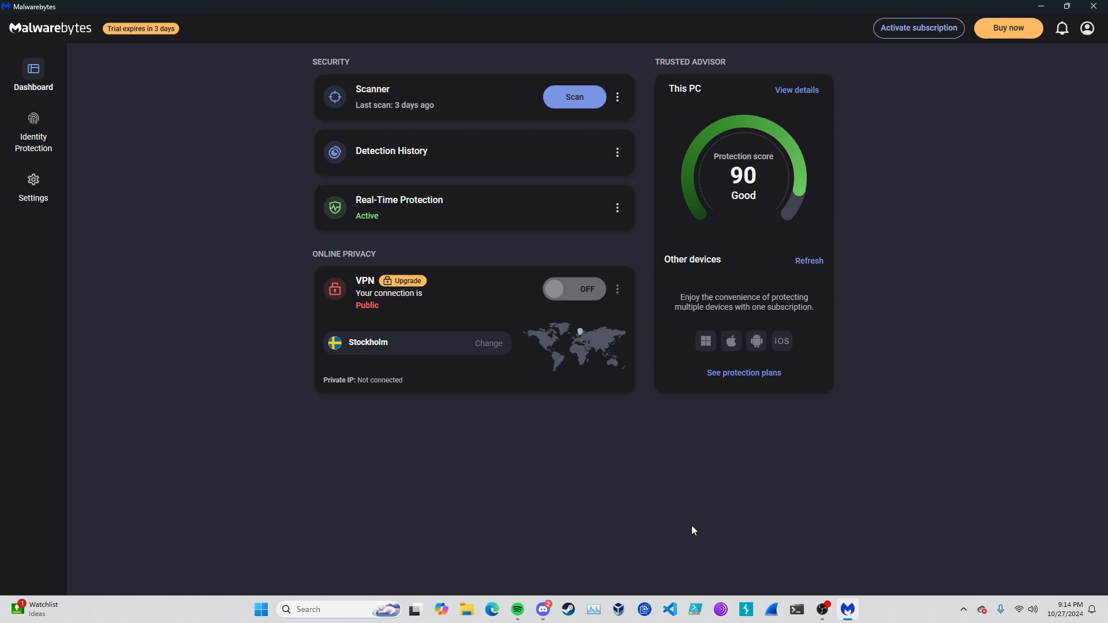
pyautogui.moveTo(889, 342)
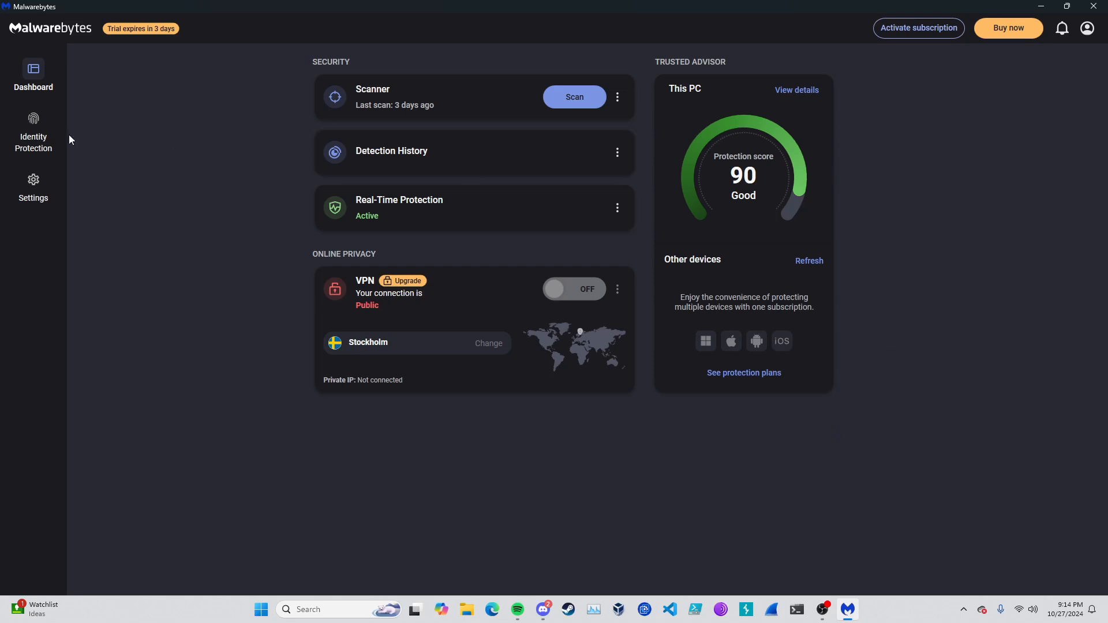
pyautogui.moveTo(129, 37)
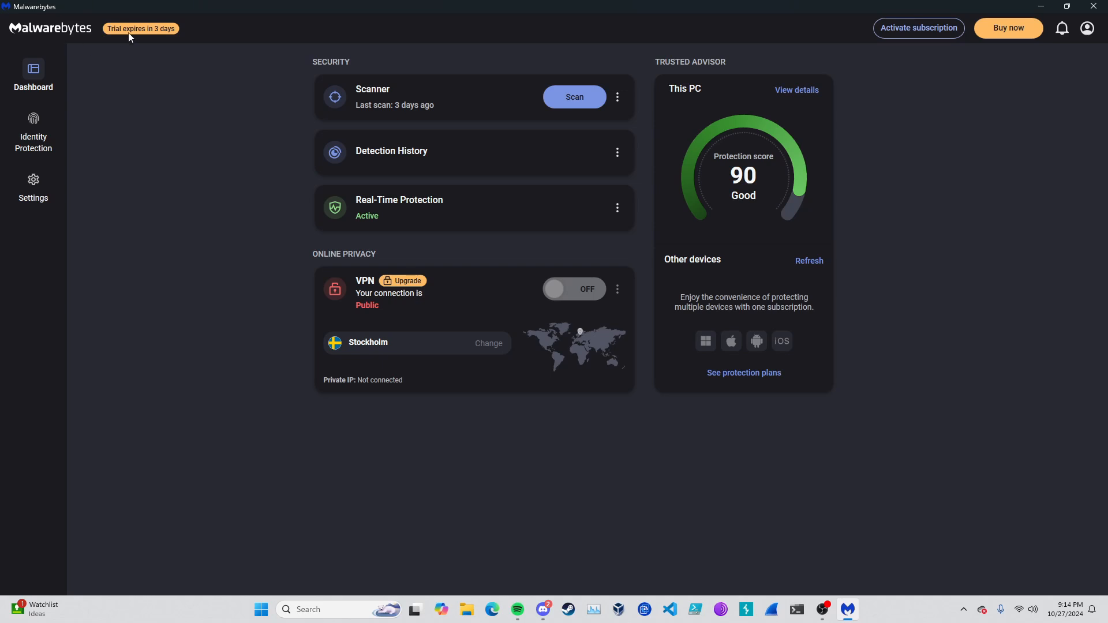
pyautogui.moveTo(802, 180)
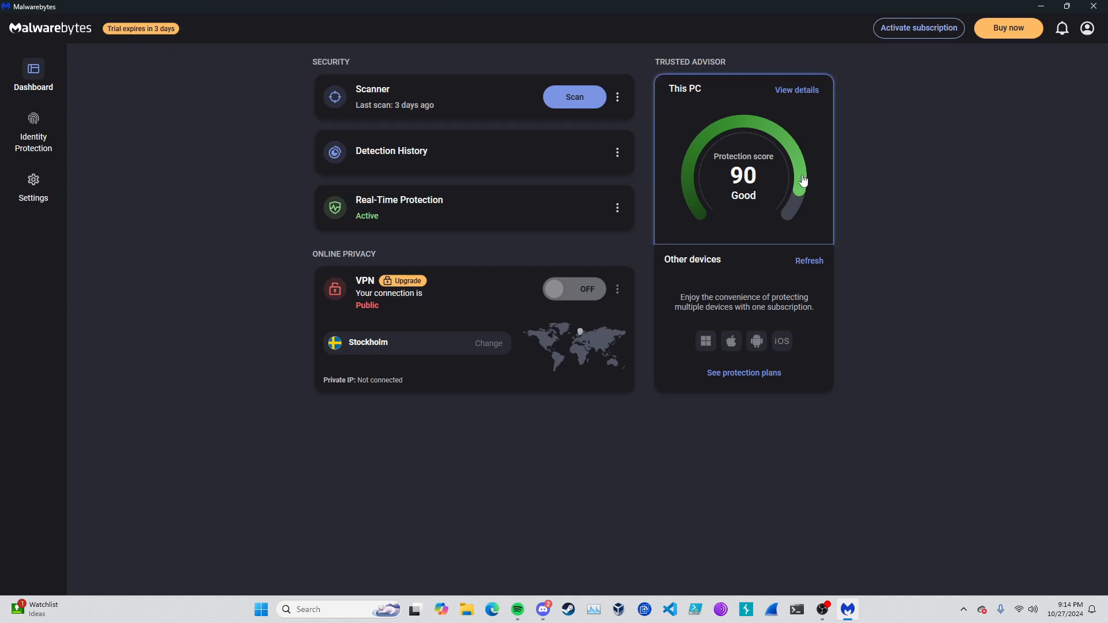
pyautogui.moveTo(795, 90)
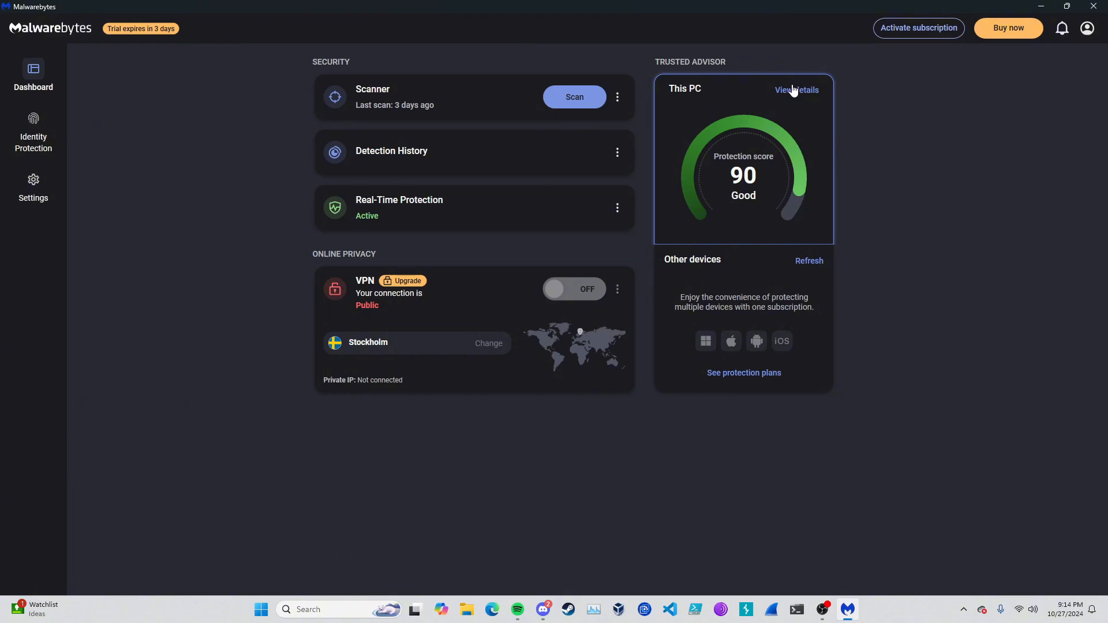
pyautogui.moveTo(556, 75)
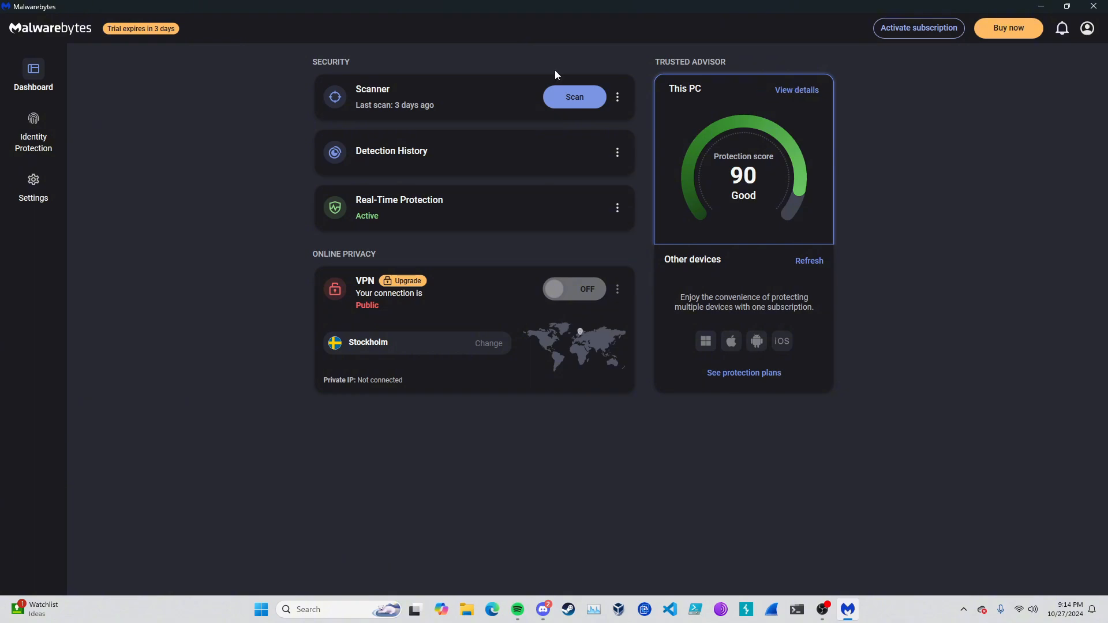
pyautogui.moveTo(164, 89)
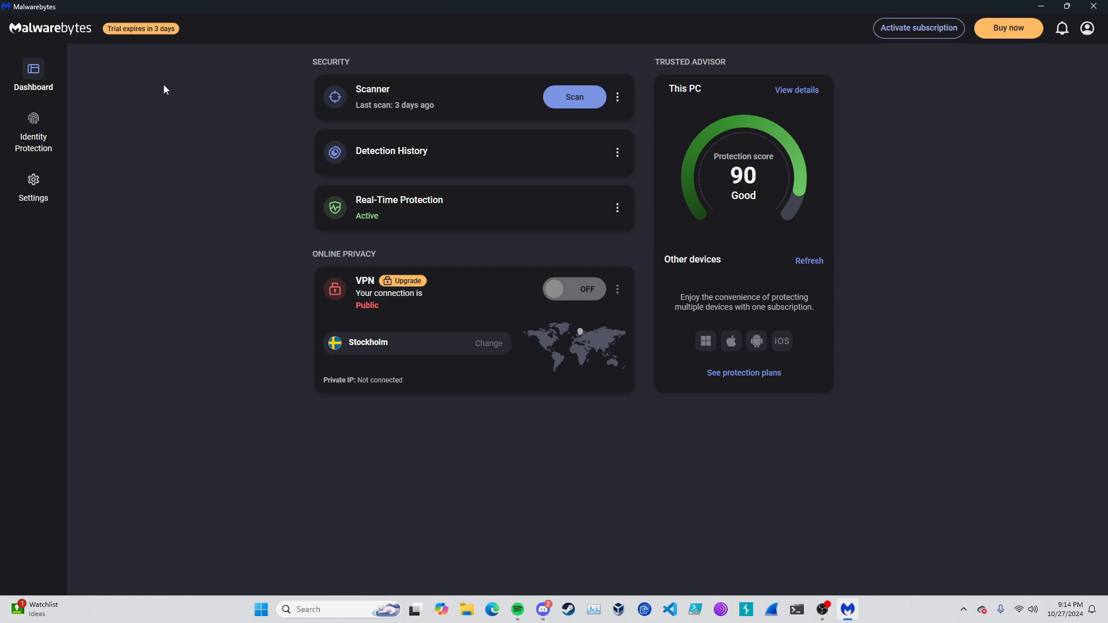
pyautogui.moveTo(879, 103)
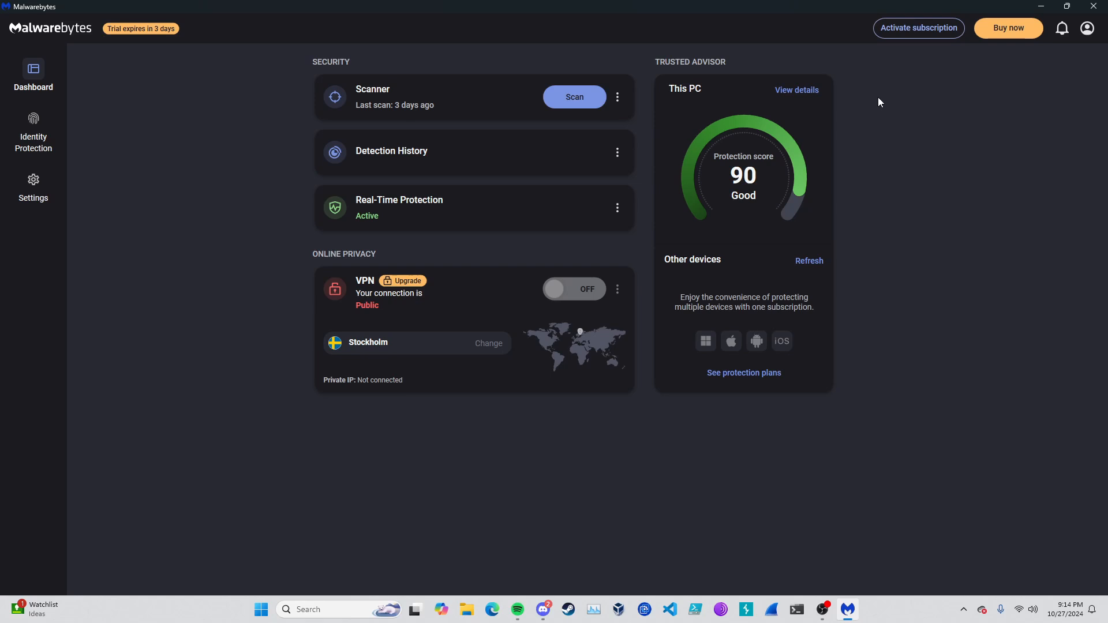
pyautogui.moveTo(868, 92)
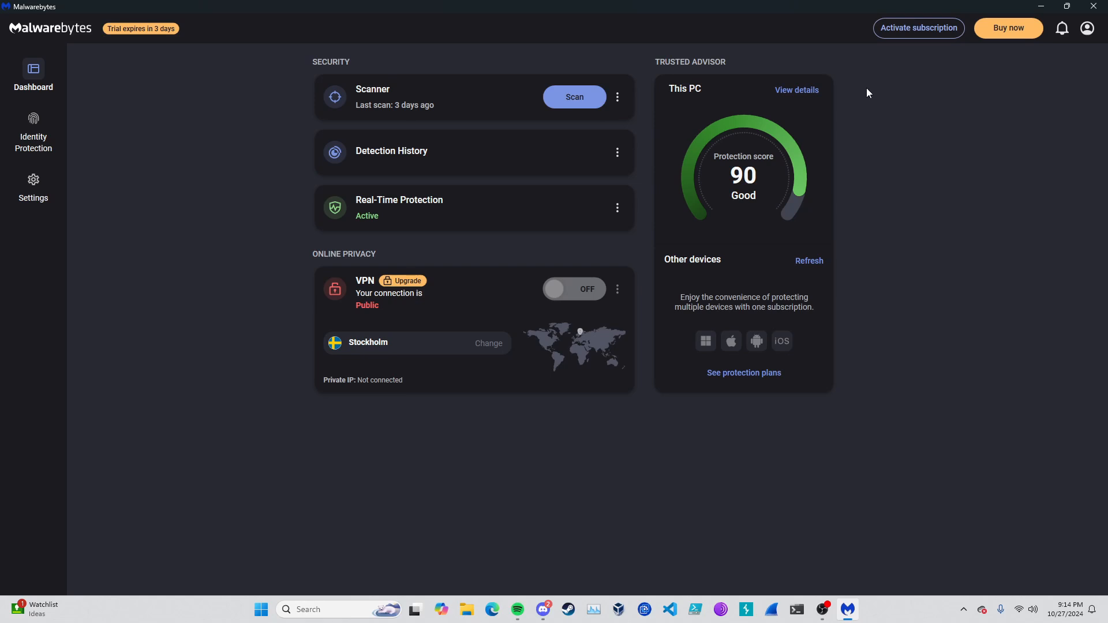
pyautogui.moveTo(820, 58)
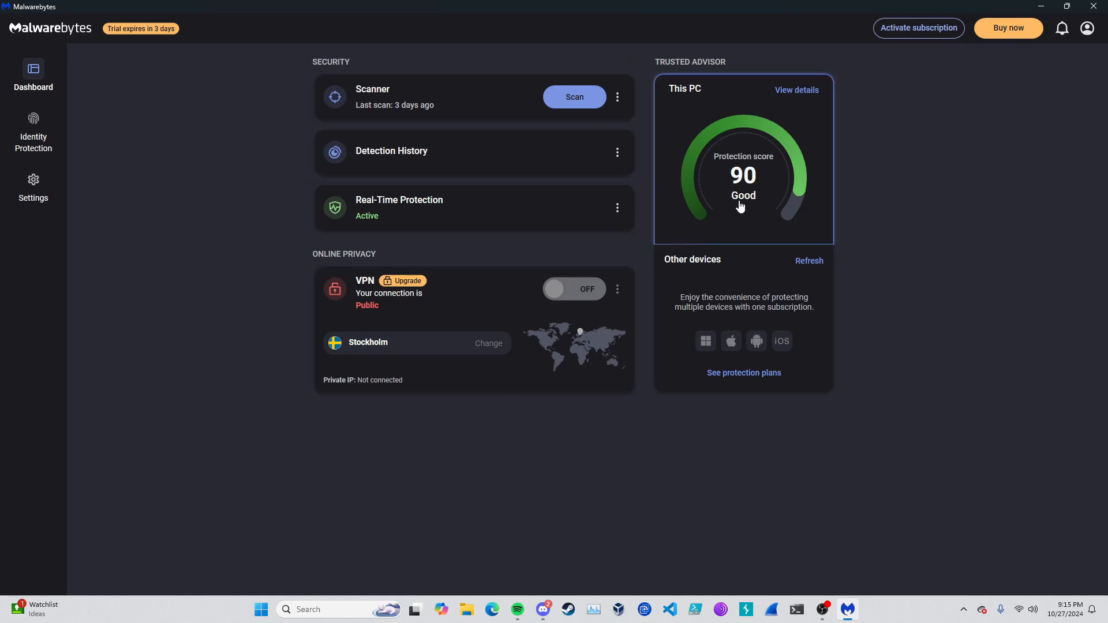
pyautogui.moveTo(882, 98)
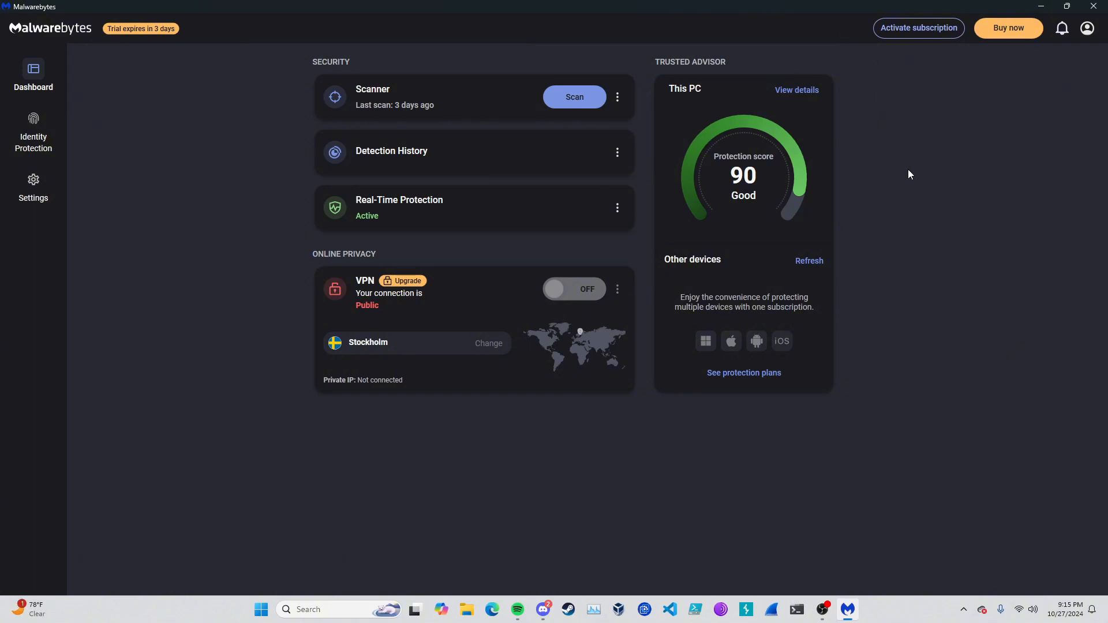
pyautogui.moveTo(901, 34)
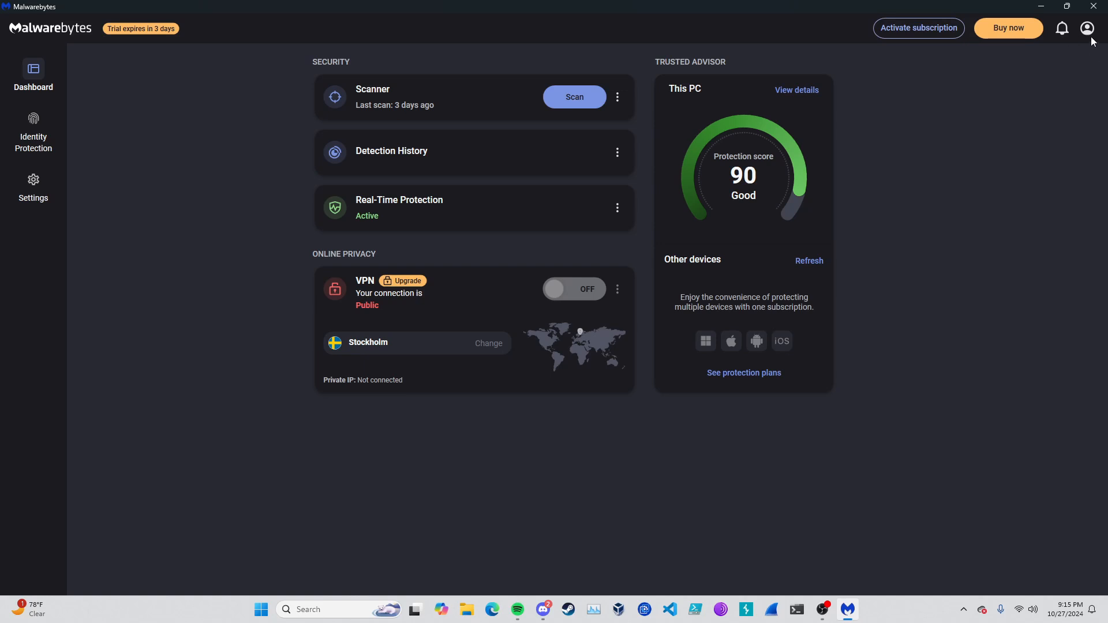
# Review this PC's Trusted Advisor critical issues, warnings and recommendations, then the empty other-devices list.
pyautogui.click(1088, 27)
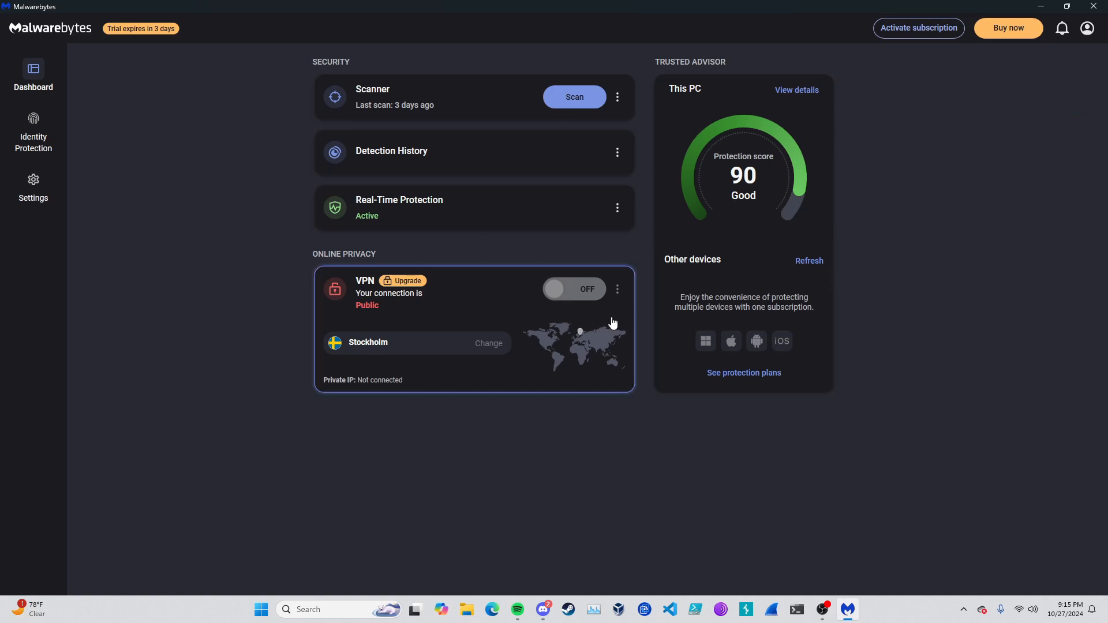
pyautogui.moveTo(648, 314)
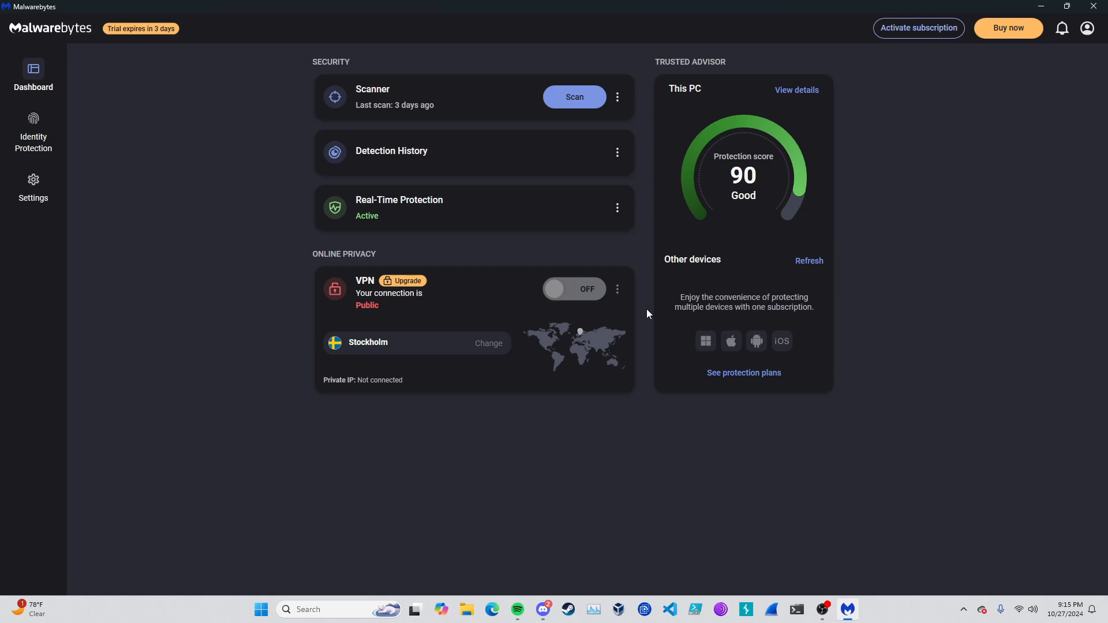
pyautogui.moveTo(655, 339)
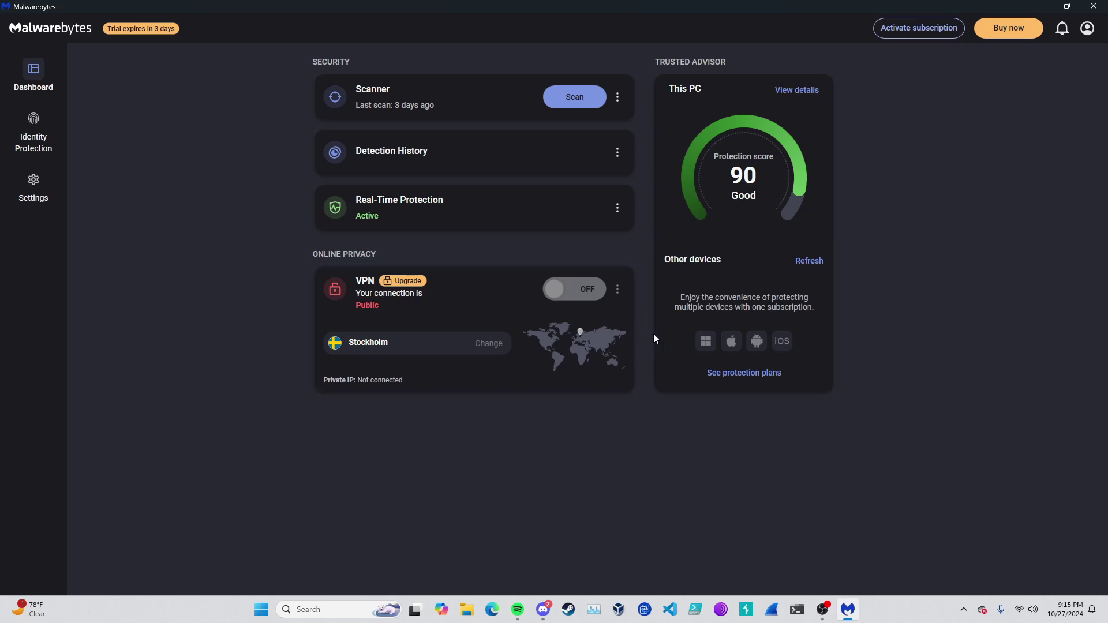
pyautogui.moveTo(679, 102)
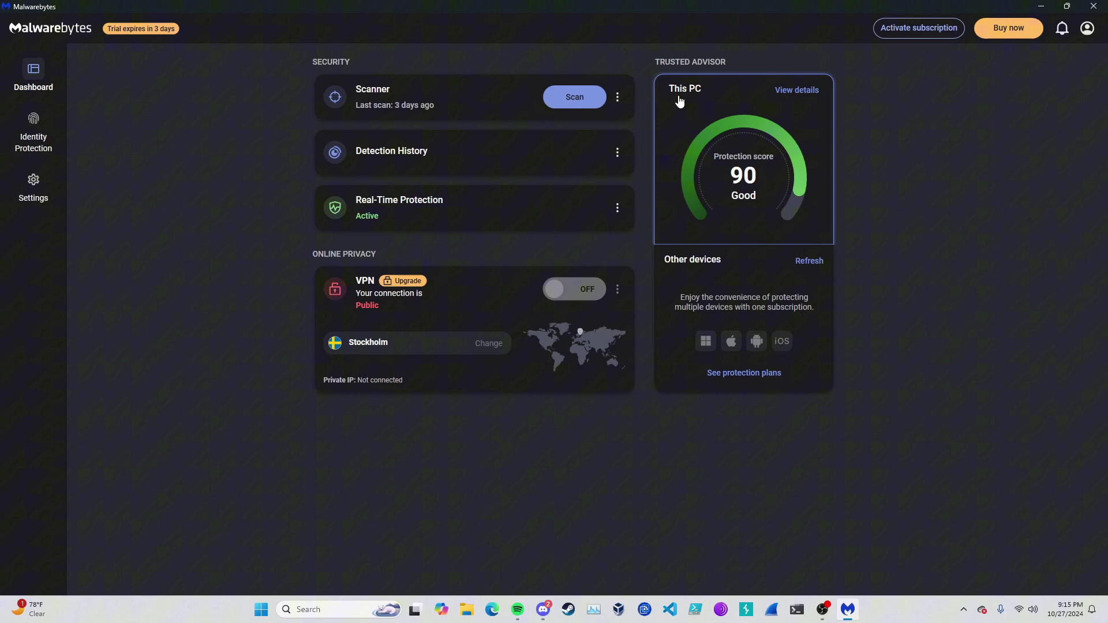
pyautogui.moveTo(741, 56)
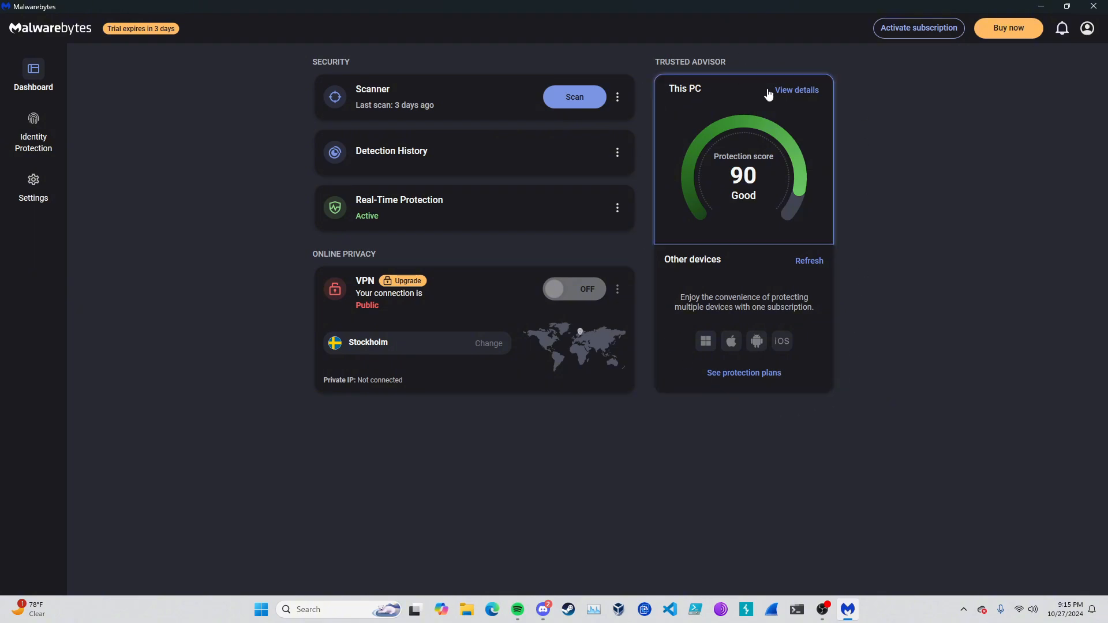
pyautogui.moveTo(60, 160)
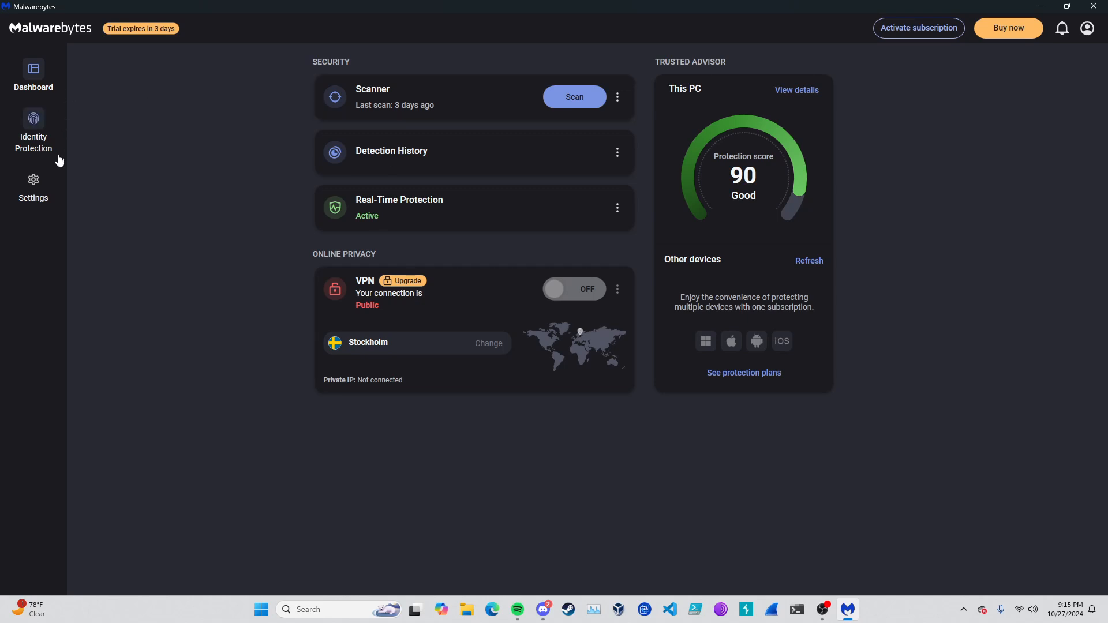
pyautogui.moveTo(33, 214)
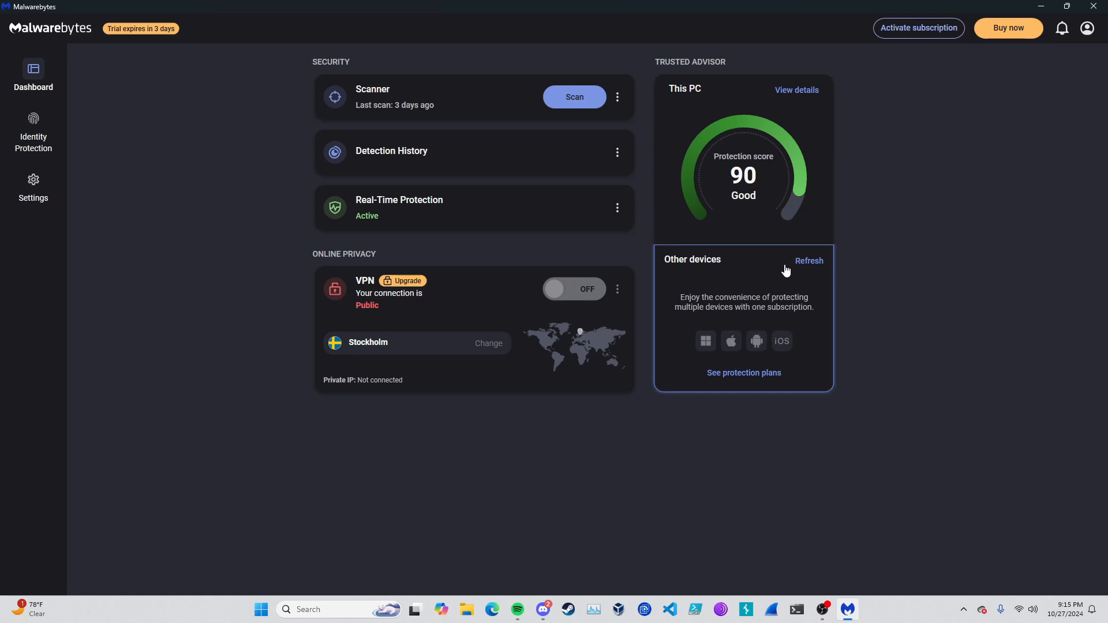
pyautogui.click(796, 90)
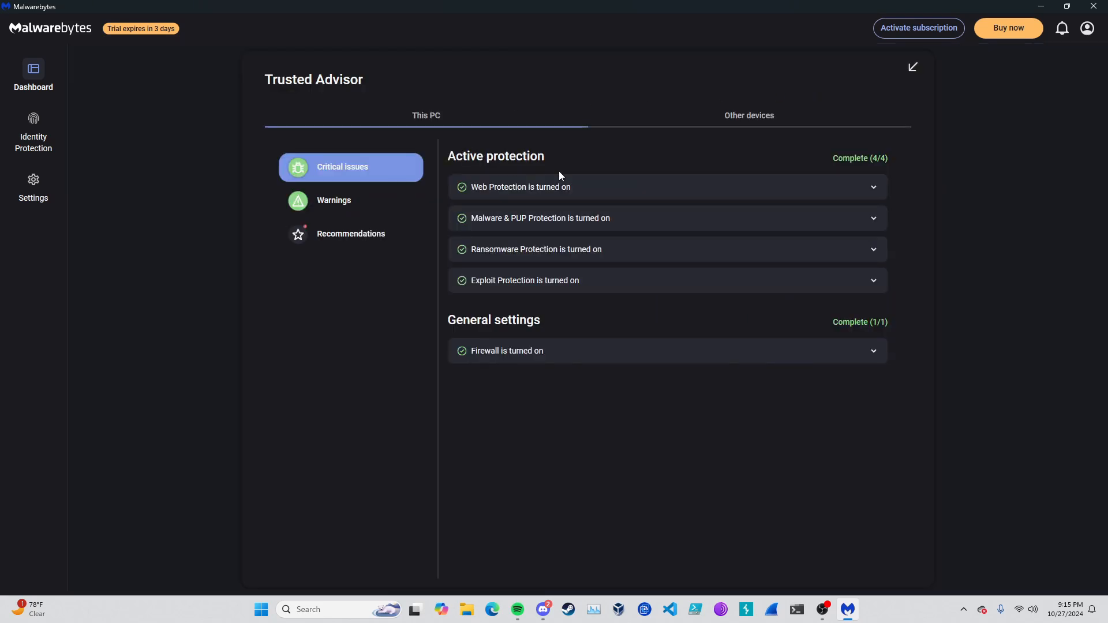
pyautogui.moveTo(404, 180)
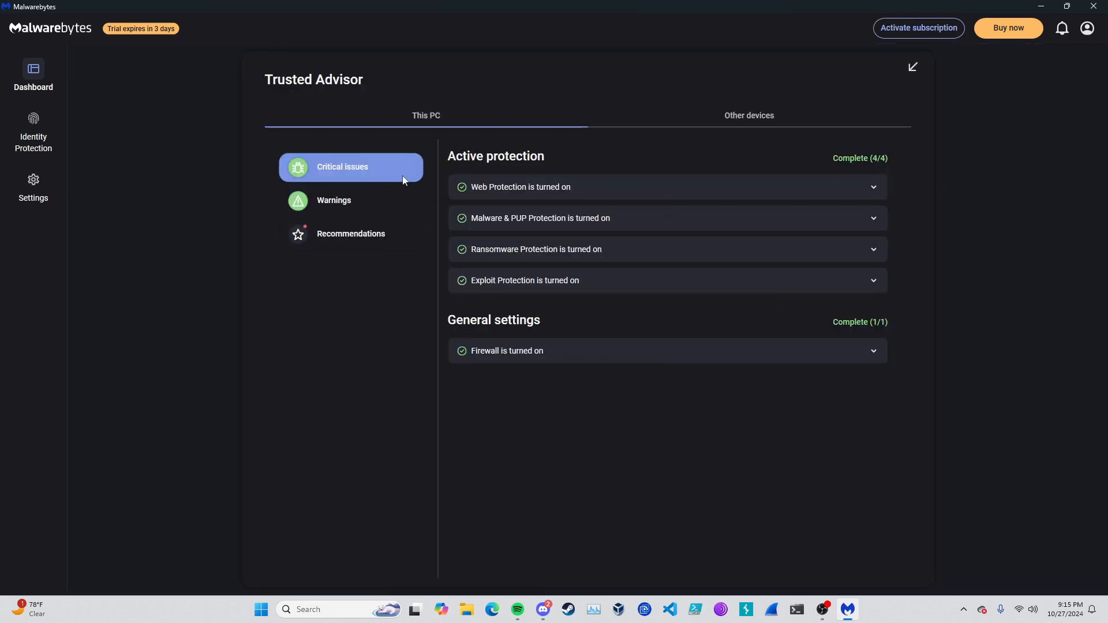
pyautogui.click(334, 200)
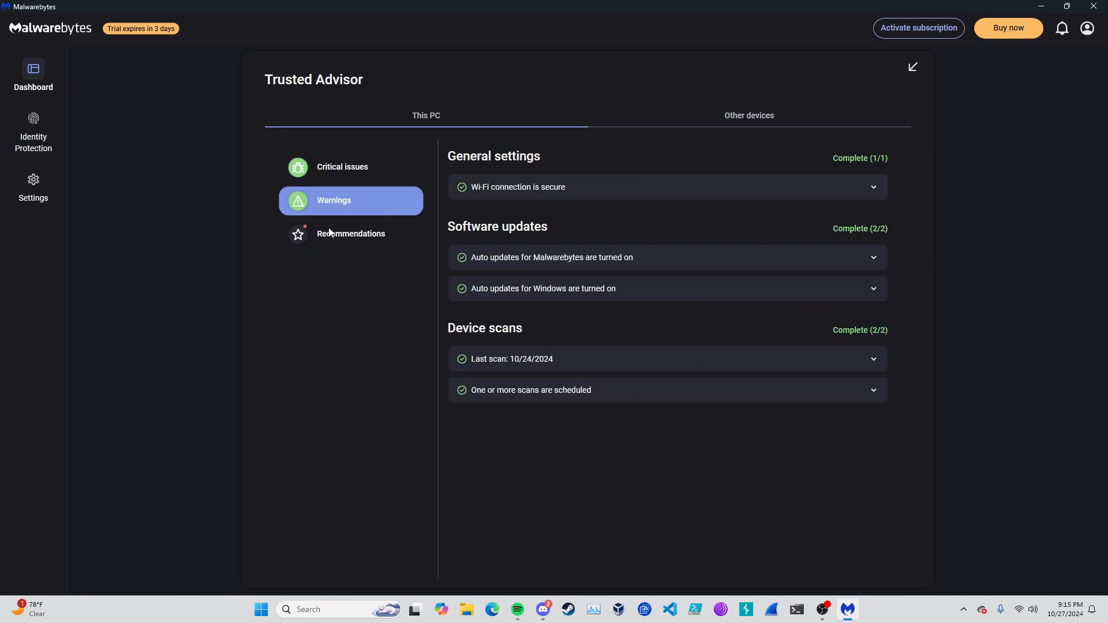
pyautogui.click(351, 233)
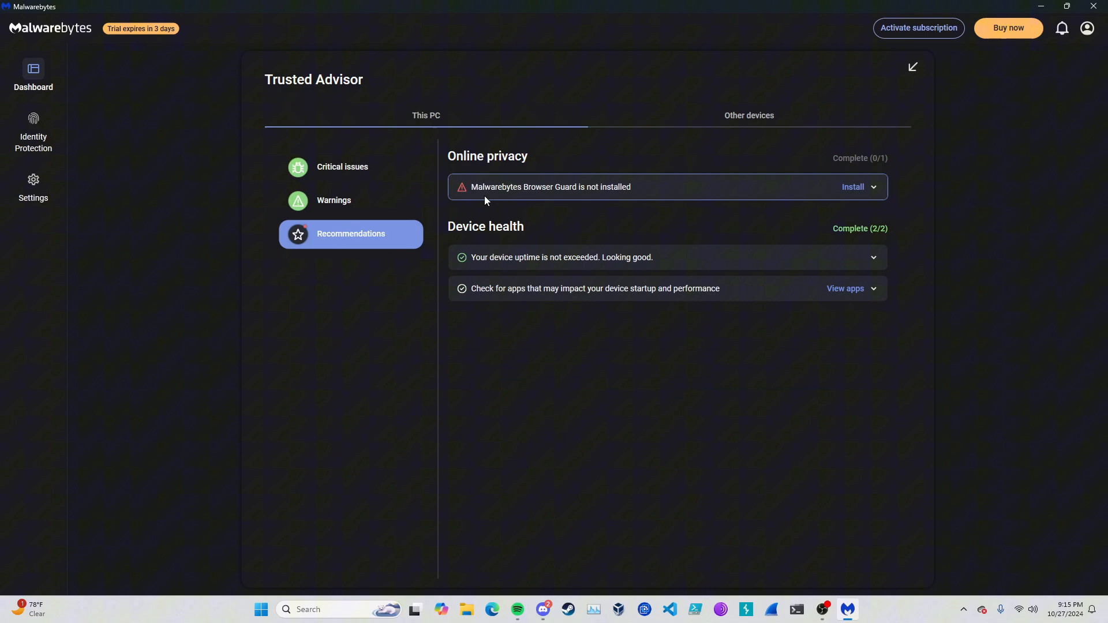
pyautogui.moveTo(782, 234)
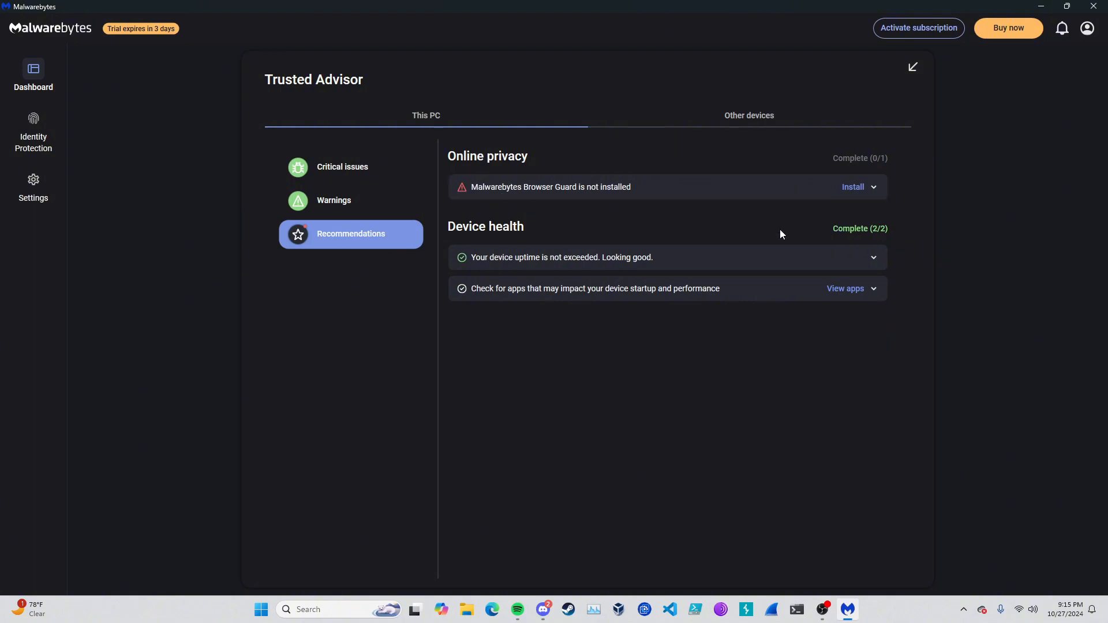
pyautogui.moveTo(756, 124)
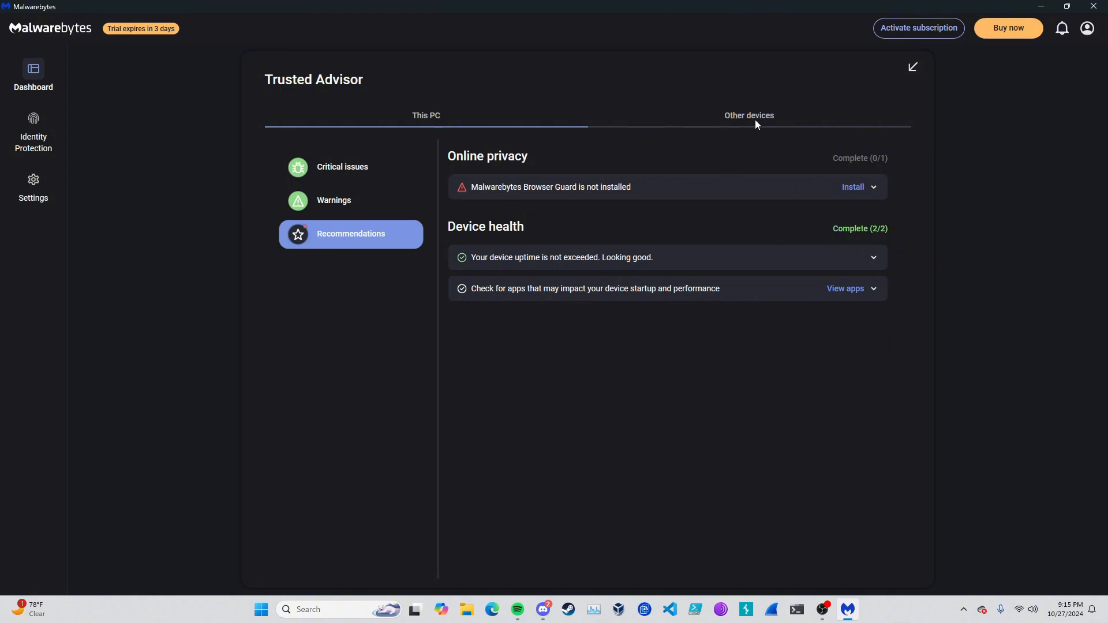
pyautogui.click(749, 115)
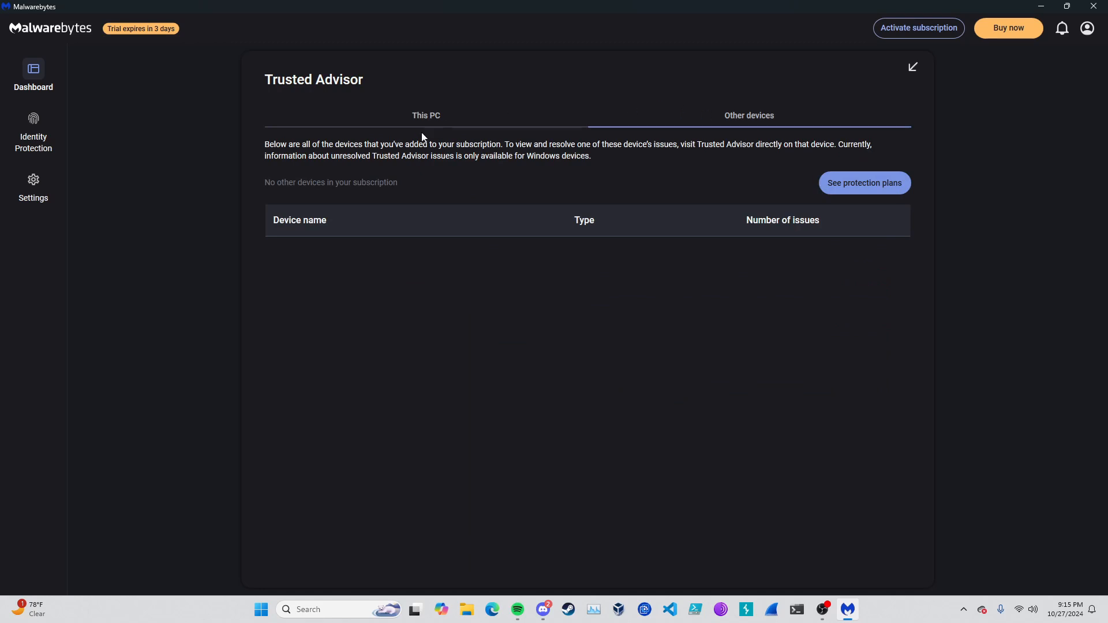
pyautogui.click(425, 115)
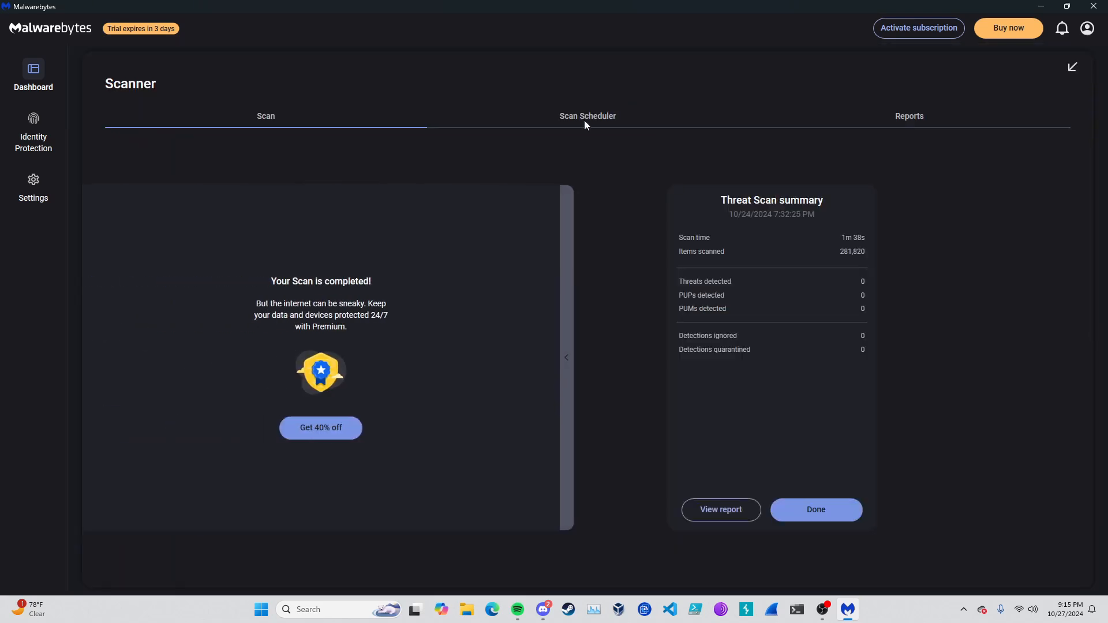
pyautogui.moveTo(569, 354)
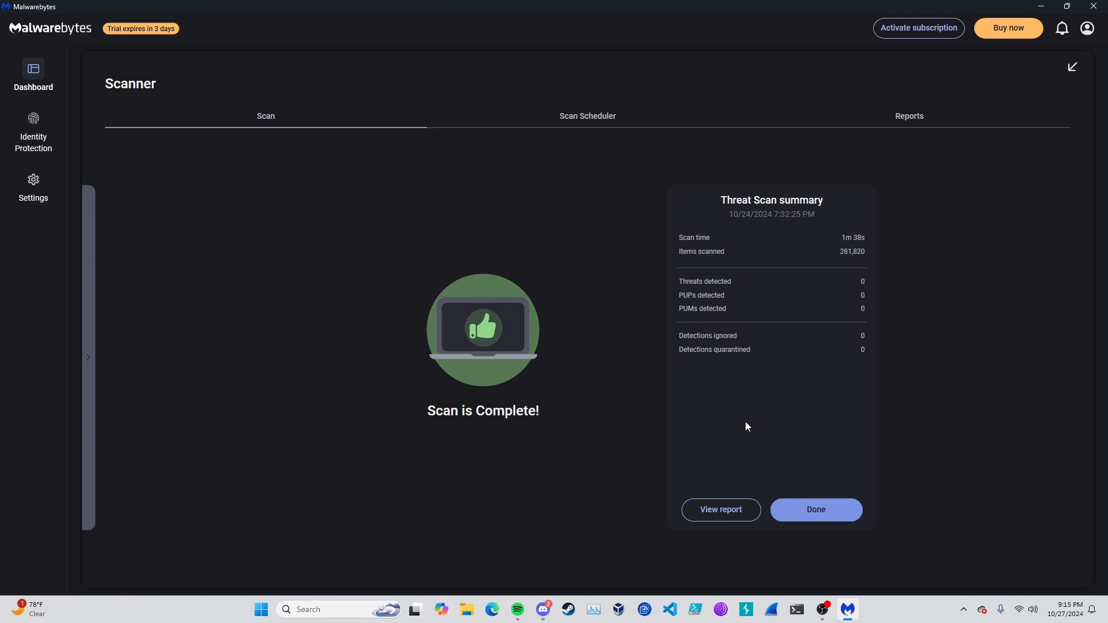
pyautogui.moveTo(611, 112)
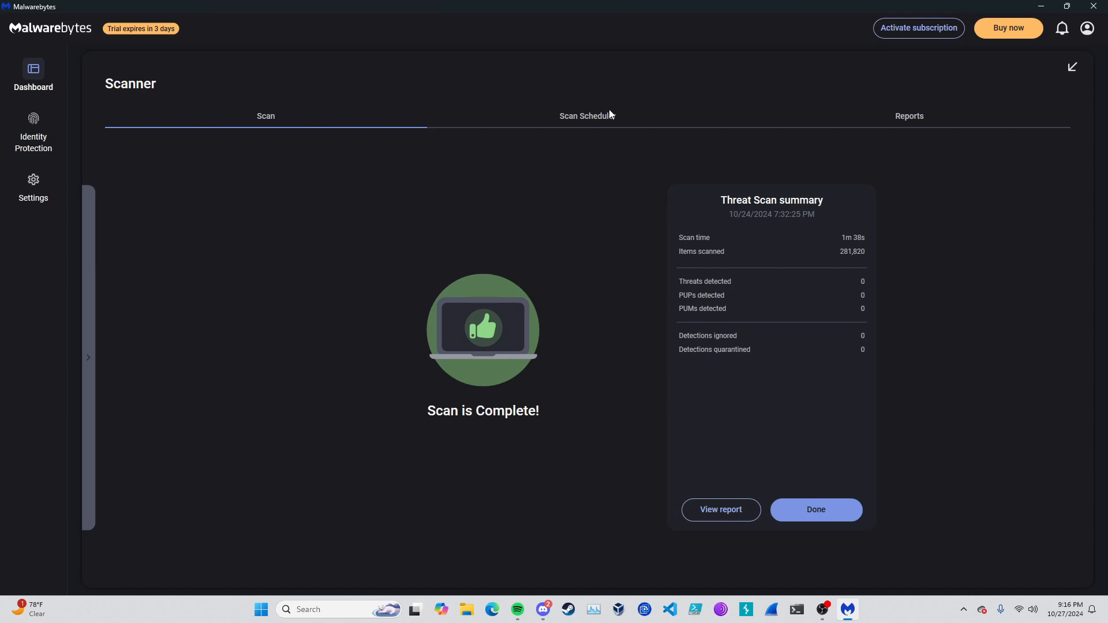
pyautogui.click(909, 116)
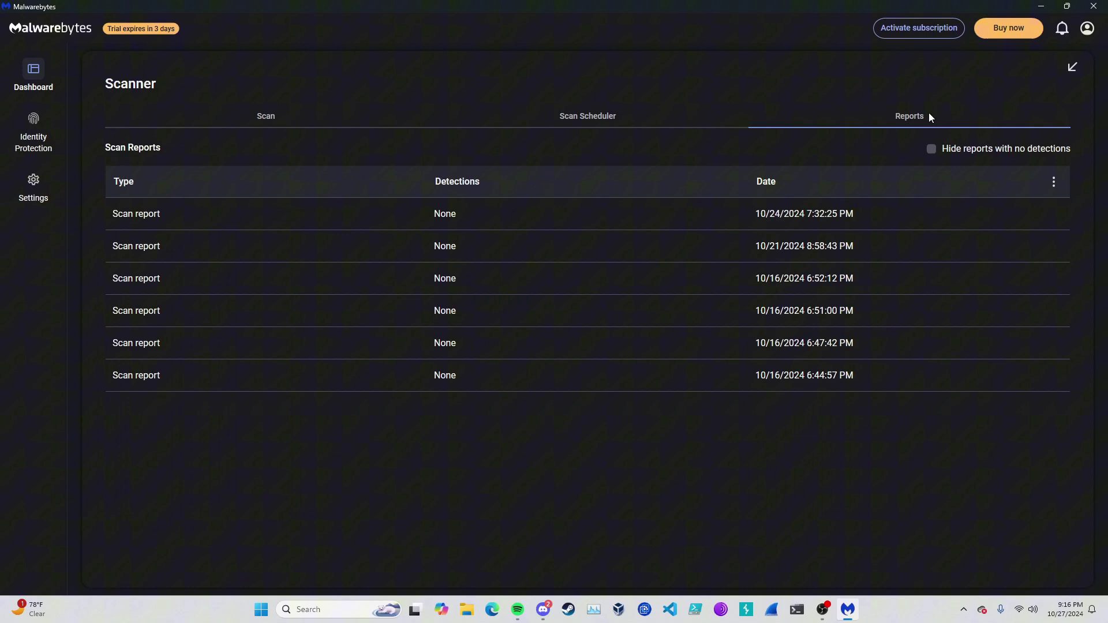
pyautogui.moveTo(355, 326)
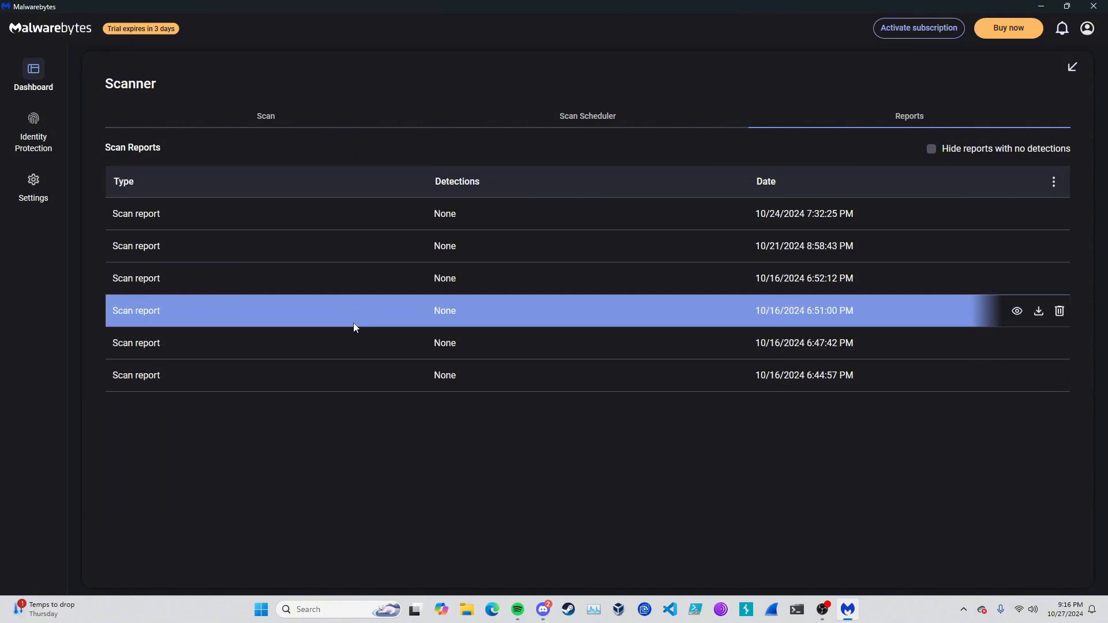
pyautogui.click(123, 181)
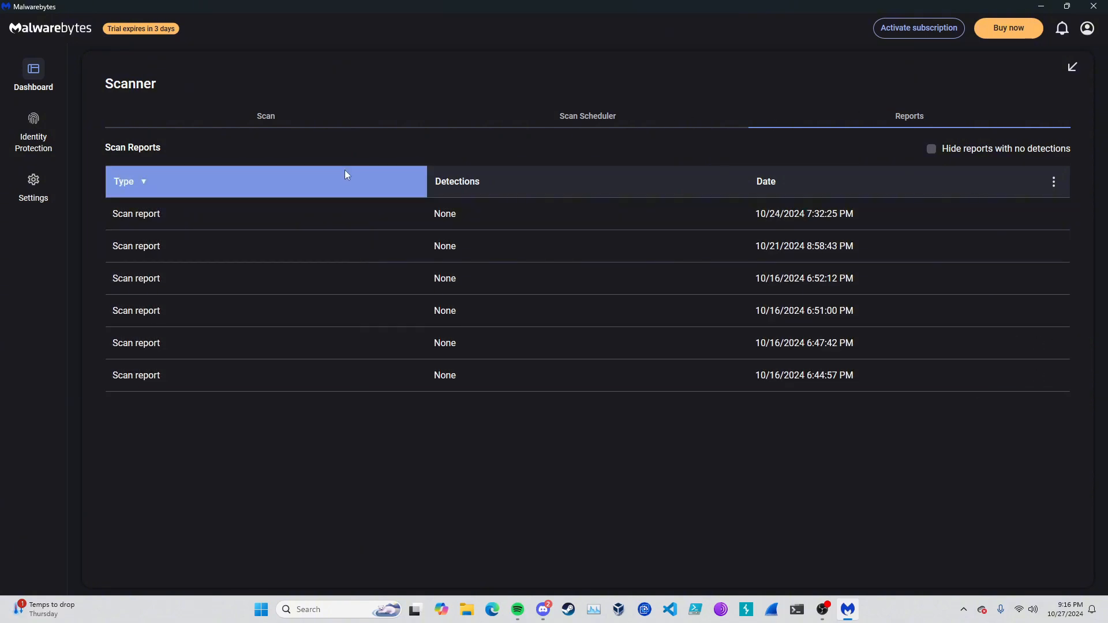
pyautogui.click(266, 116)
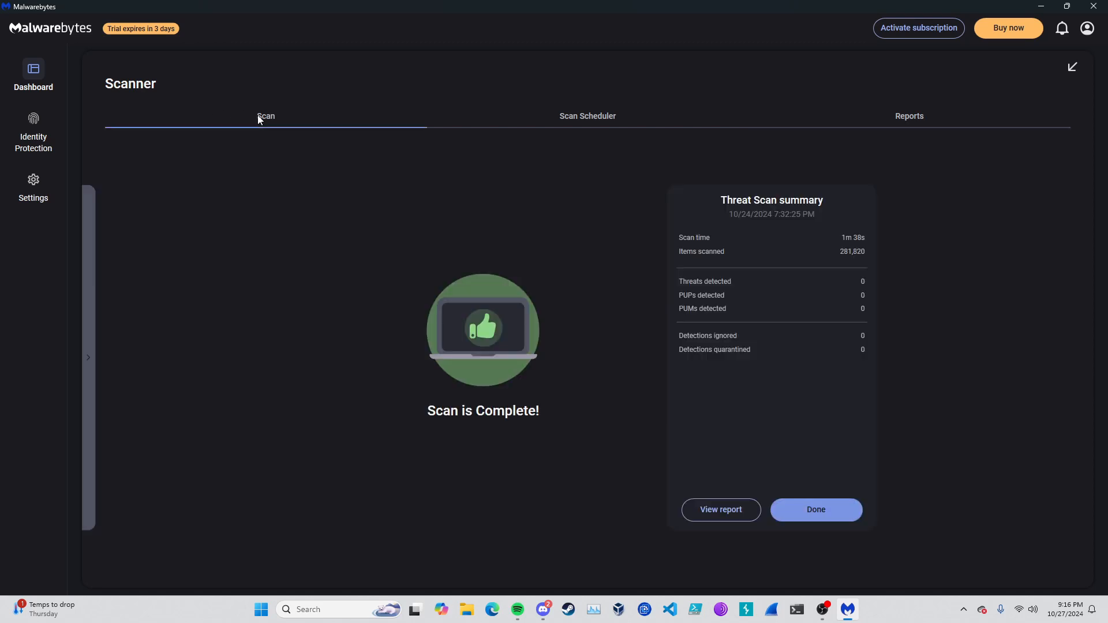
pyautogui.moveTo(788, 496)
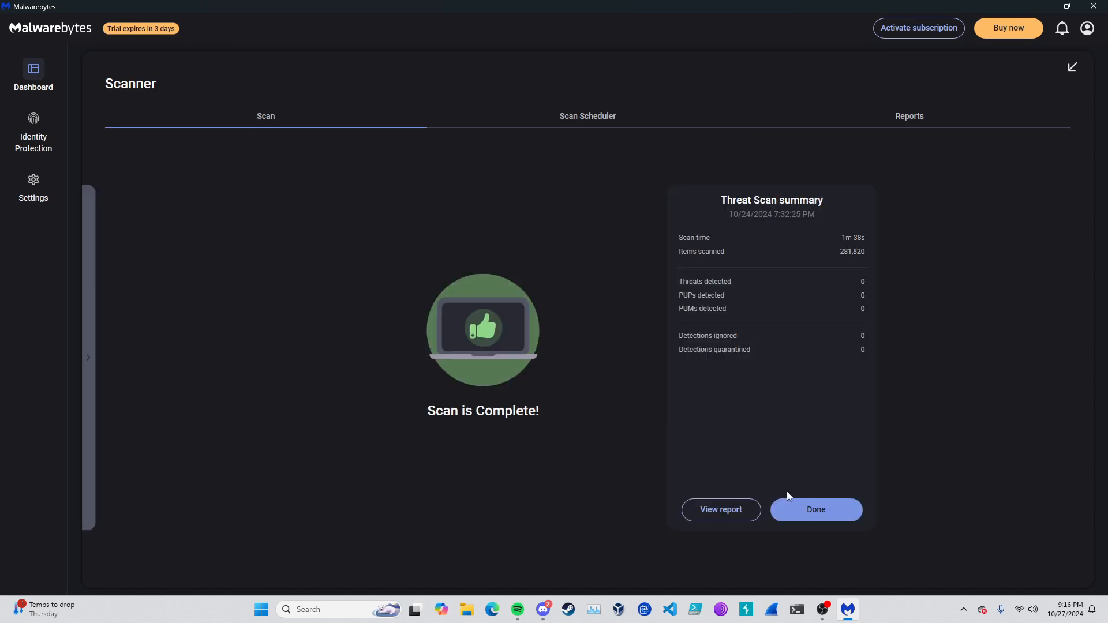
# Finish with the scan results and compare this device's detection statistics with the global ones.
pyautogui.click(816, 510)
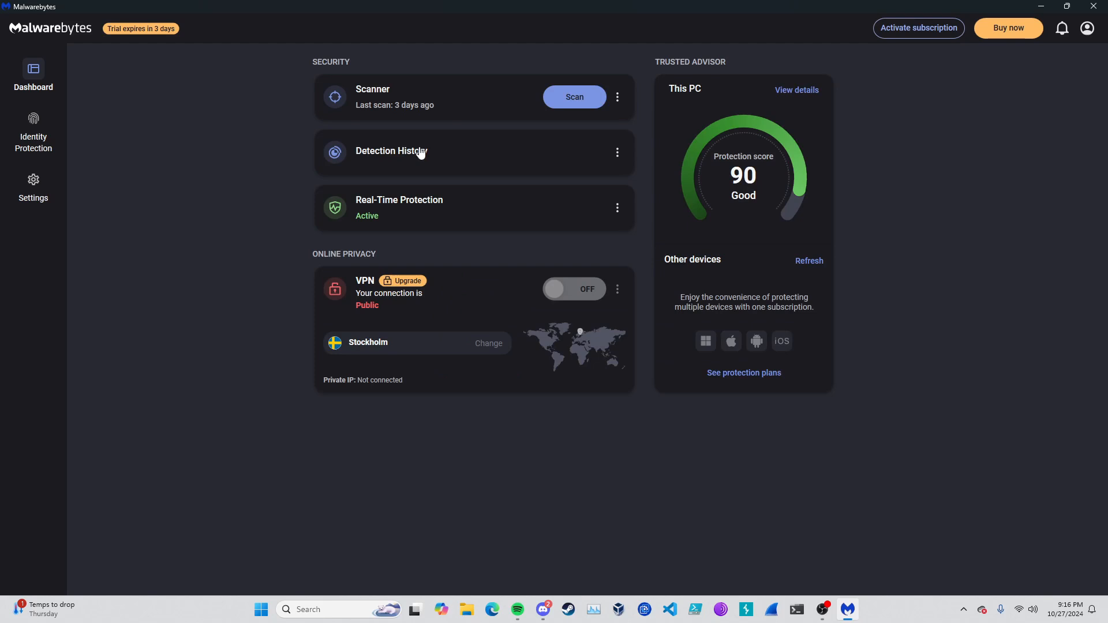
pyautogui.click(391, 151)
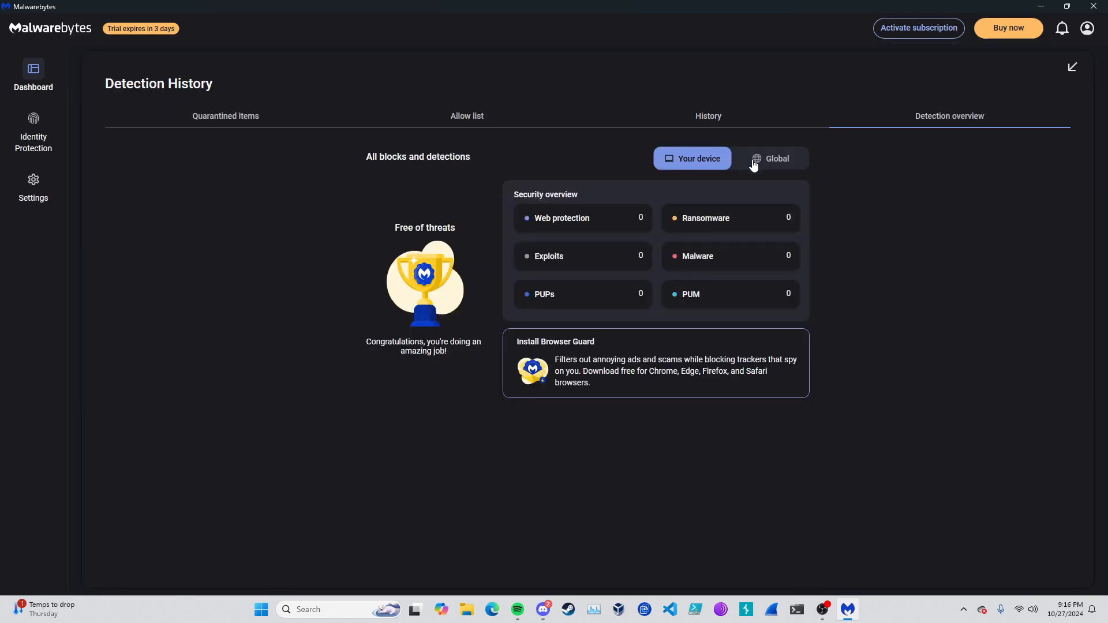
pyautogui.click(770, 158)
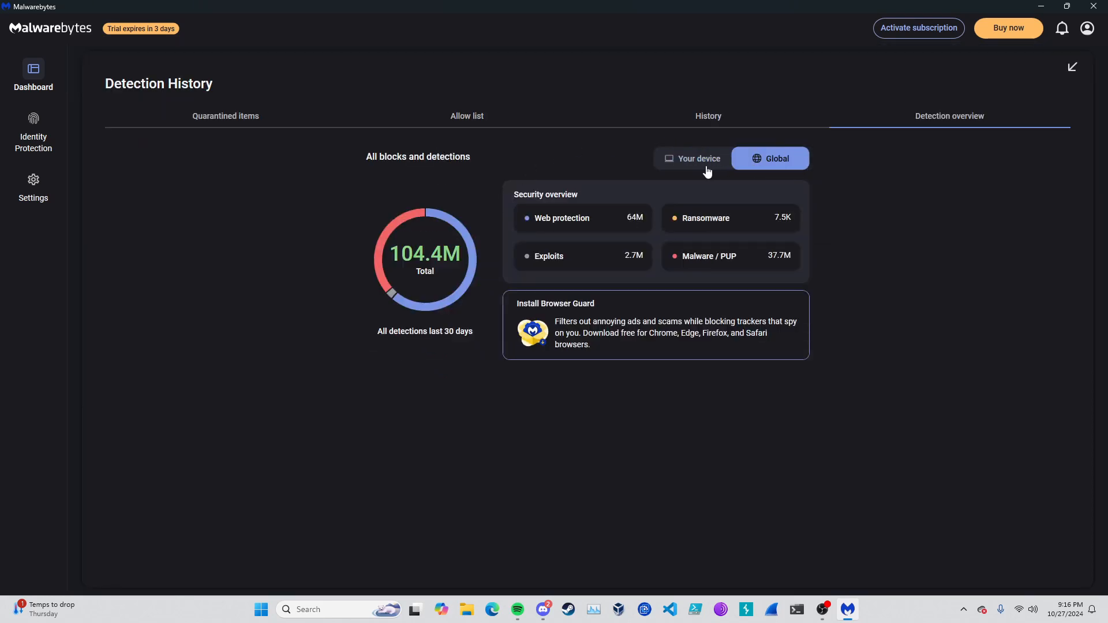
pyautogui.moveTo(449, 166)
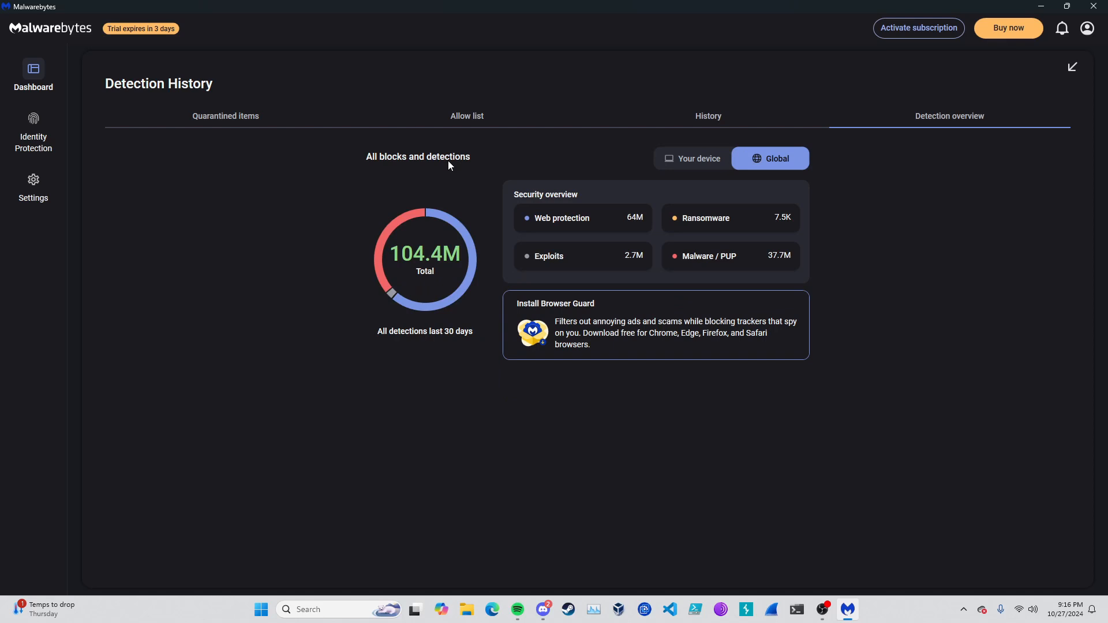
pyautogui.click(692, 158)
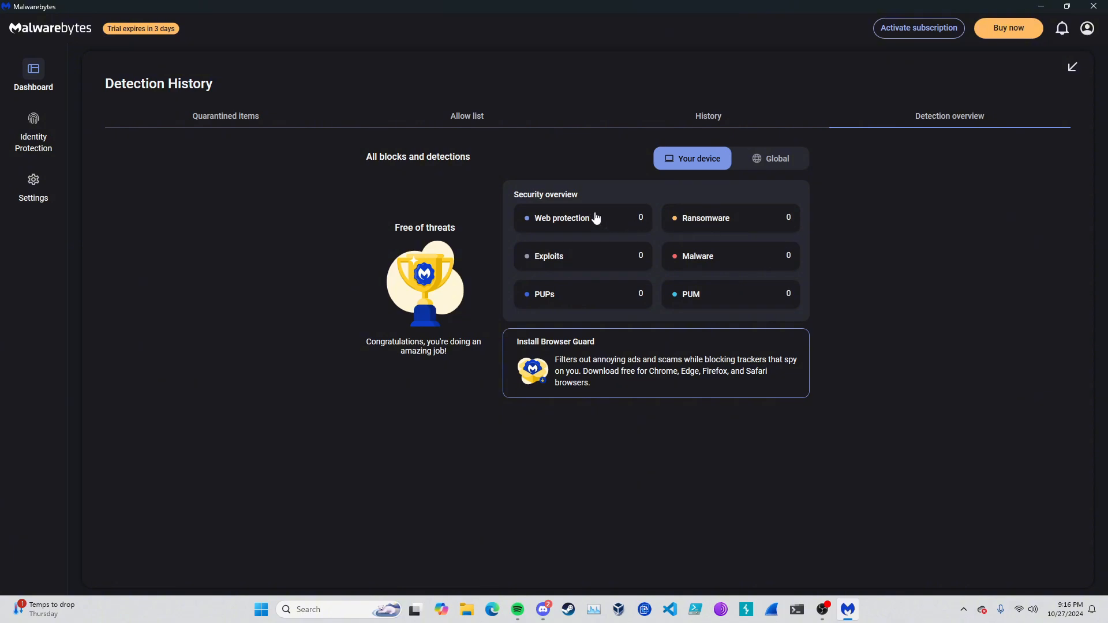
pyautogui.moveTo(781, 122)
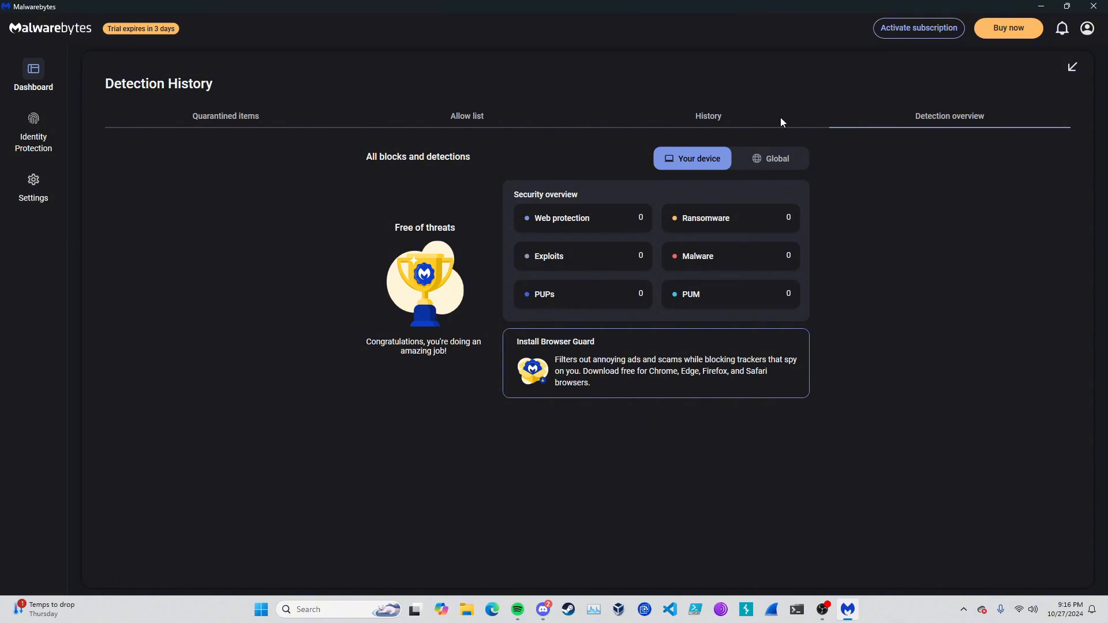
# Review the History, Allow list and Quarantined items tabs, then go to Protection settings.
pyautogui.click(709, 116)
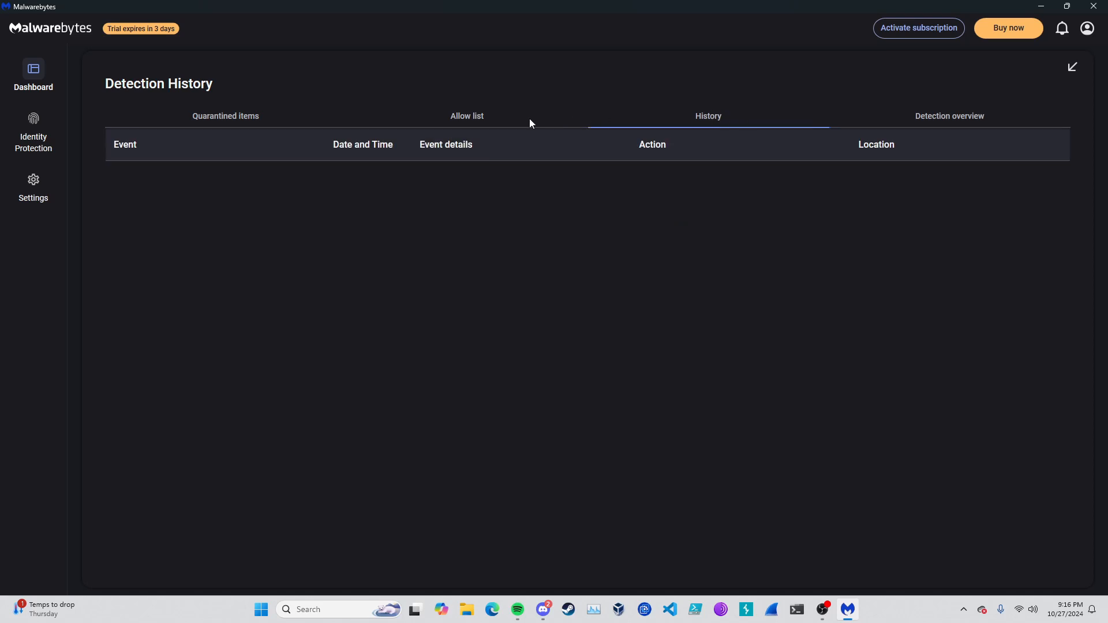
pyautogui.click(467, 116)
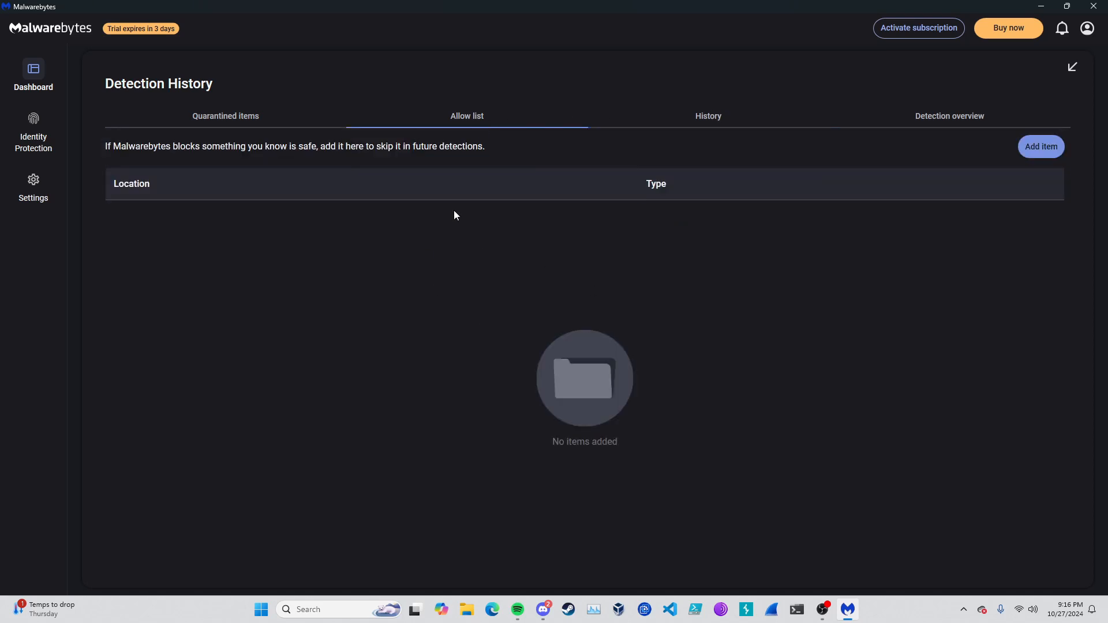
pyautogui.click(226, 116)
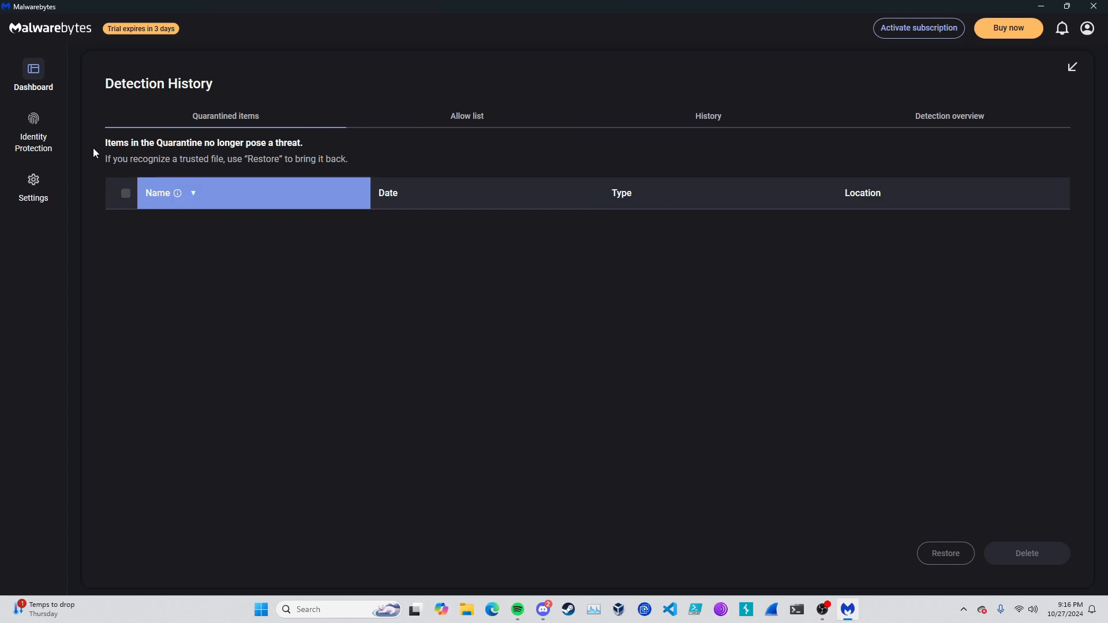
pyautogui.click(33, 185)
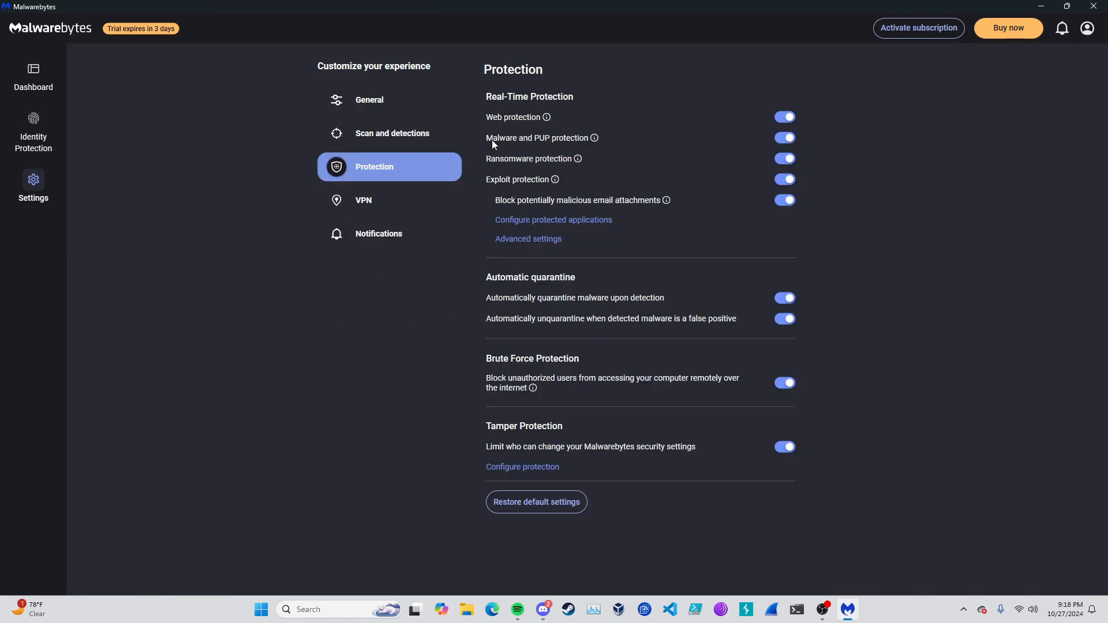
# Review the application hardening, advanced memory and advanced behavior exploit protection options.
pyautogui.click(528, 239)
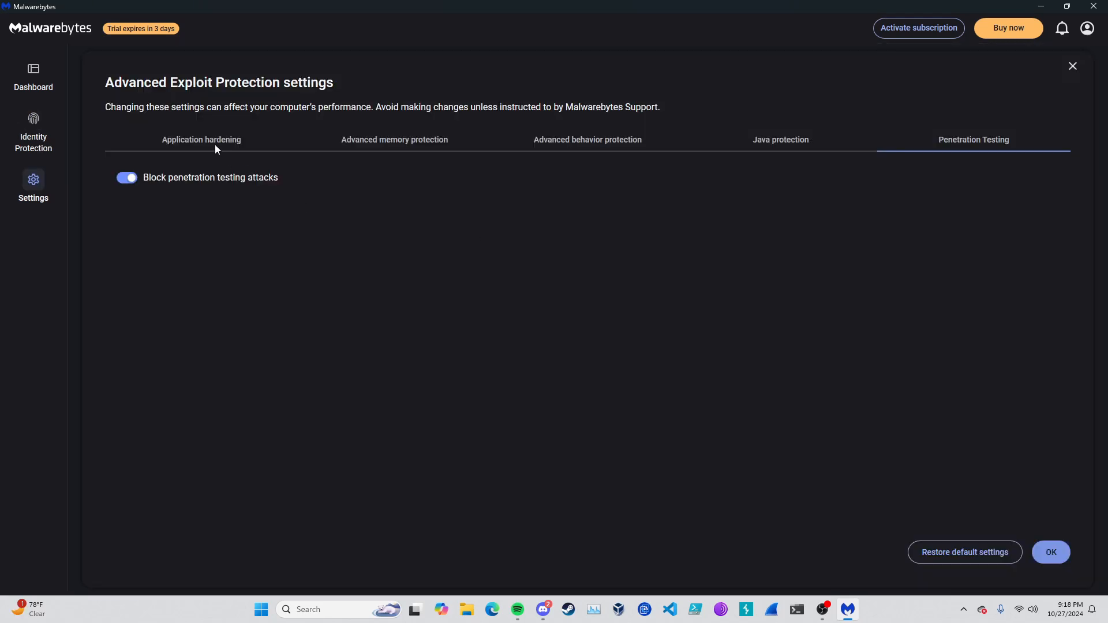
pyautogui.moveTo(203, 143)
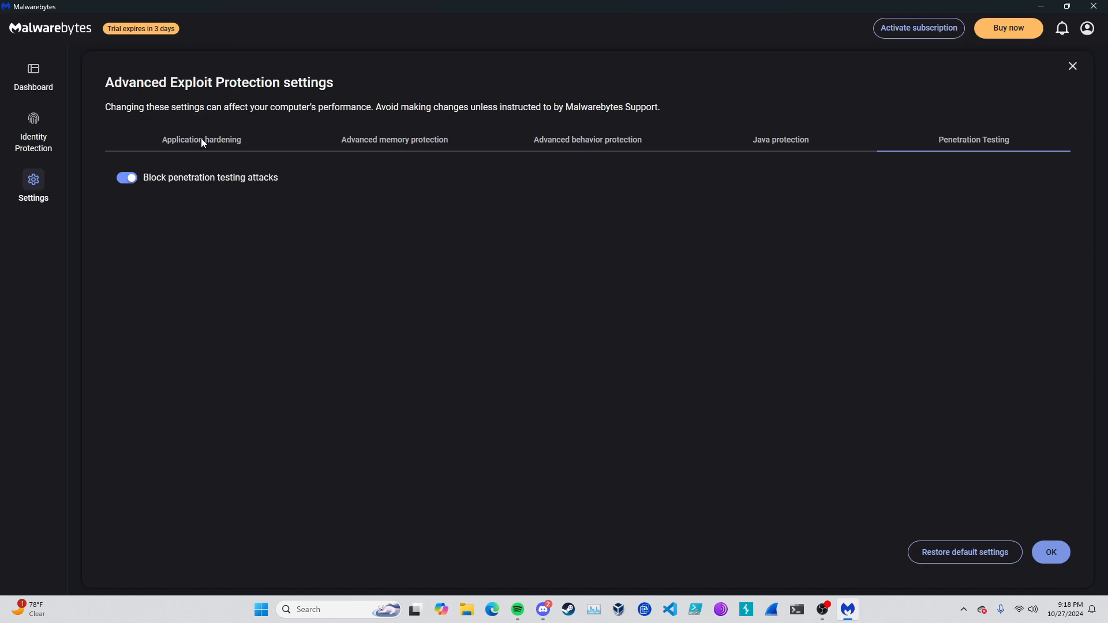
pyautogui.click(201, 140)
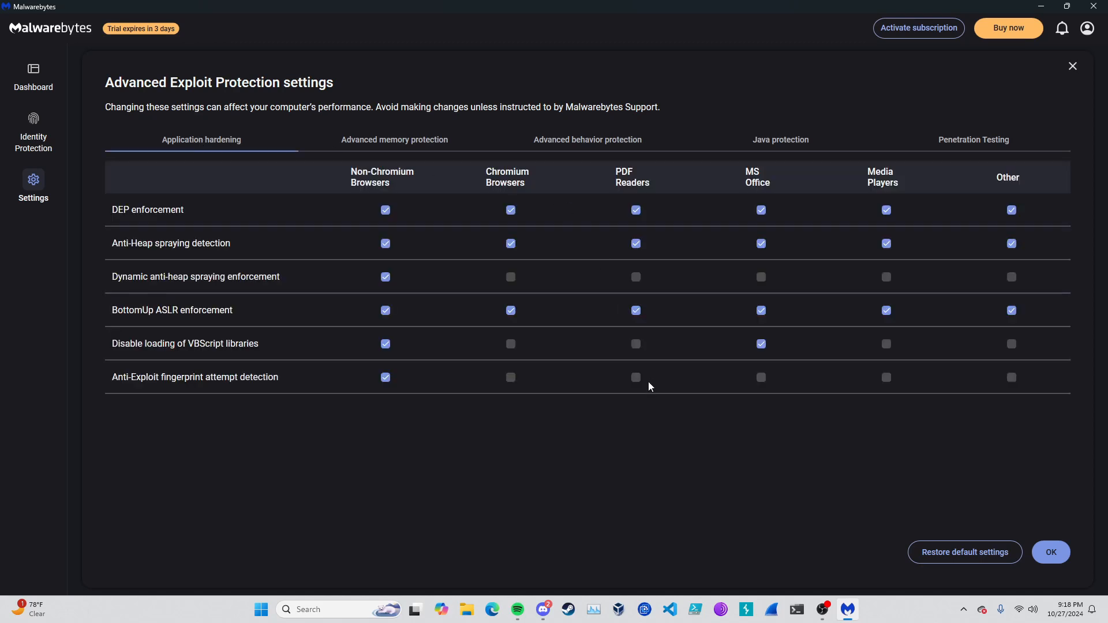
pyautogui.click(395, 140)
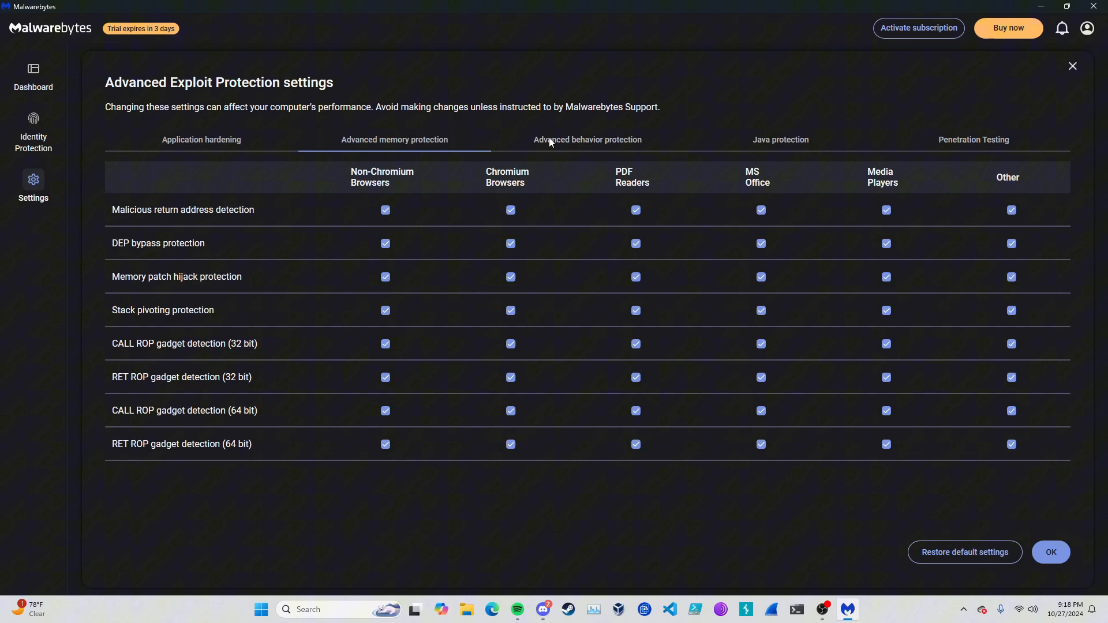
pyautogui.click(587, 140)
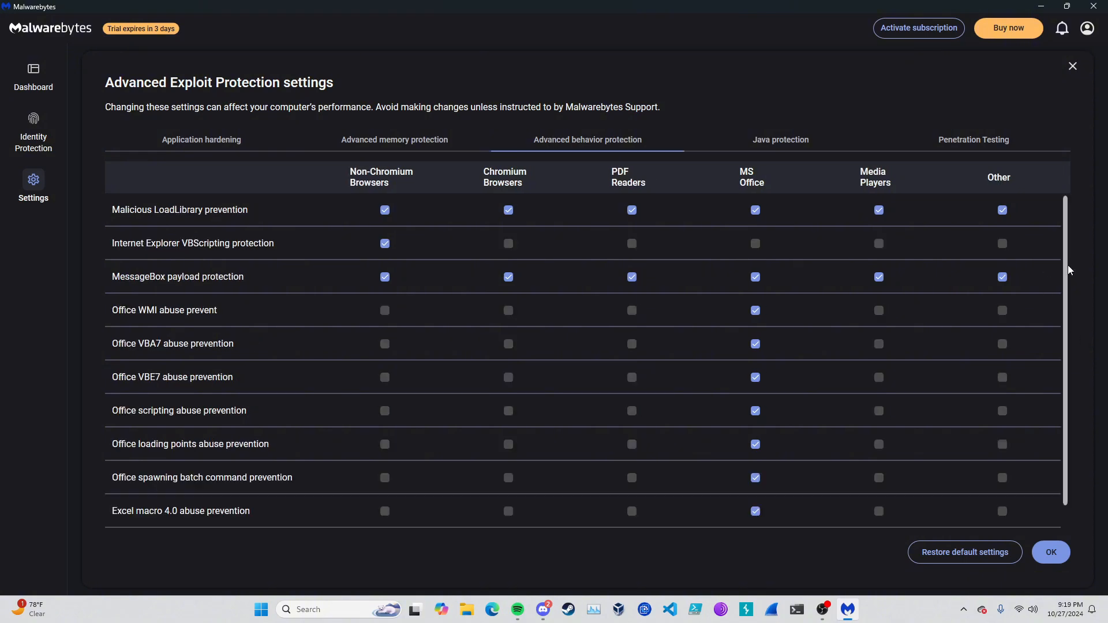
pyautogui.moveTo(1081, 260)
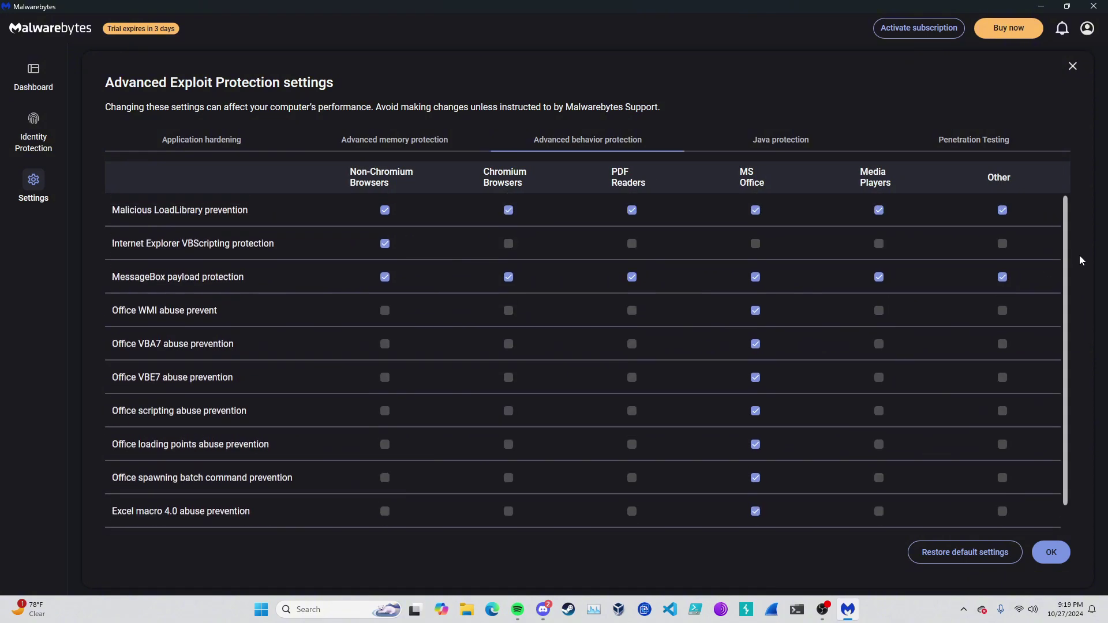
pyautogui.click(780, 140)
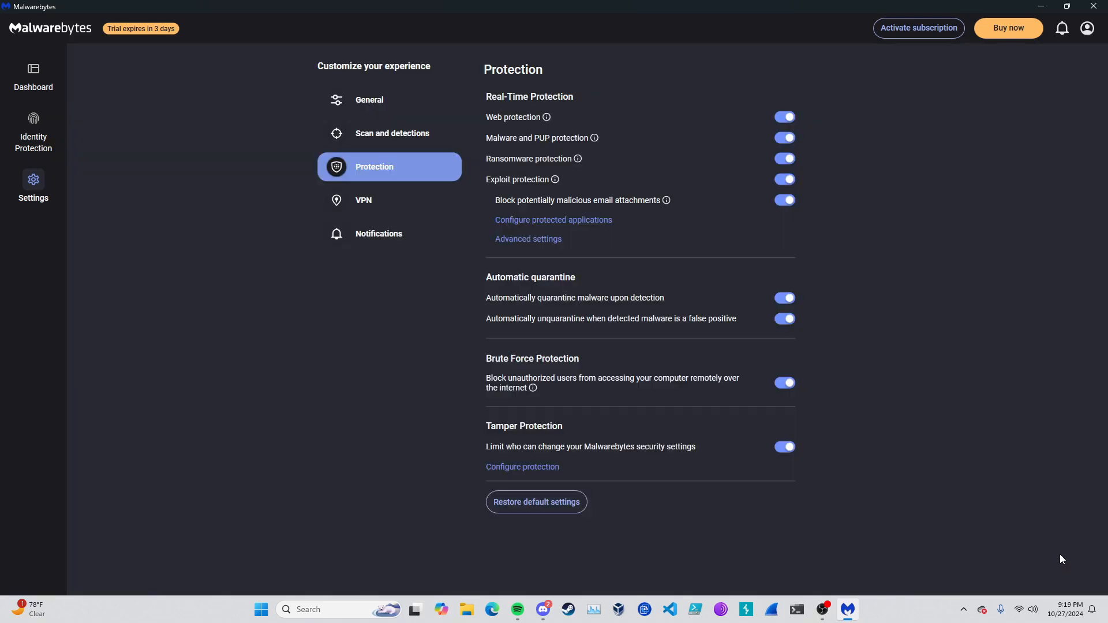
pyautogui.moveTo(454, 205)
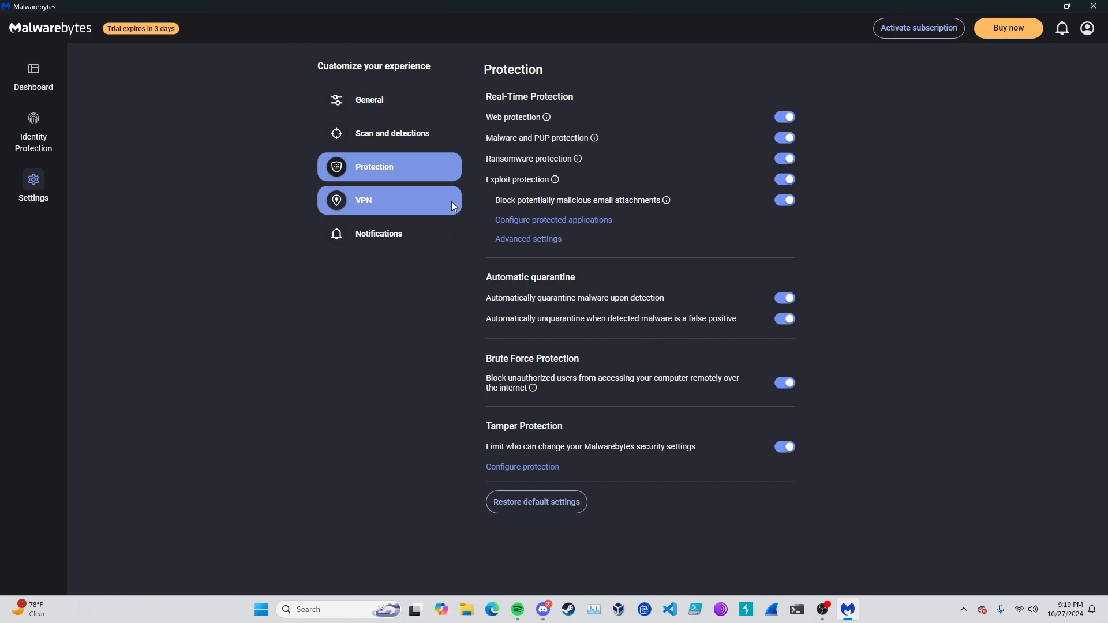
# Show the General settings page and bring up the File Explorer window.
pyautogui.click(369, 99)
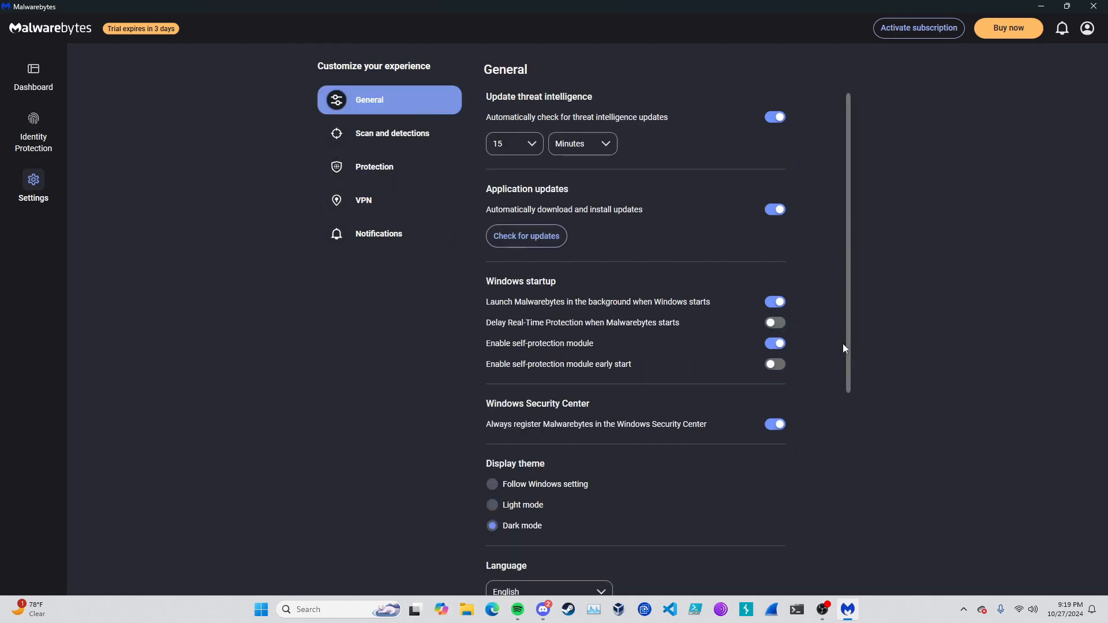
pyautogui.moveTo(1040, 6)
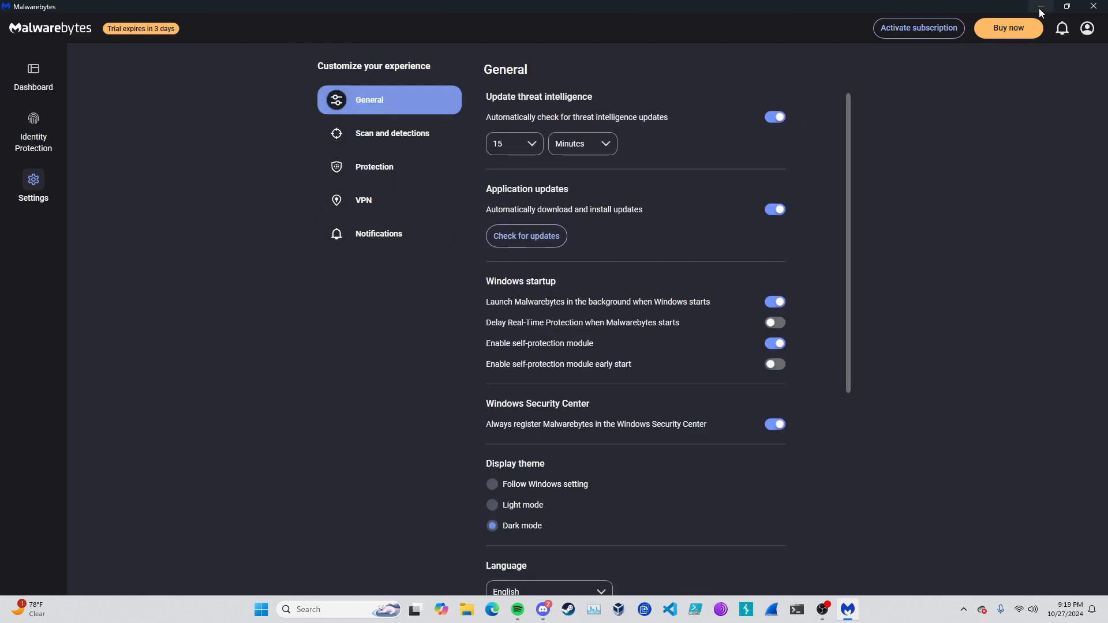
pyautogui.moveTo(532, 581)
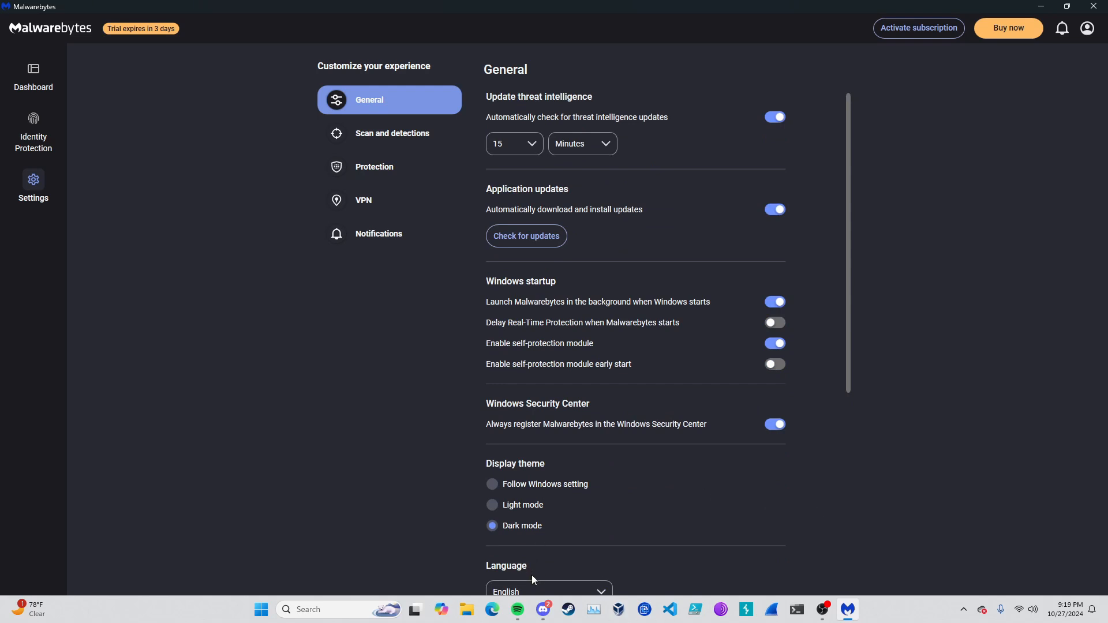
pyautogui.click(466, 610)
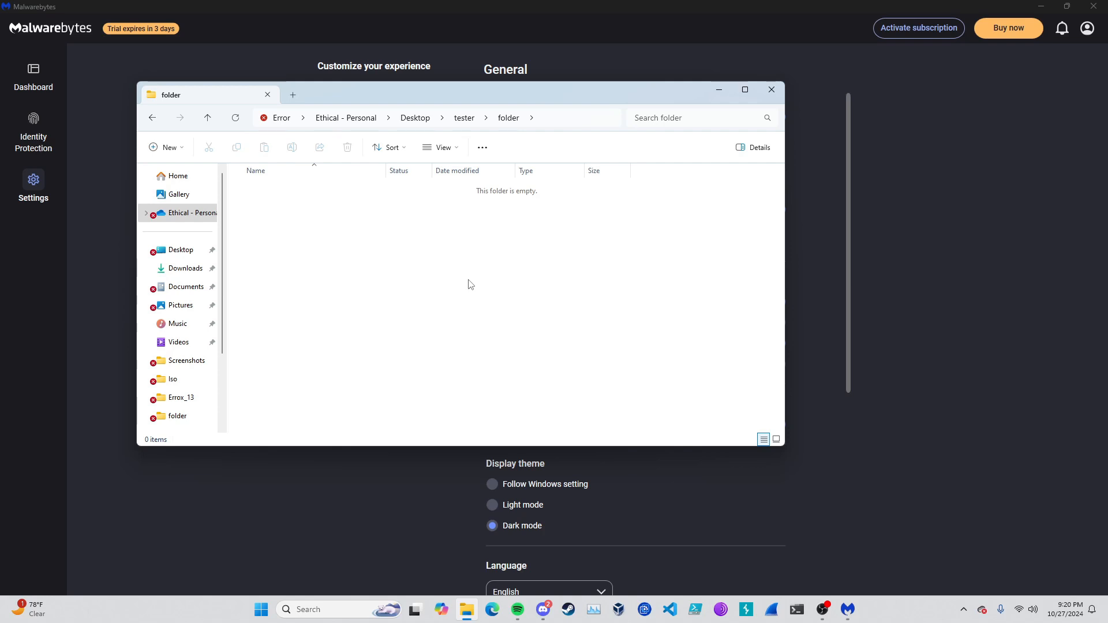
pyautogui.moveTo(359, 260)
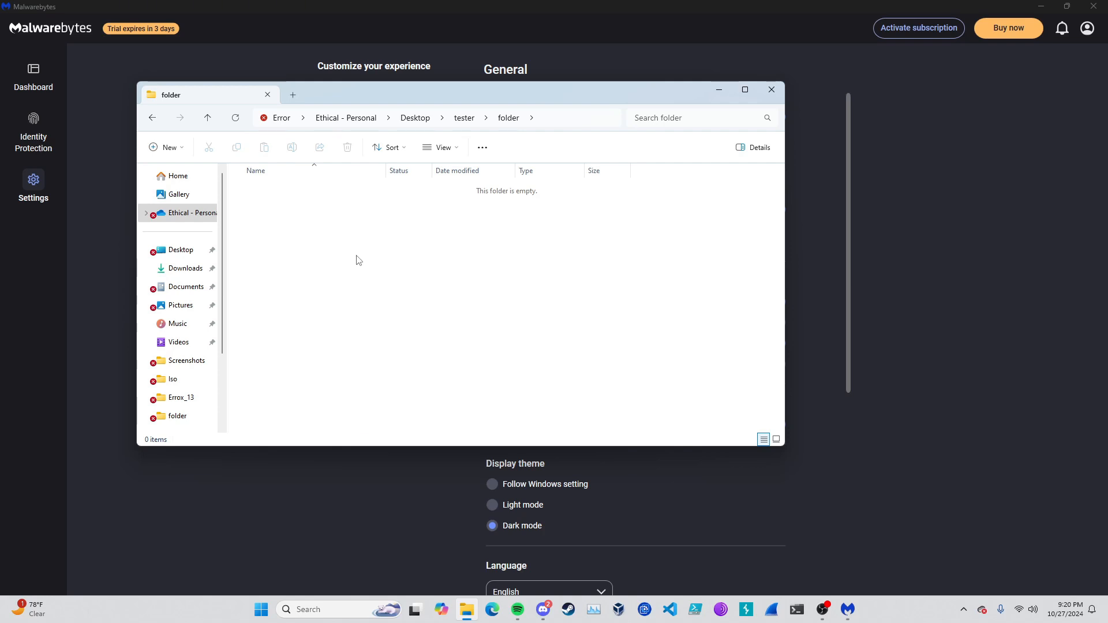
pyautogui.moveTo(361, 233)
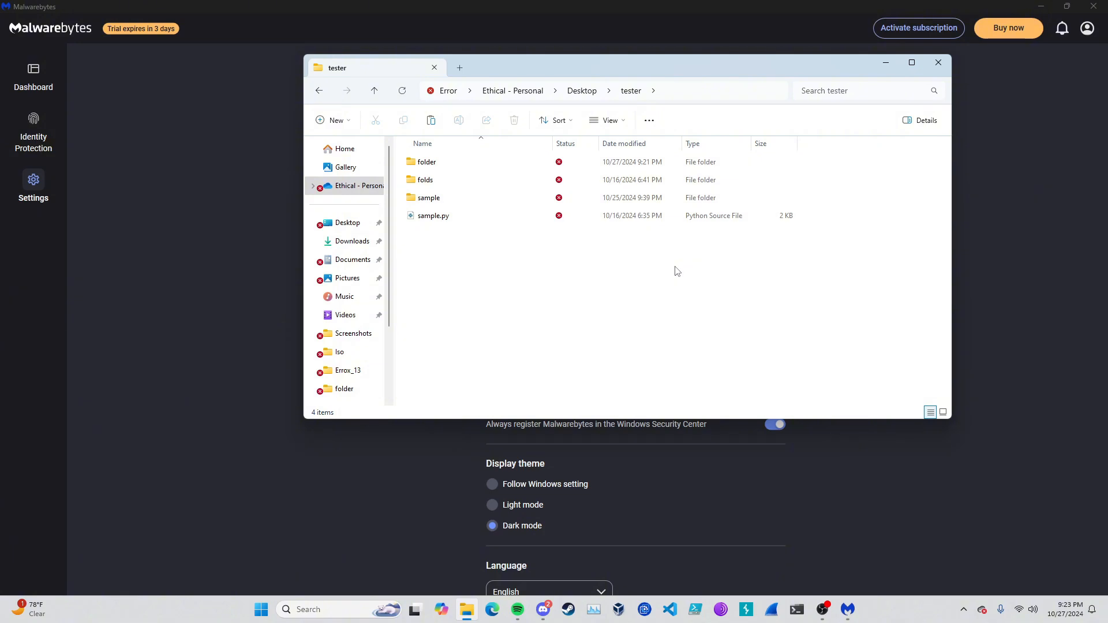
pyautogui.moveTo(737, 512)
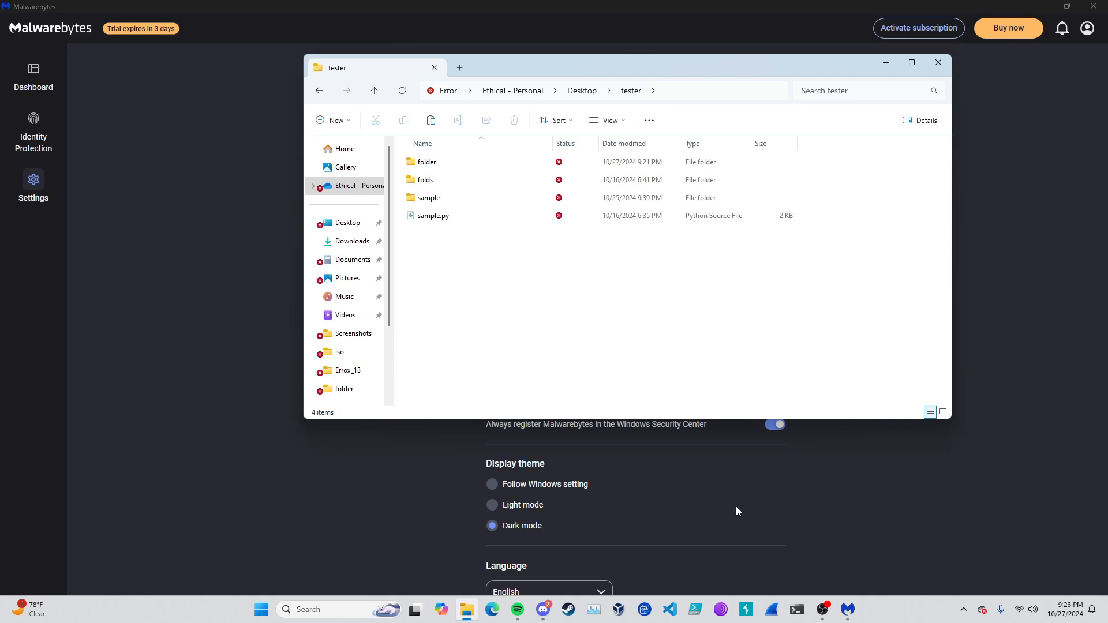
# Return to the tester folder and bring up the PowerShell window.
pyautogui.click(433, 215)
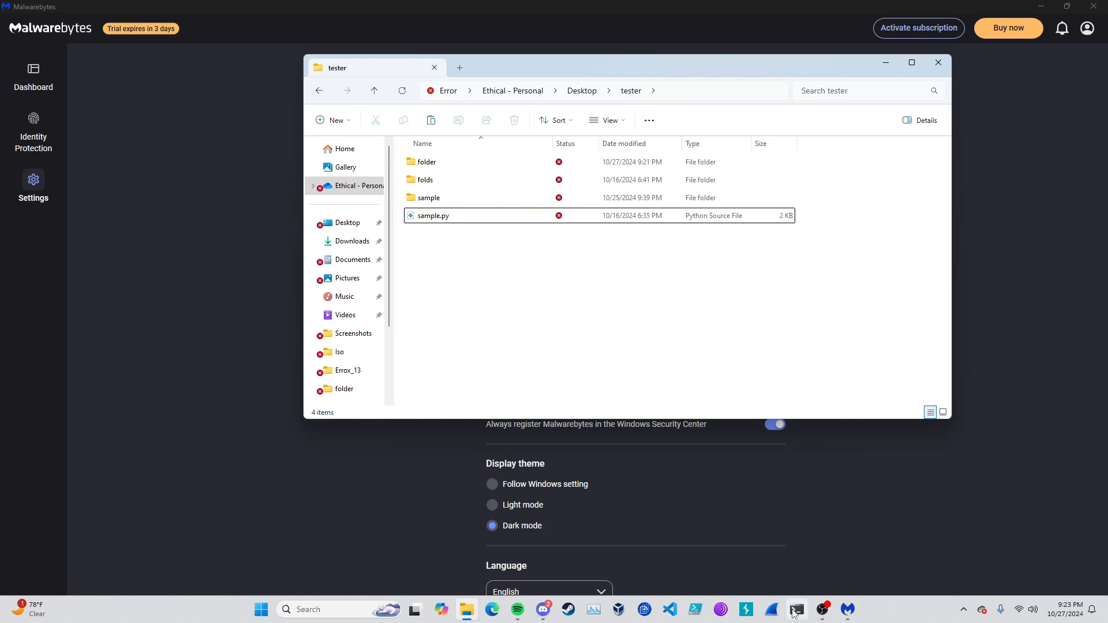
pyautogui.click(797, 610)
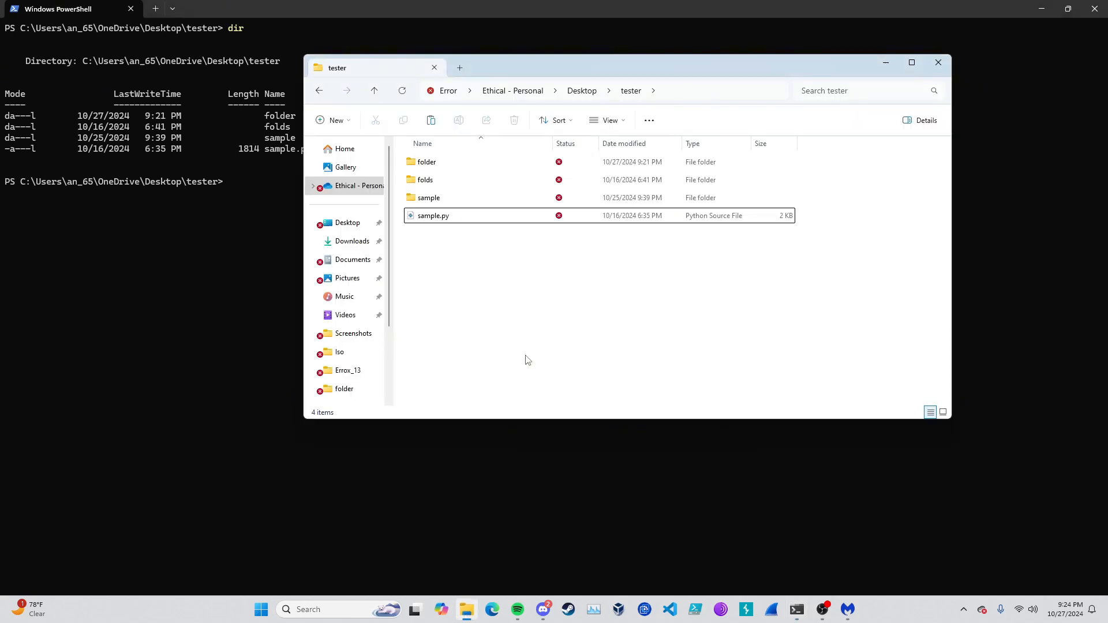
pyautogui.moveTo(924, 78)
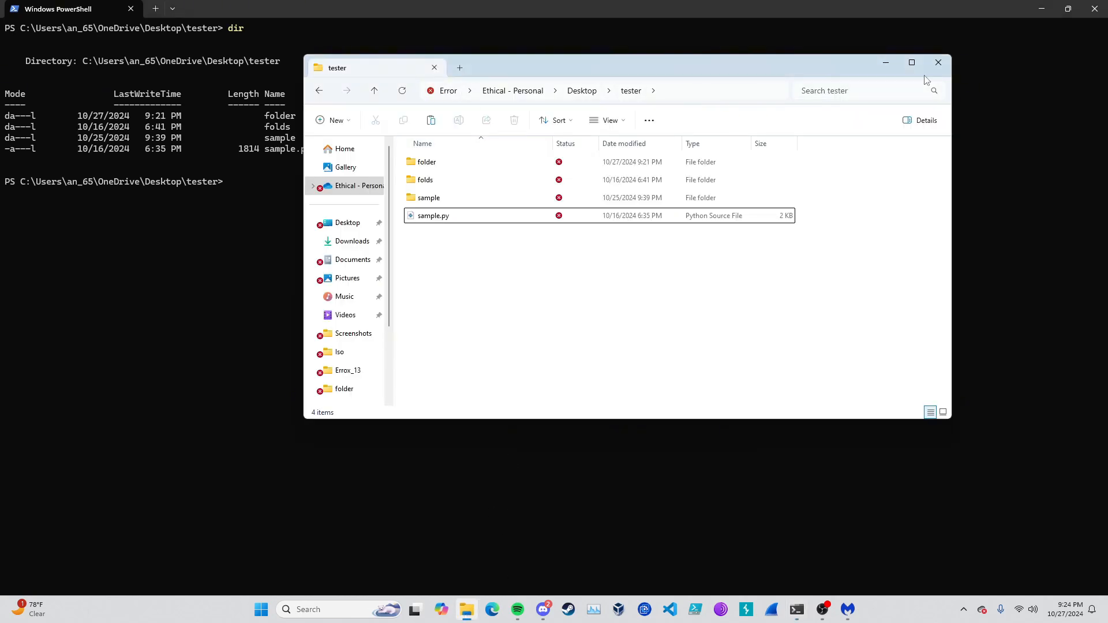
# List the inner folder's contents with 'ls folder' and ready 'python sample.py' at the prompt.
pyautogui.click(938, 63)
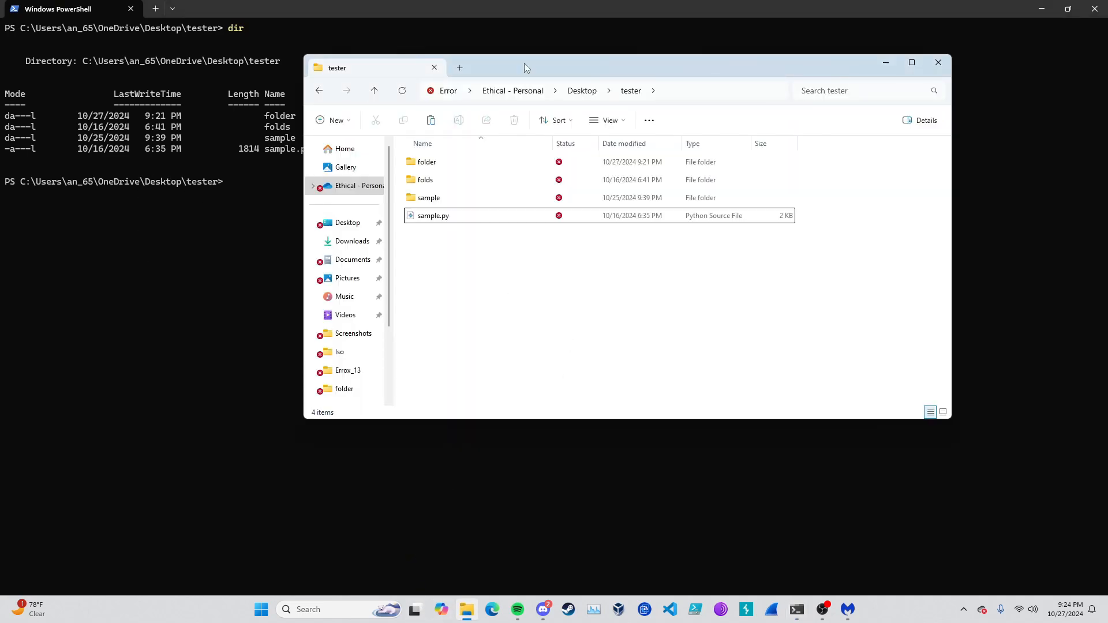
pyautogui.click(938, 62)
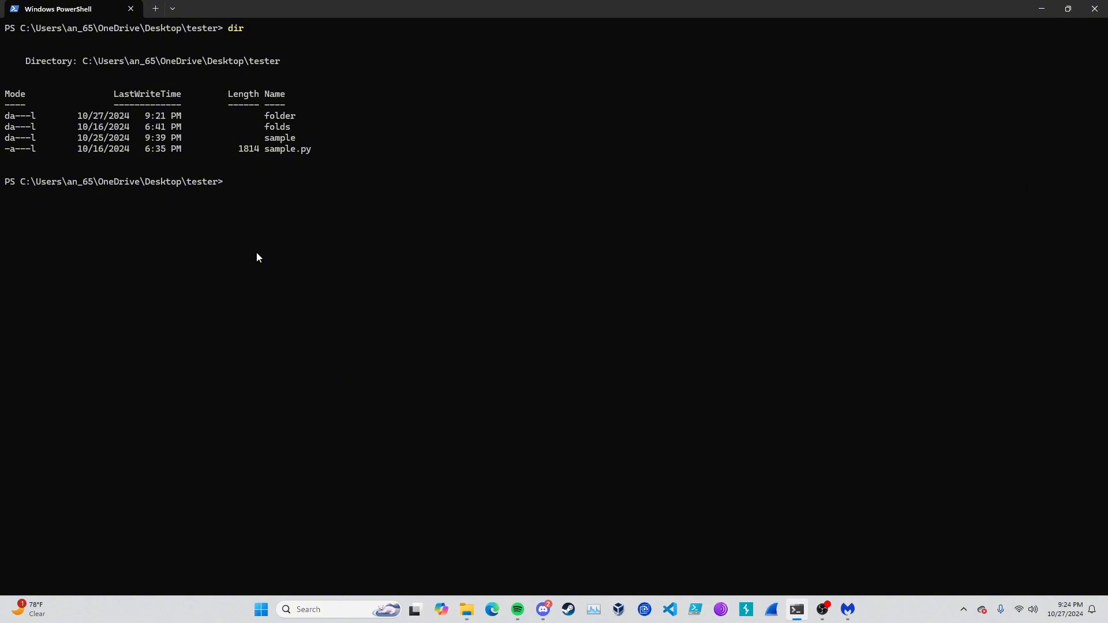
pyautogui.write('ls fold')
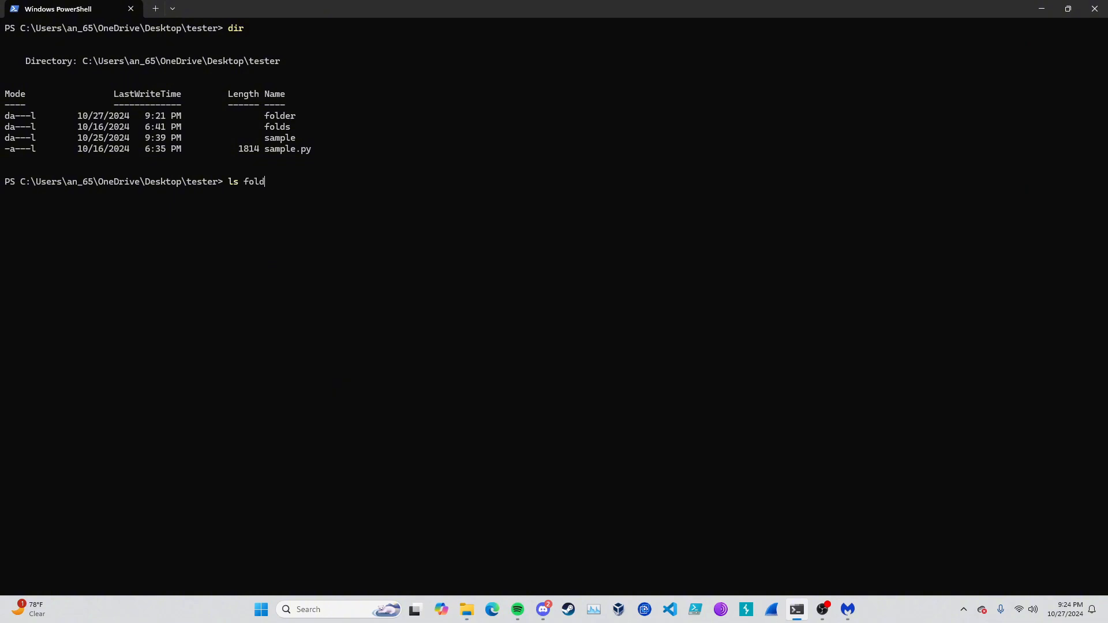
pyautogui.press('Enter')
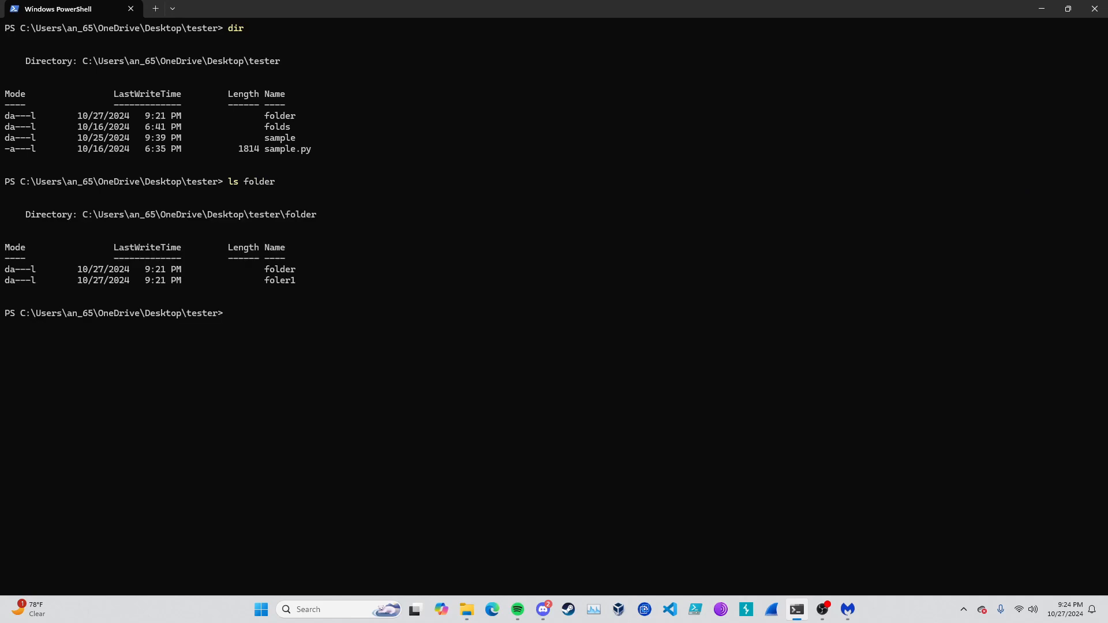
pyautogui.write('cld')
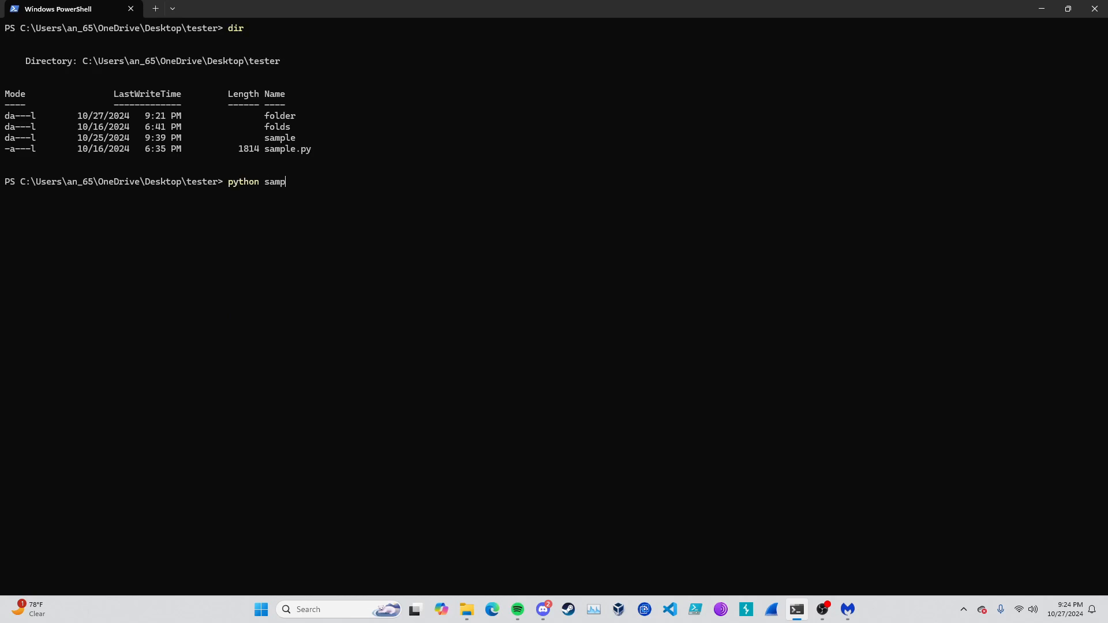
pyautogui.write('le.py')
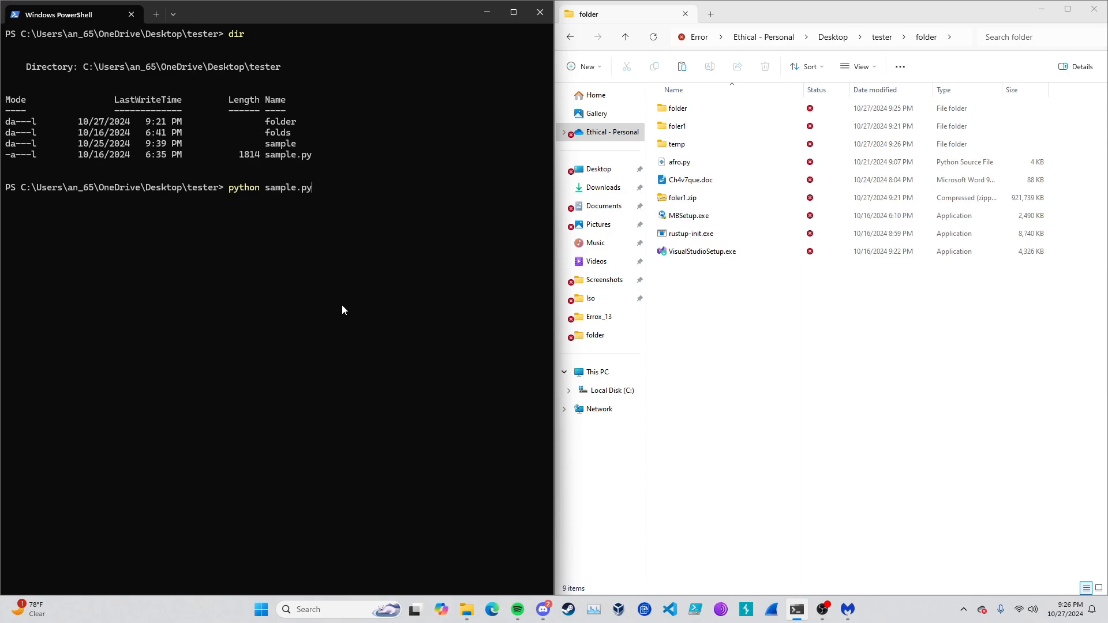
# Run sample.py to encrypt the folder's files, then look inside the temp folder.
pyautogui.press('Enter')
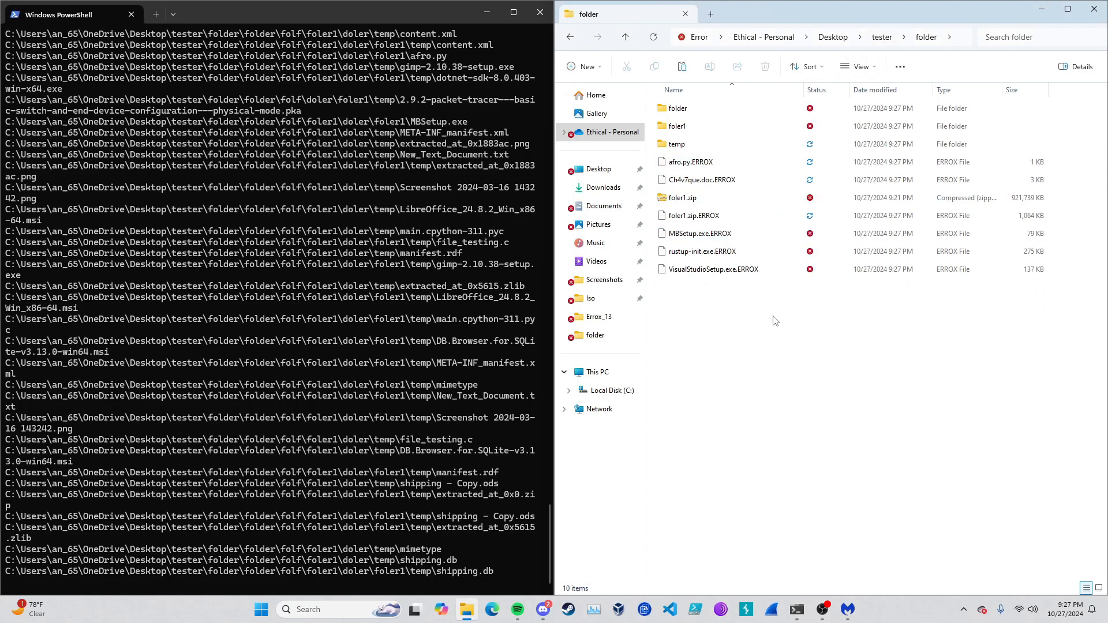
pyautogui.click(677, 144)
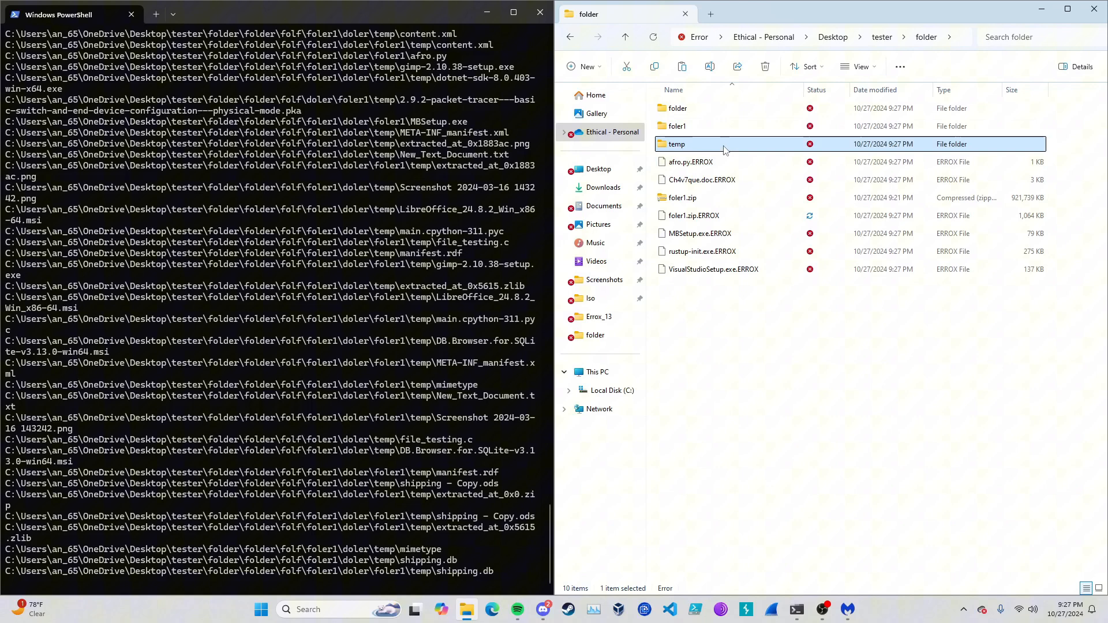
pyautogui.doubleClick(677, 144)
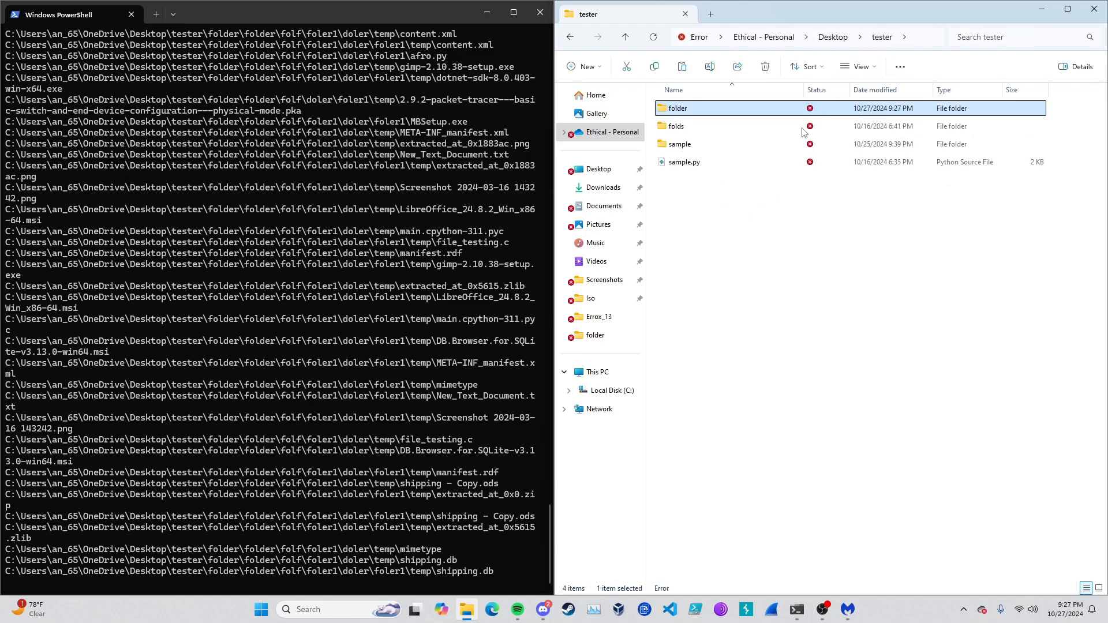
# Start a threat scan from the Scanner card on the Malwarebytes dashboard.
pyautogui.click(847, 609)
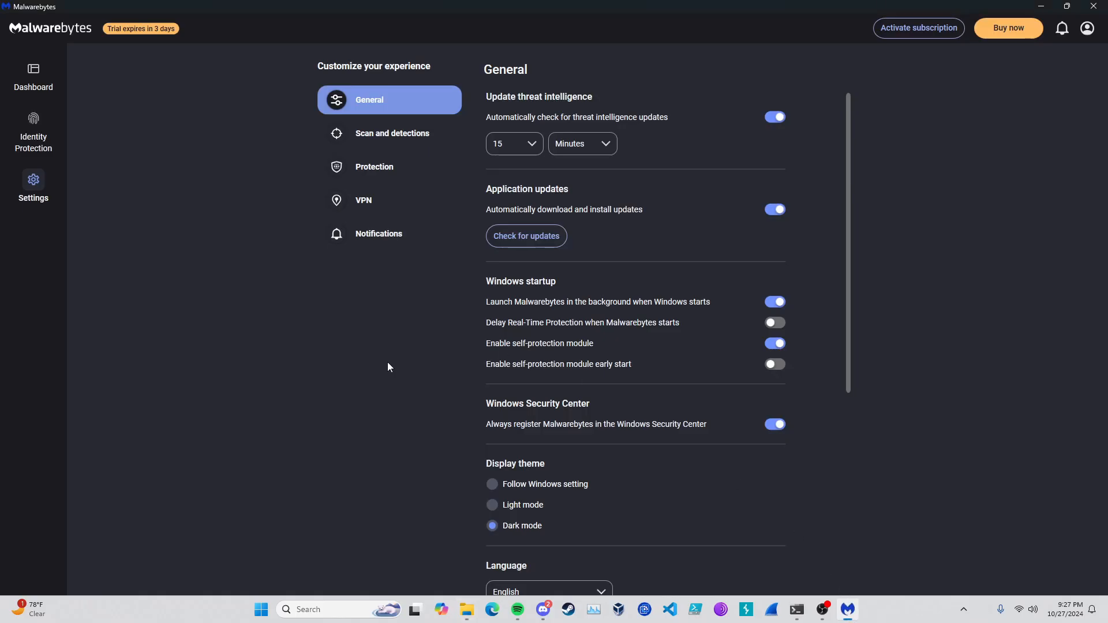
pyautogui.click(392, 133)
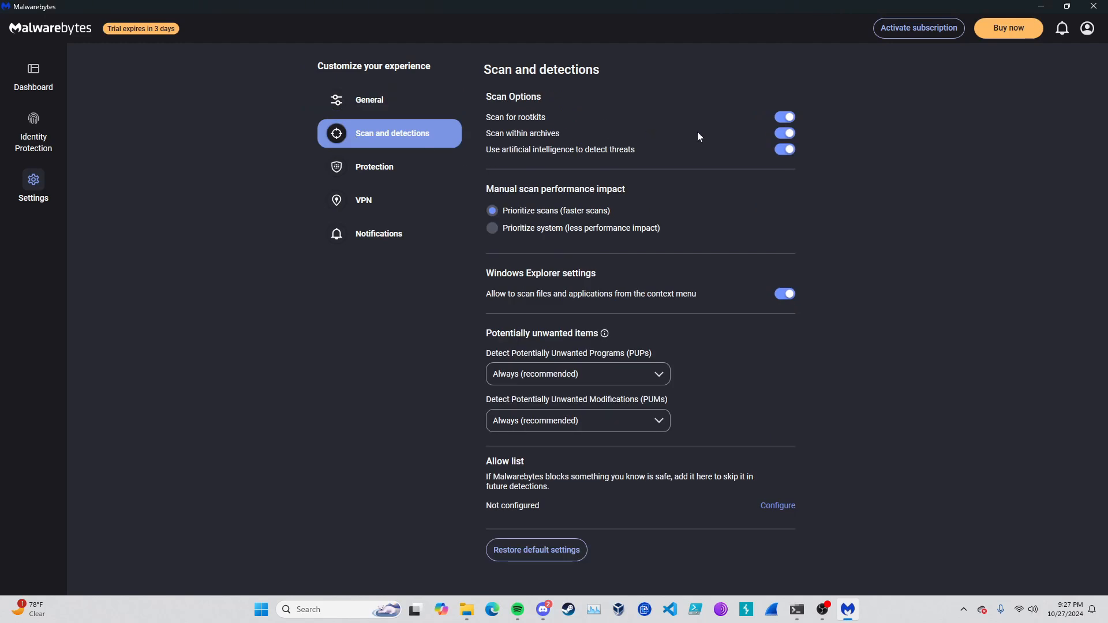
pyautogui.click(33, 72)
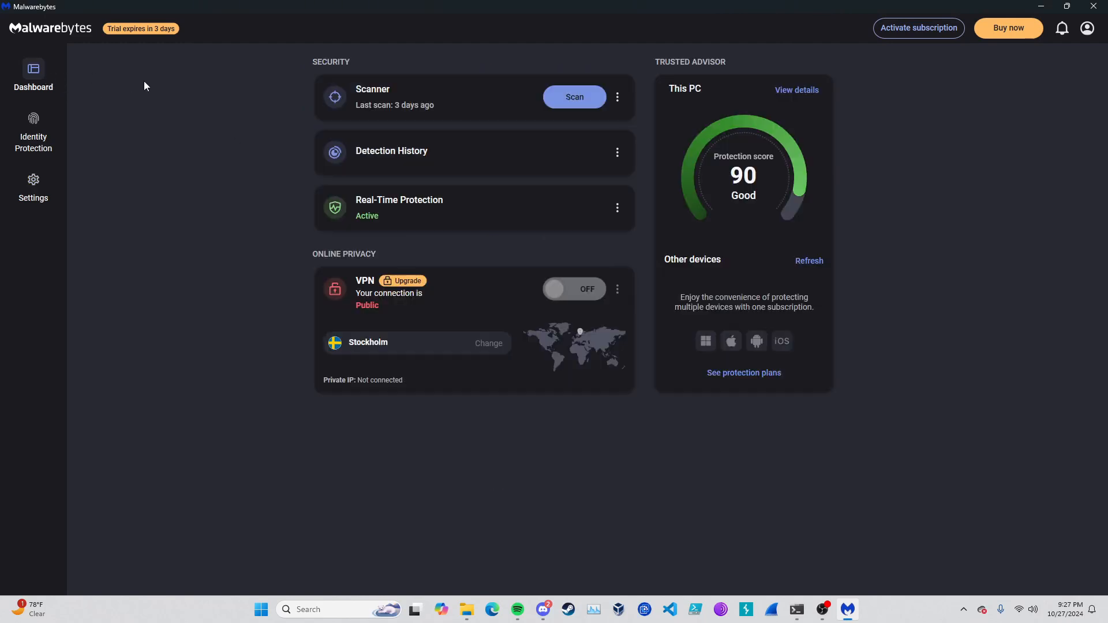
pyautogui.click(574, 97)
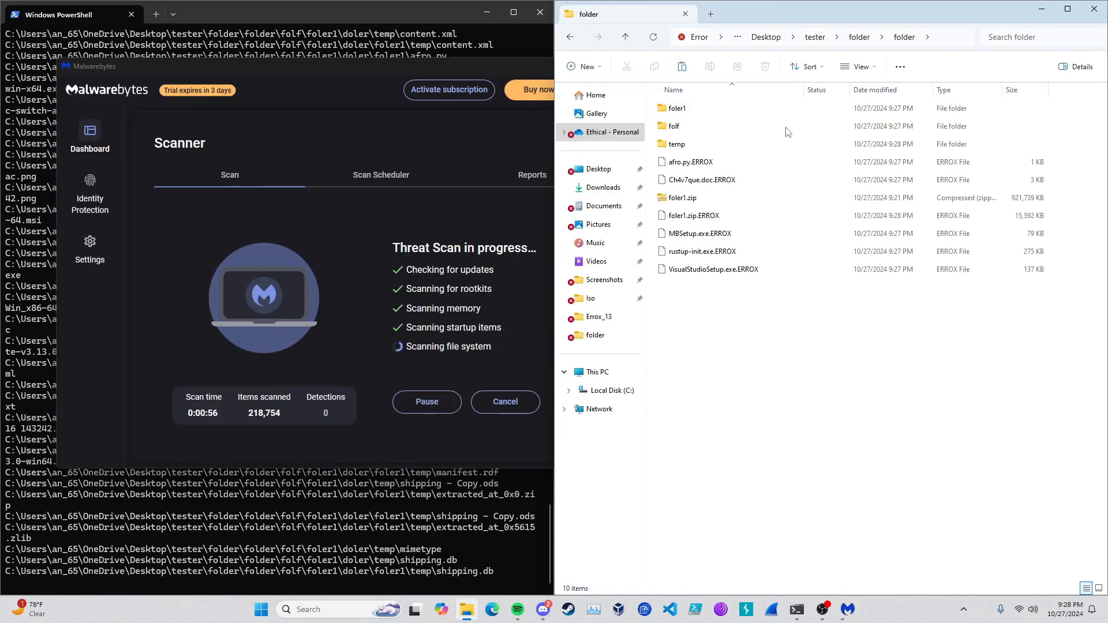
# Browse folf, foler1, doler and temp for .ERROX files, then reopen folder inside tester.
pyautogui.click(697, 125)
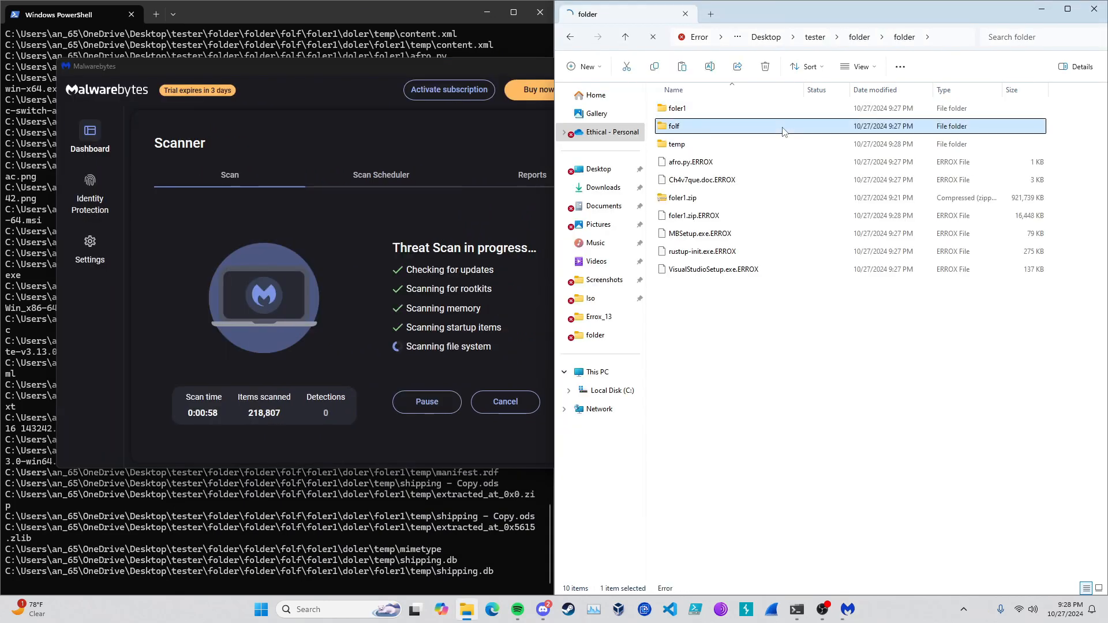
pyautogui.doubleClick(676, 126)
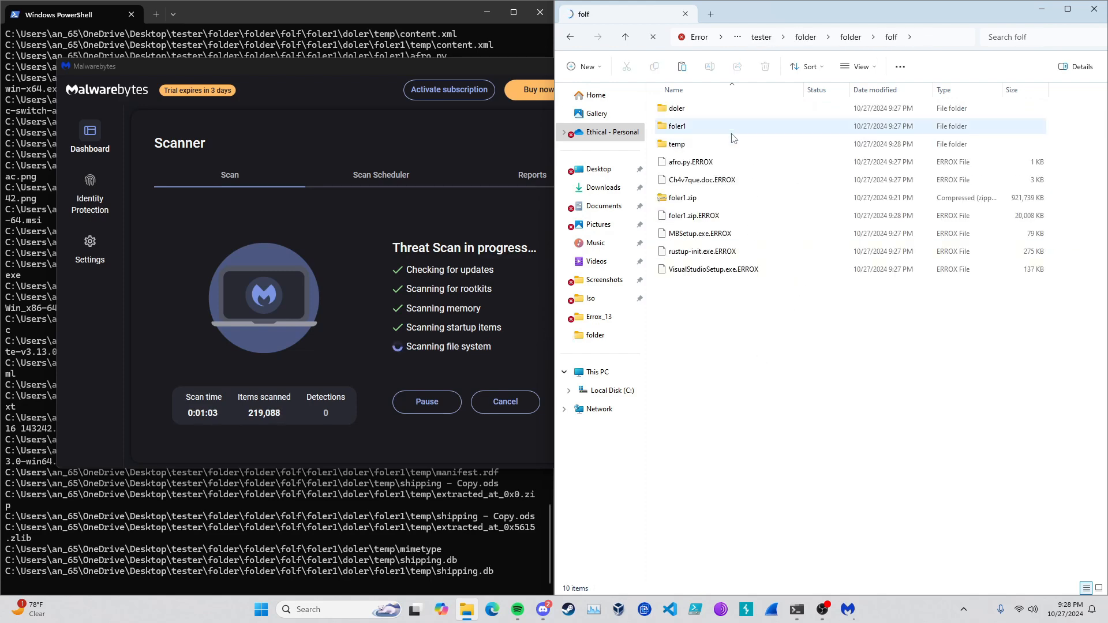
pyautogui.doubleClick(675, 126)
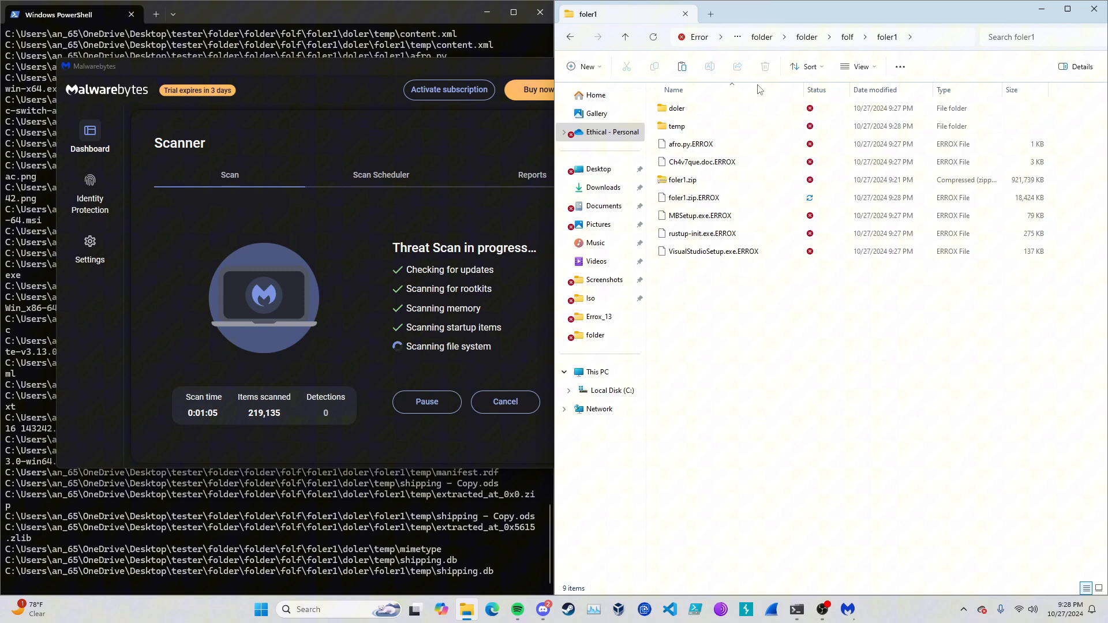
pyautogui.click(677, 108)
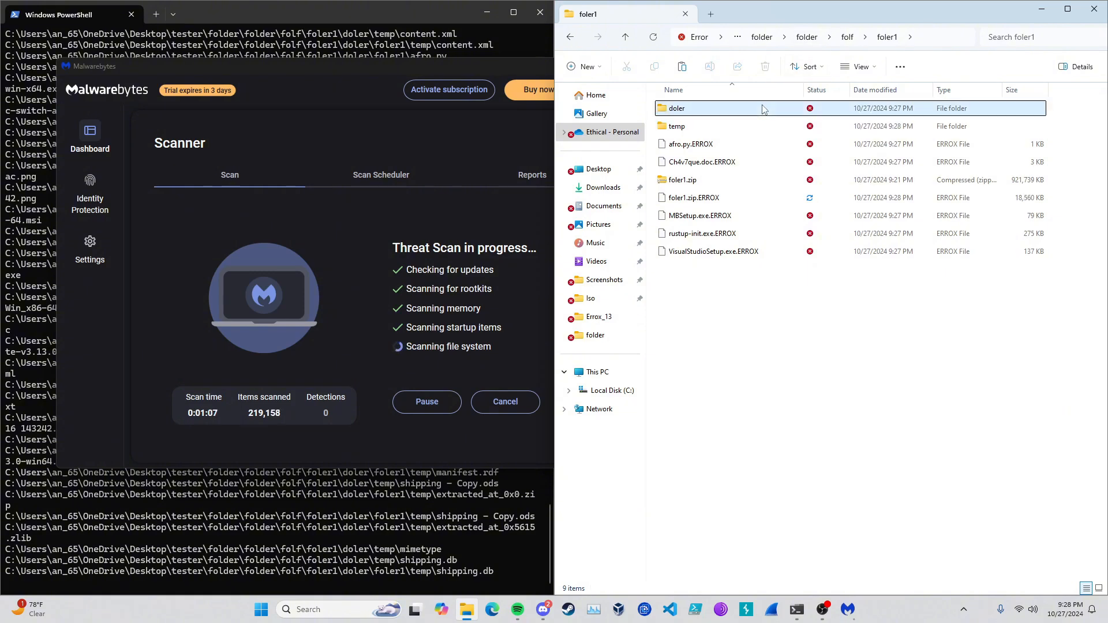
pyautogui.doubleClick(676, 108)
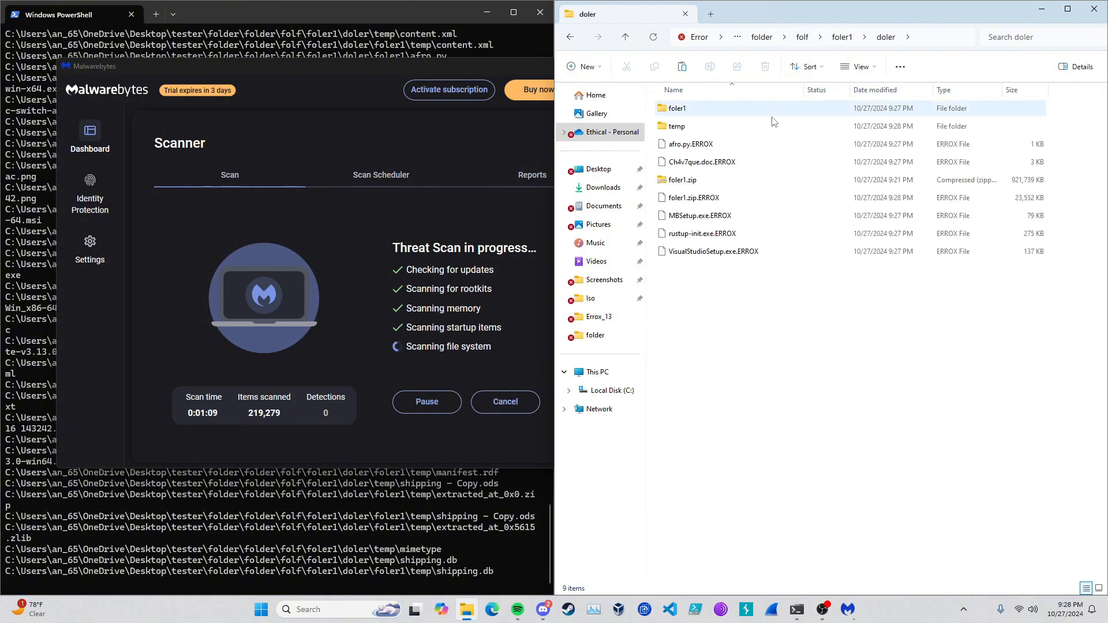
pyautogui.doubleClick(676, 126)
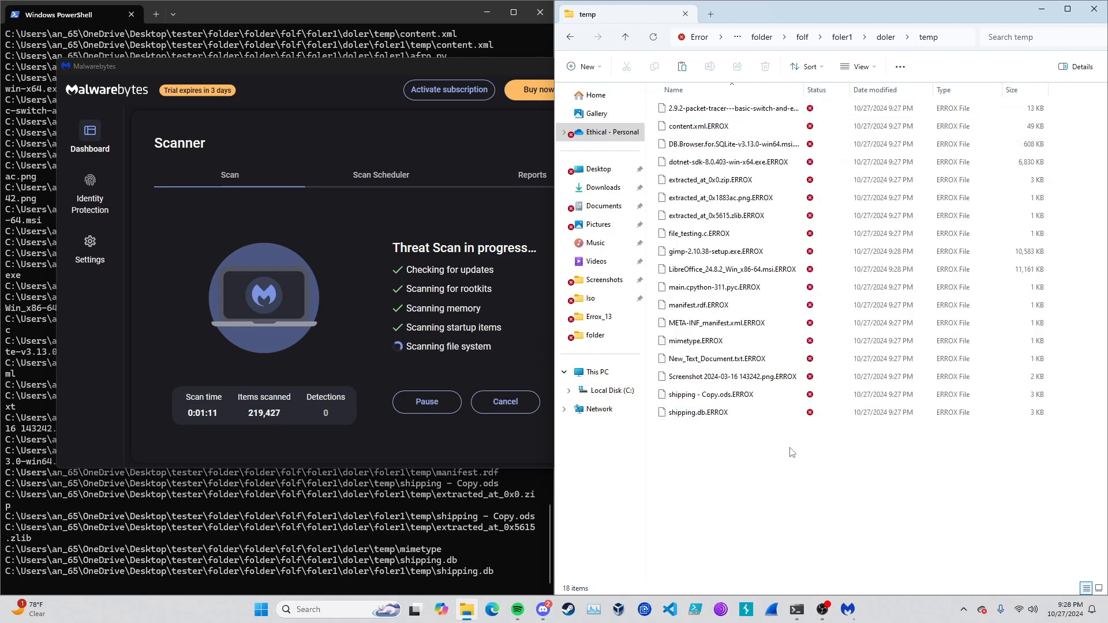
pyautogui.moveTo(796, 463)
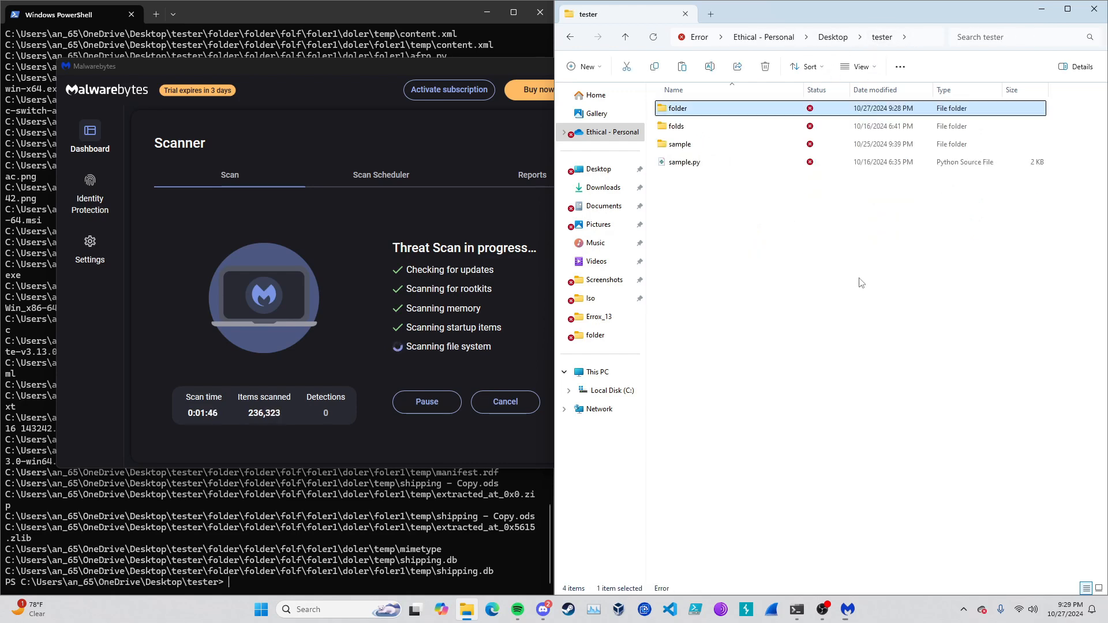
pyautogui.doubleClick(677, 108)
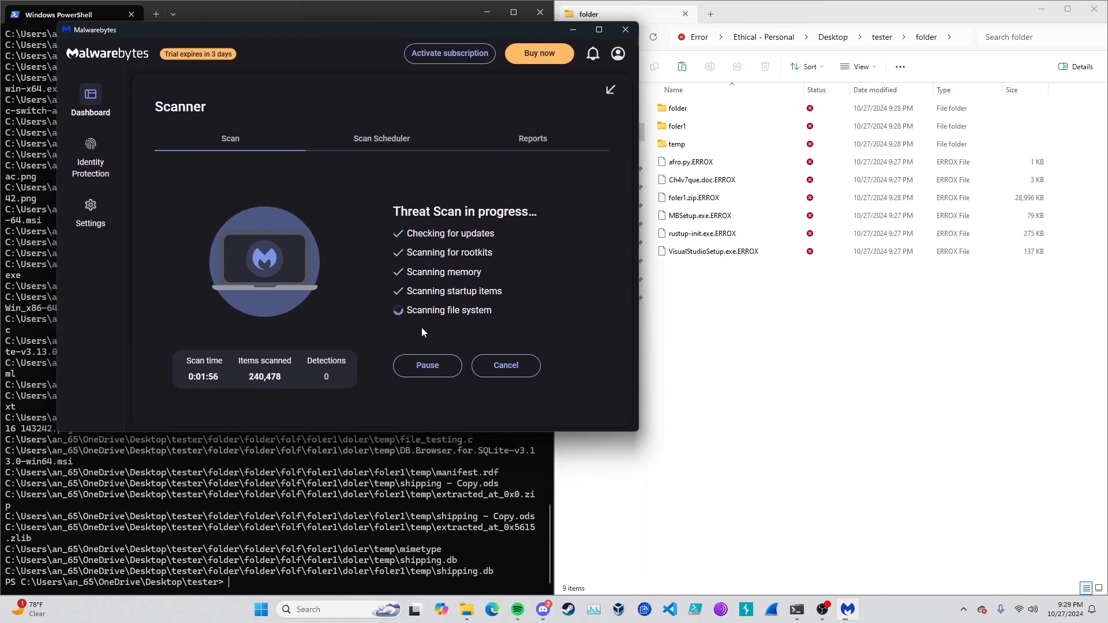
pyautogui.moveTo(526, 297)
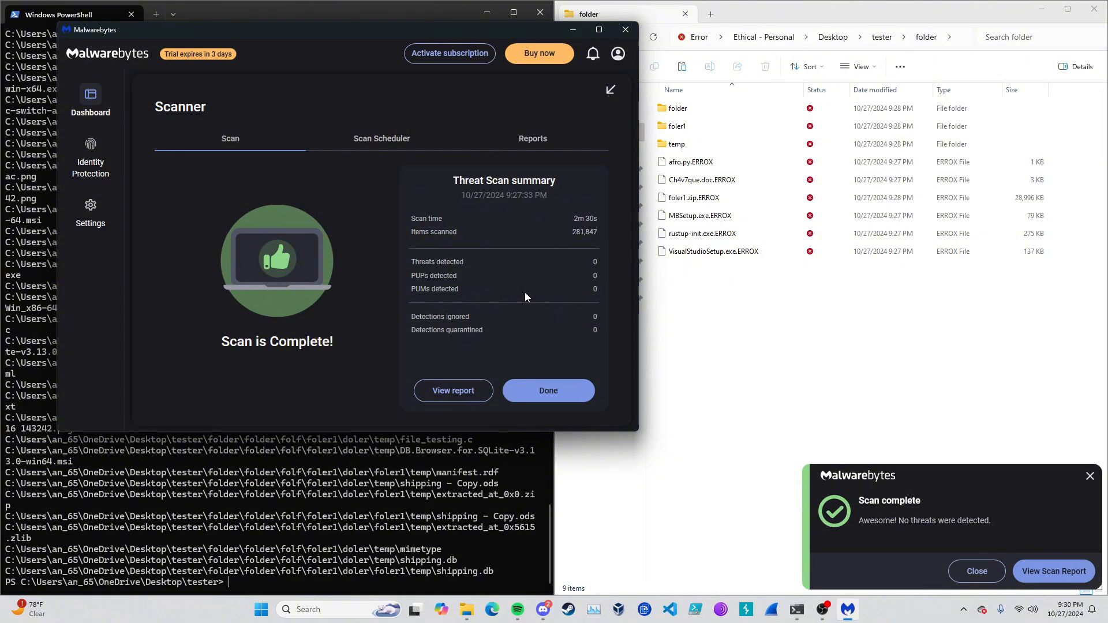
# Dismiss the clean scan report, start a second threat scan and answer the Cancel scan? prompt.
pyautogui.click(453, 391)
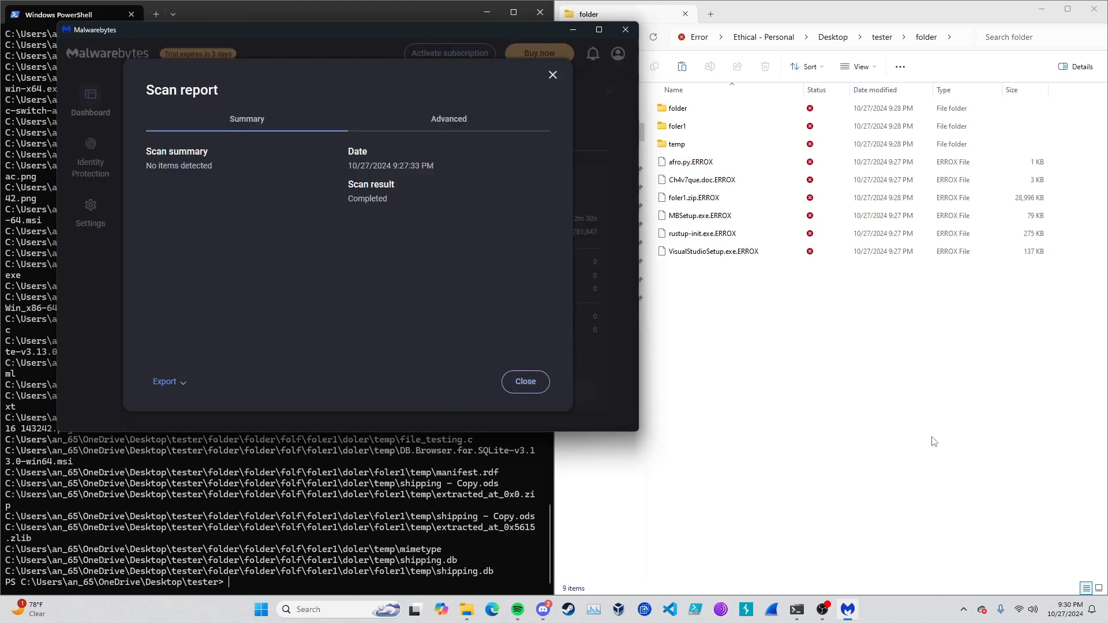
pyautogui.moveTo(445, 344)
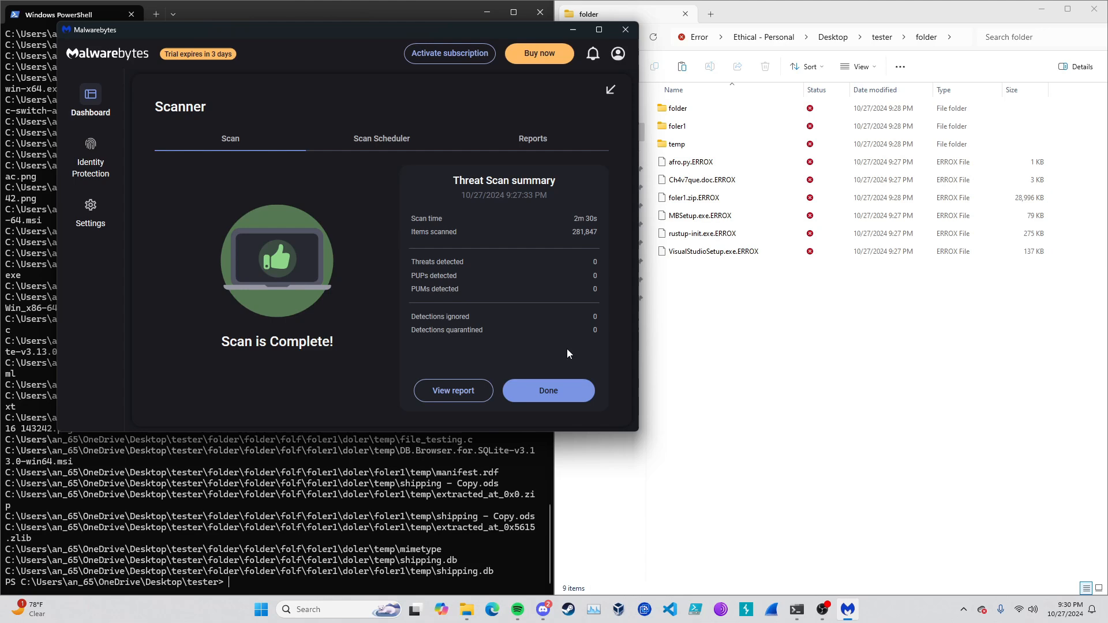
pyautogui.click(549, 390)
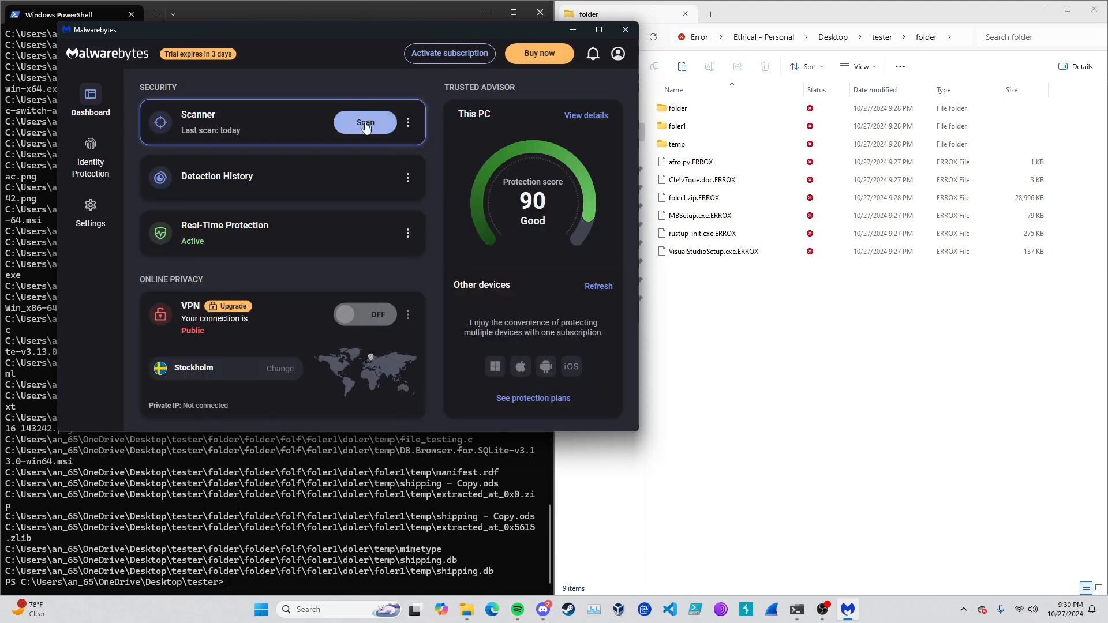
pyautogui.click(366, 122)
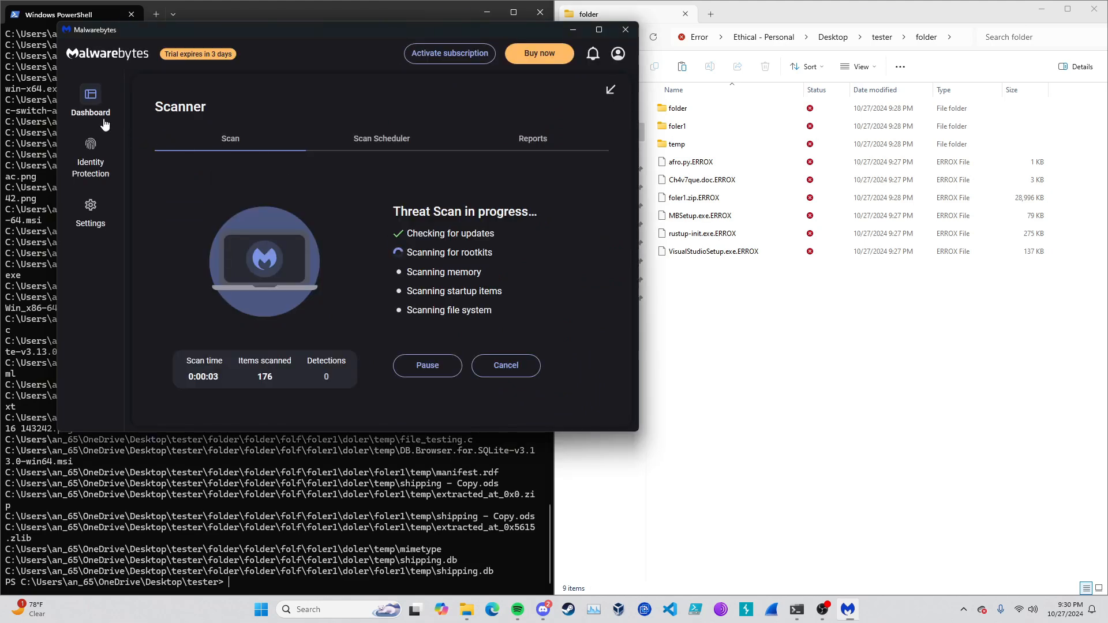
pyautogui.click(505, 366)
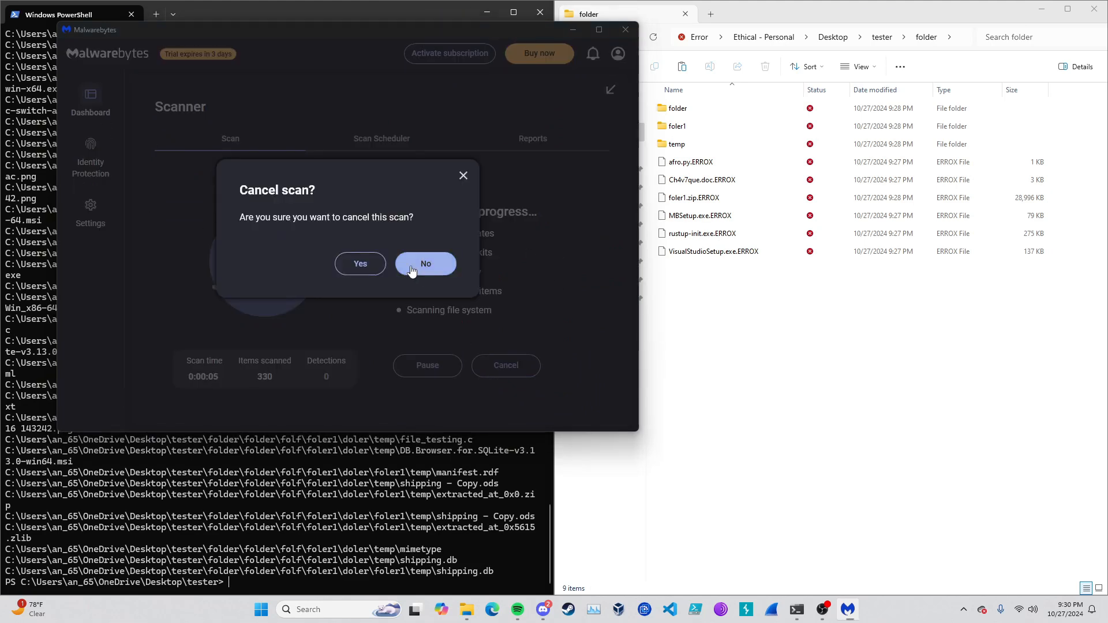
pyautogui.click(425, 263)
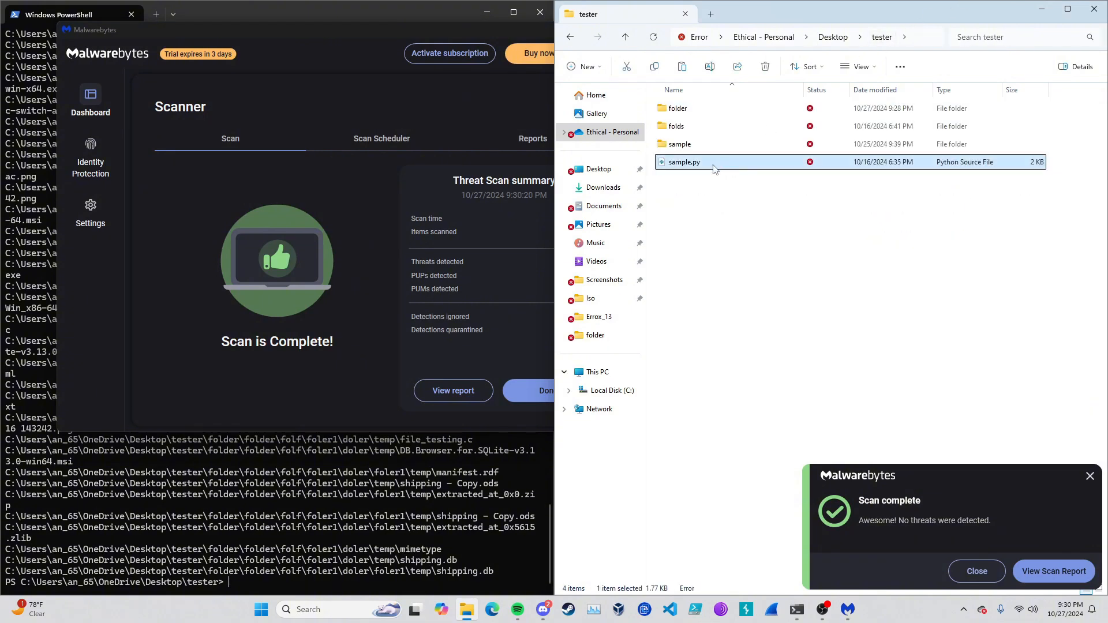
# Ready 'python sample.py' again at the prompt and dismiss the scan-complete notification.
pyautogui.rightClick(685, 162)
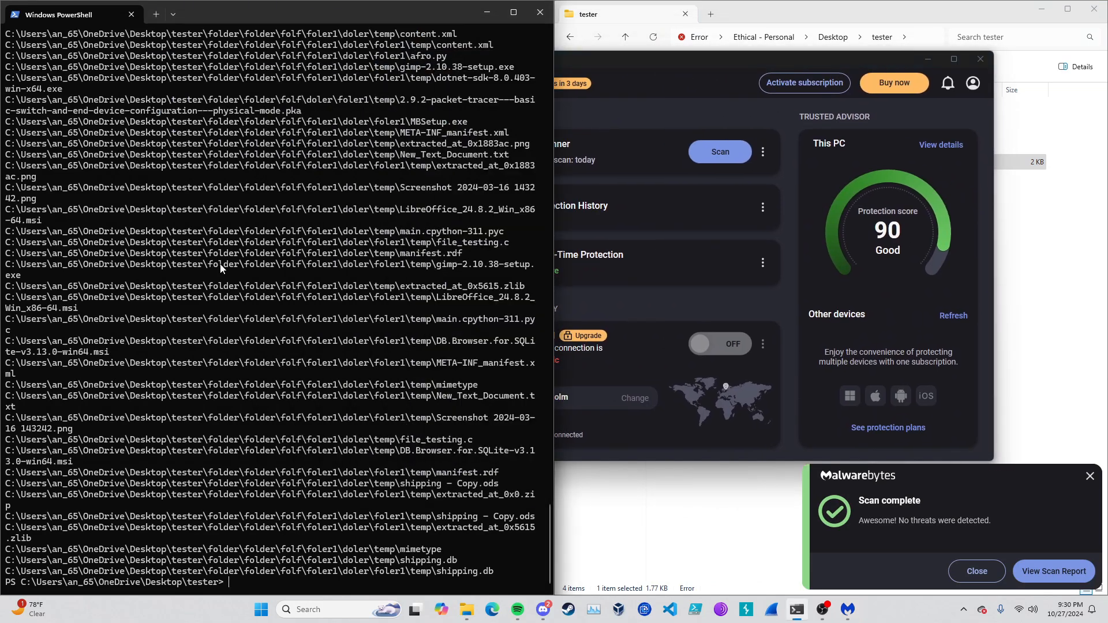
pyautogui.write('python sample.py')
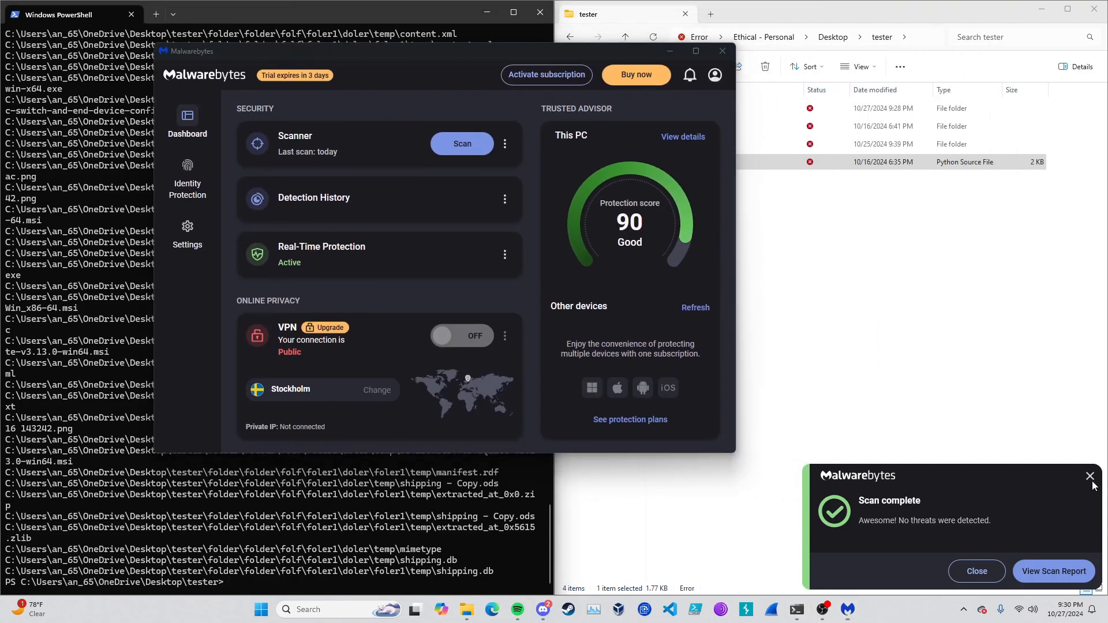
pyautogui.click(1090, 476)
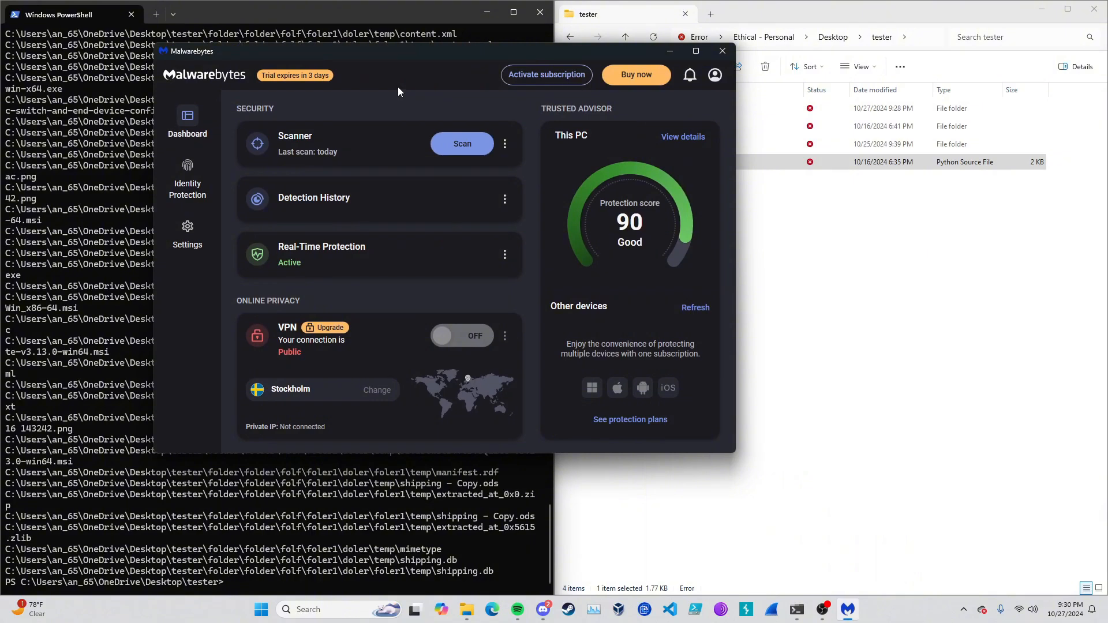
pyautogui.moveTo(855, 259)
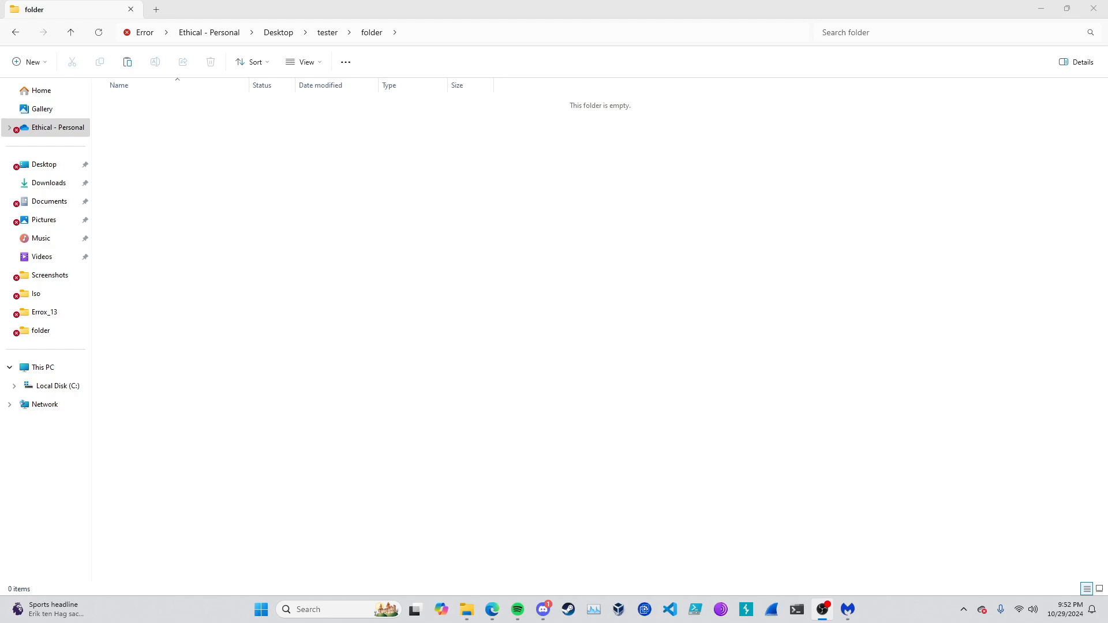
pyautogui.moveTo(275, 281)
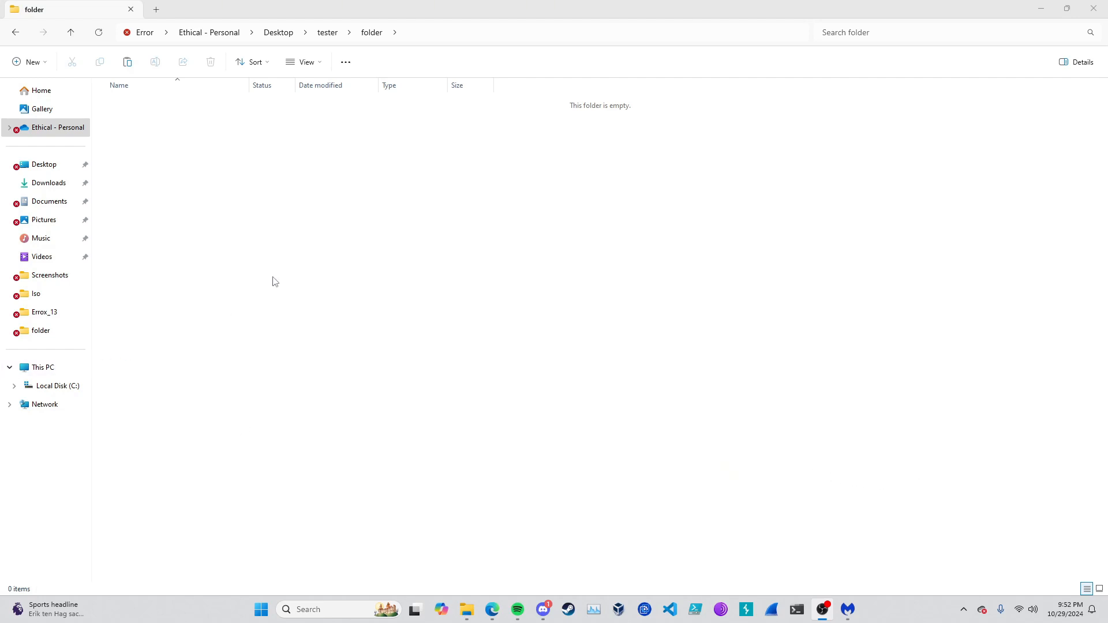
pyautogui.moveTo(326, 241)
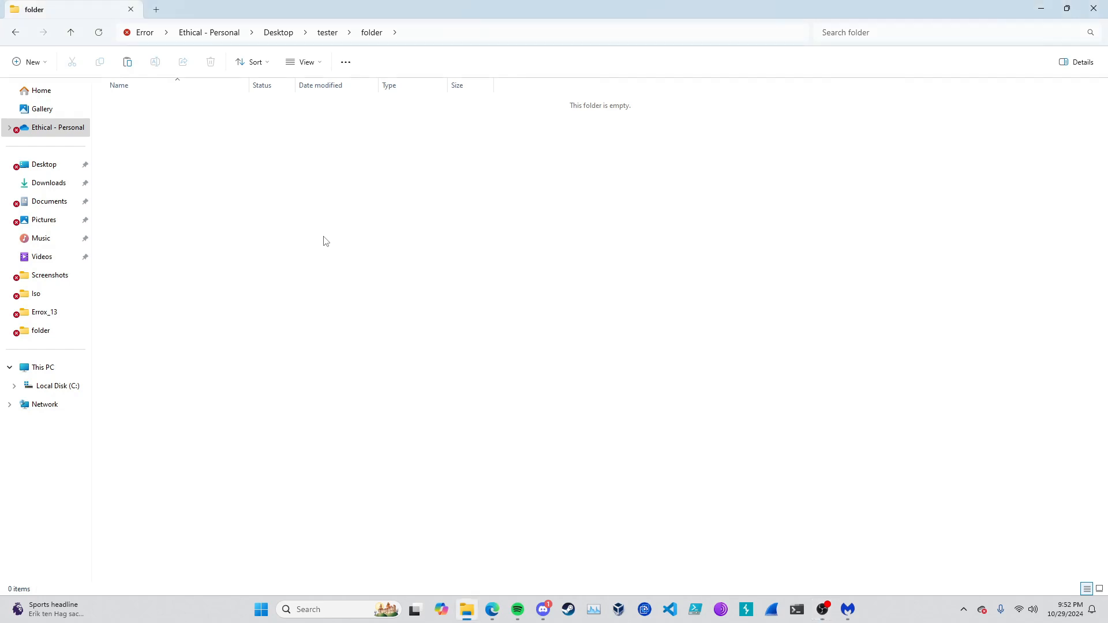
pyautogui.moveTo(469, 609)
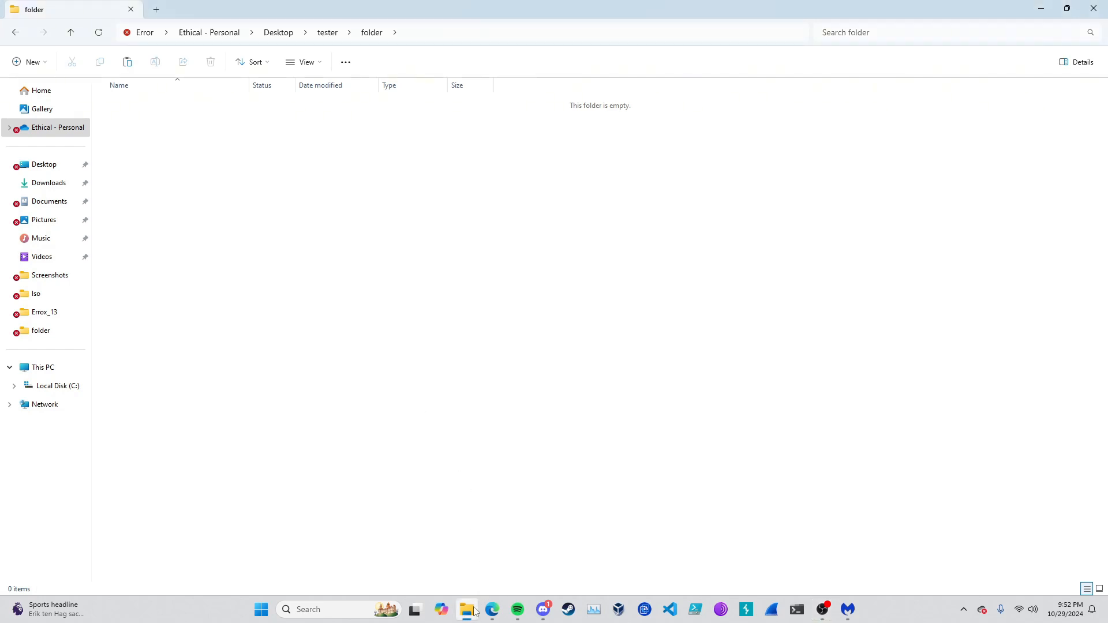
pyautogui.moveTo(472, 359)
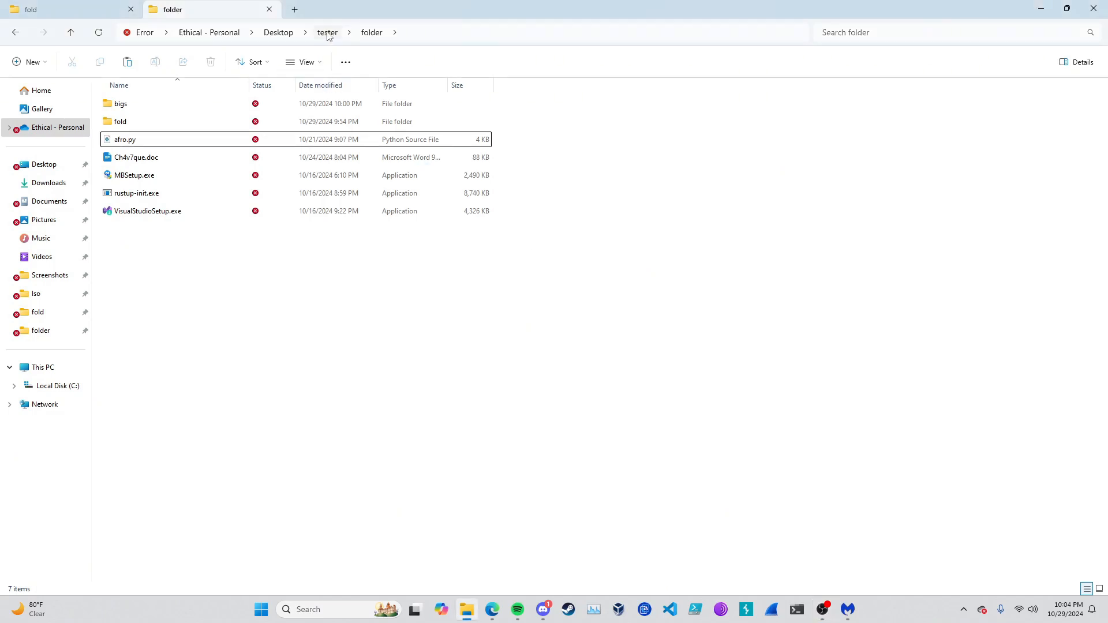
# Go up to the tester folder and bring up the extended actions menu for sample.exe.
pyautogui.click(327, 32)
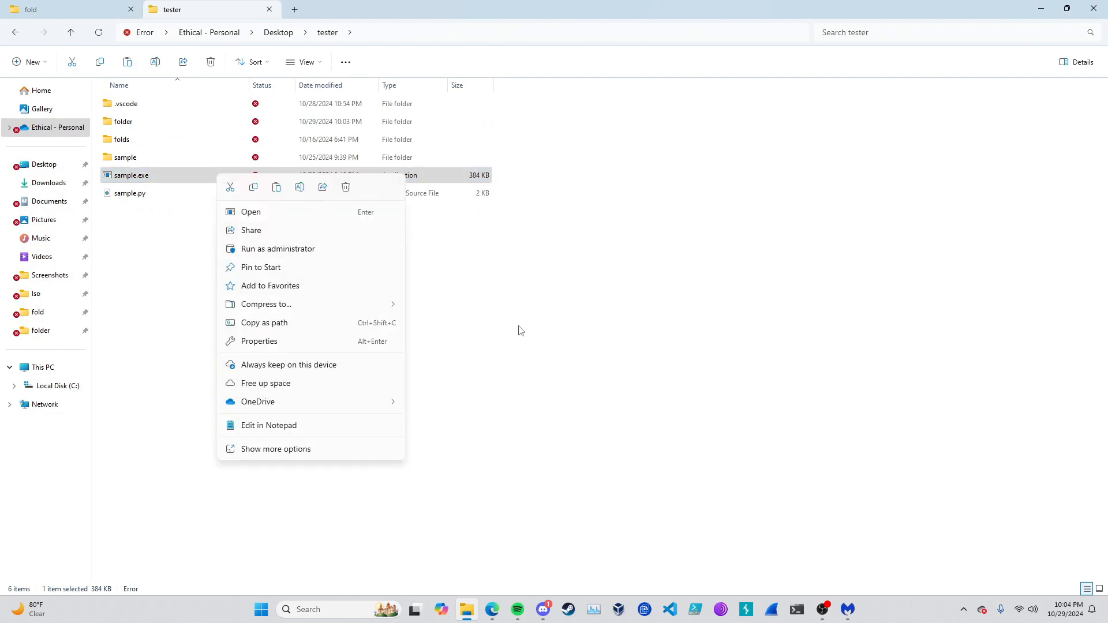
pyautogui.click(275, 449)
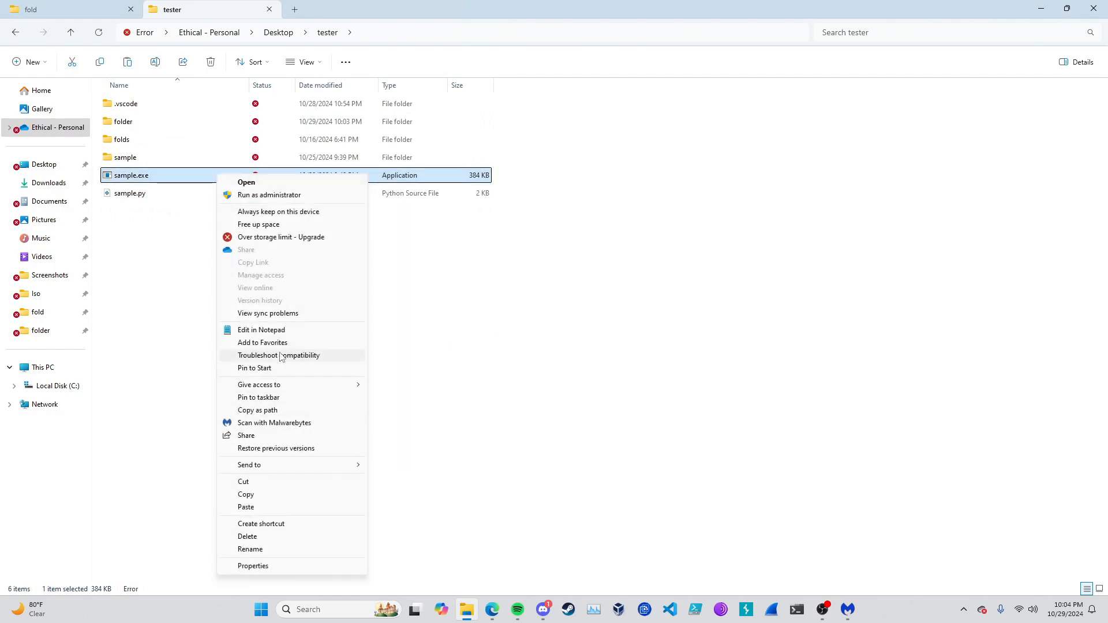
pyautogui.moveTo(276, 499)
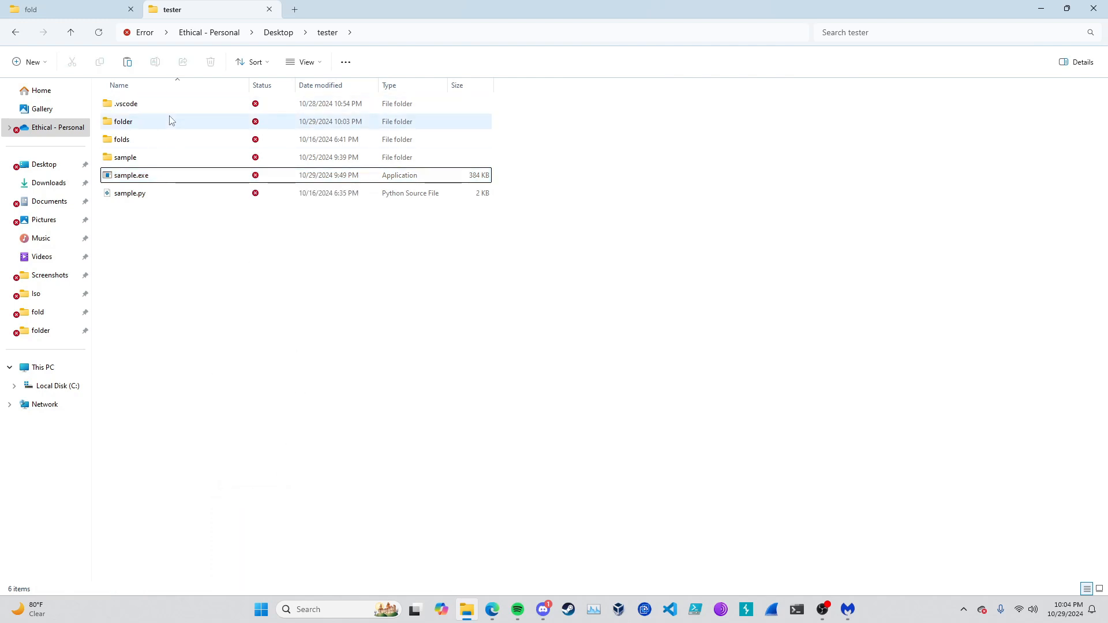
# Open the inner folder so sample.exe runs and prints repeated access-denied writing errors.
pyautogui.doubleClick(123, 121)
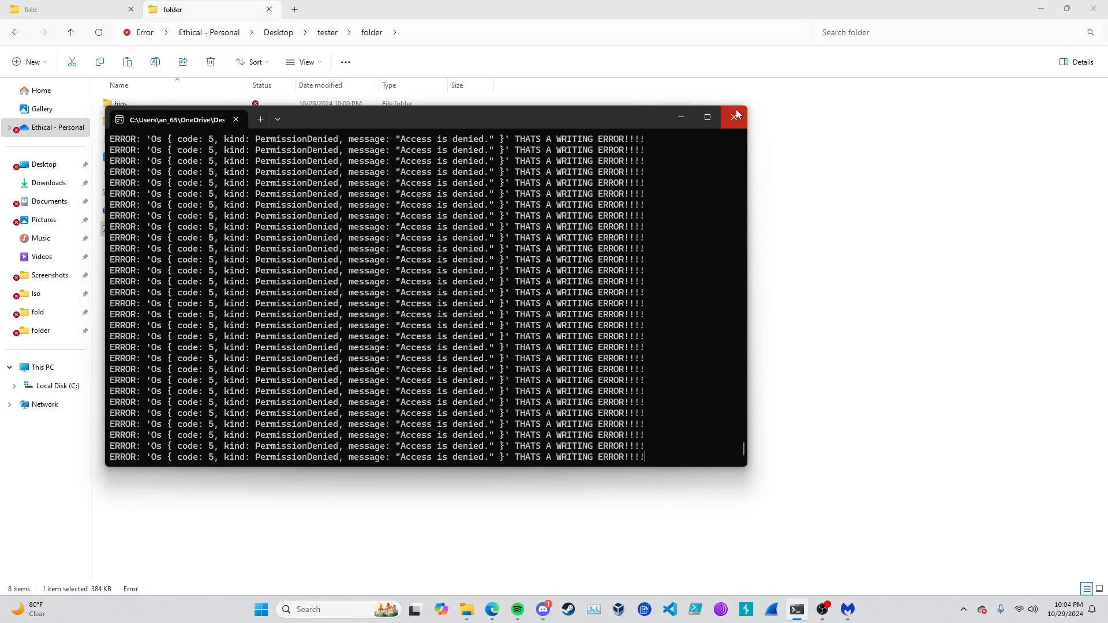
pyautogui.moveTo(735, 116)
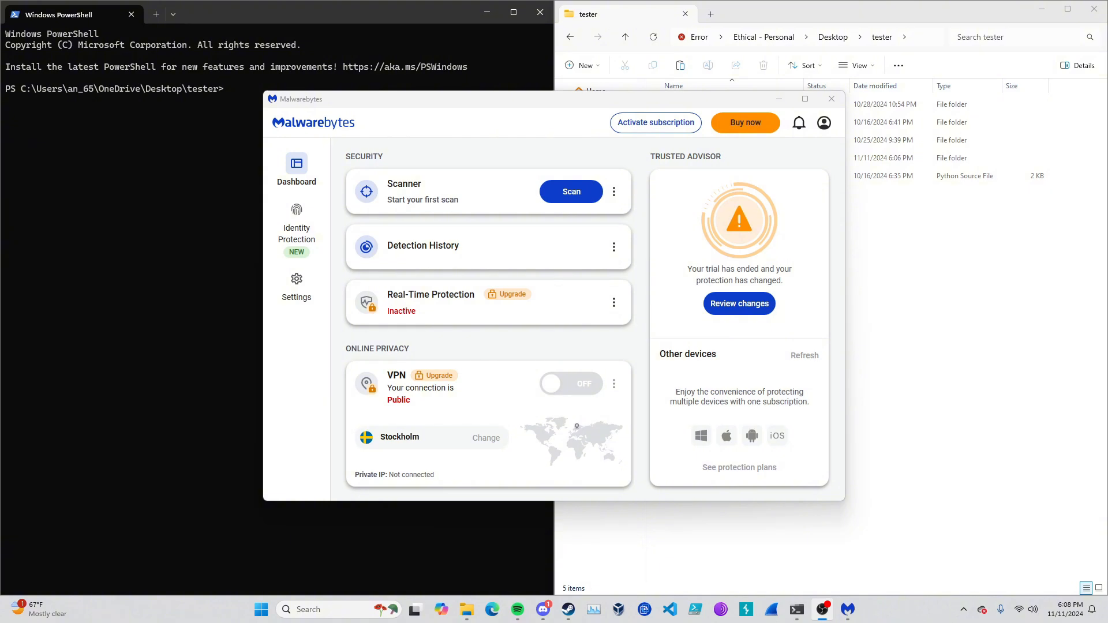
pyautogui.moveTo(530, 94)
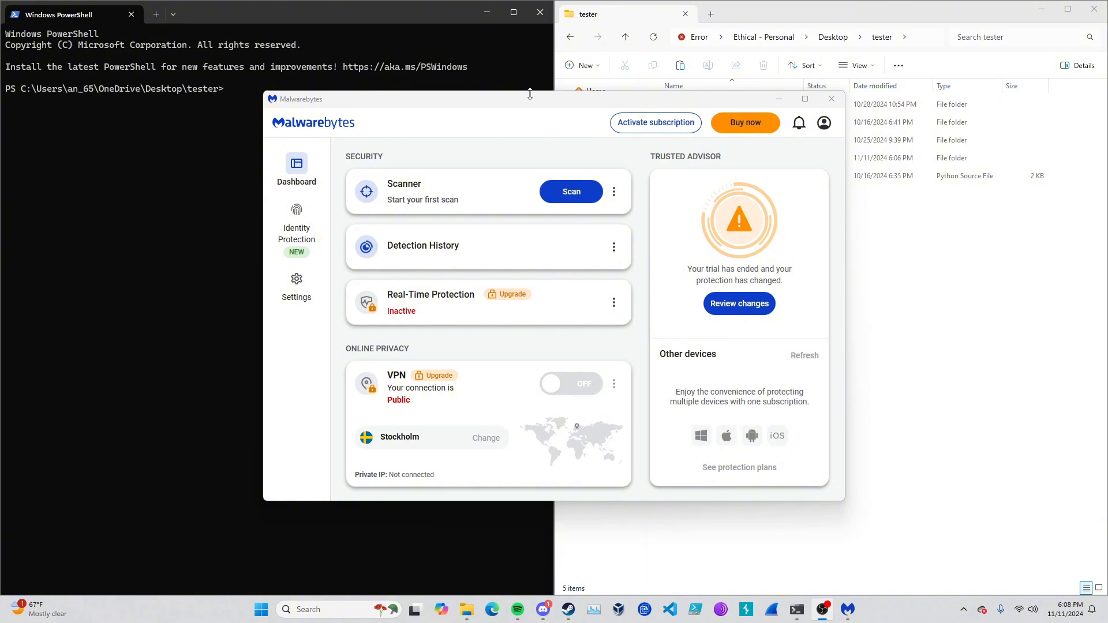
# Cut Jack_Ketch.exe from testing_folder and paste it into the tester folder.
pyautogui.moveTo(528, 98); pyautogui.dragTo(298, 67)
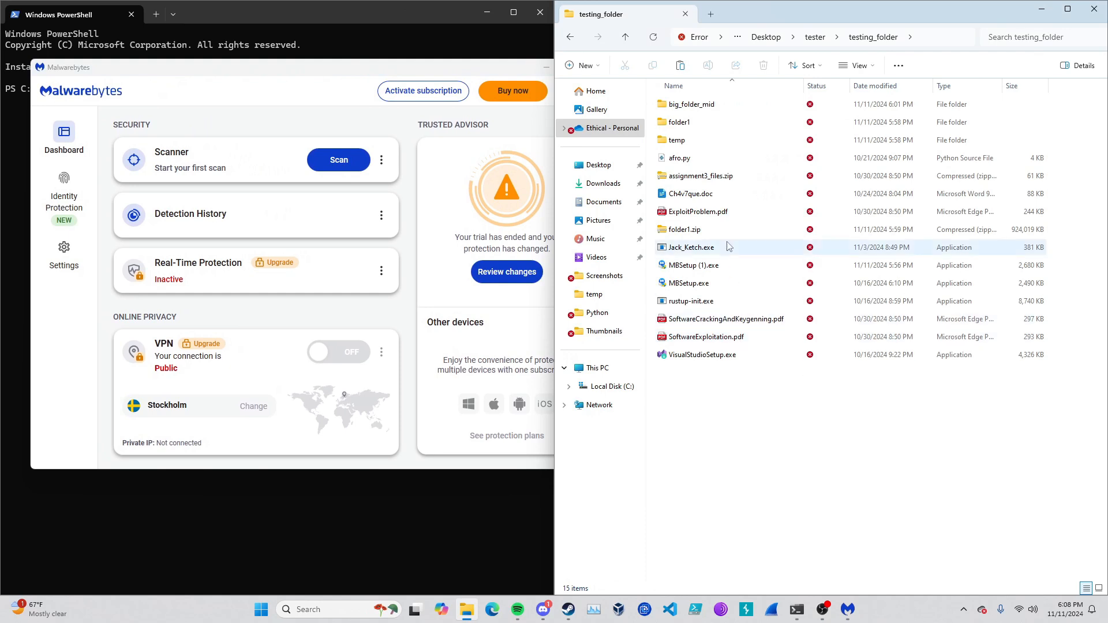
pyautogui.moveTo(736, 250)
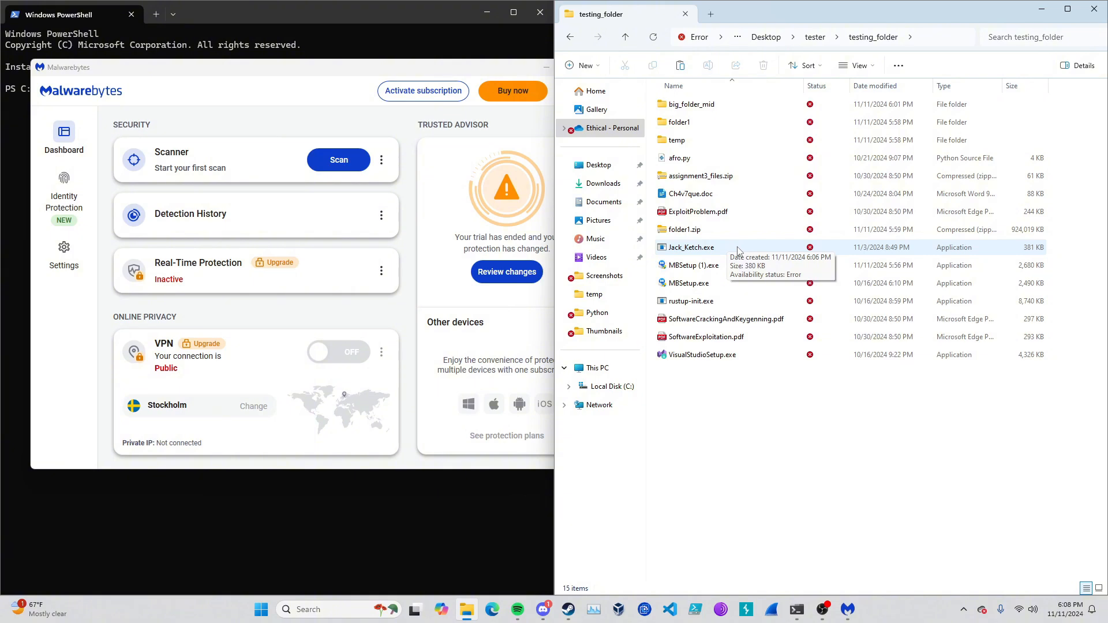
pyautogui.click(692, 247)
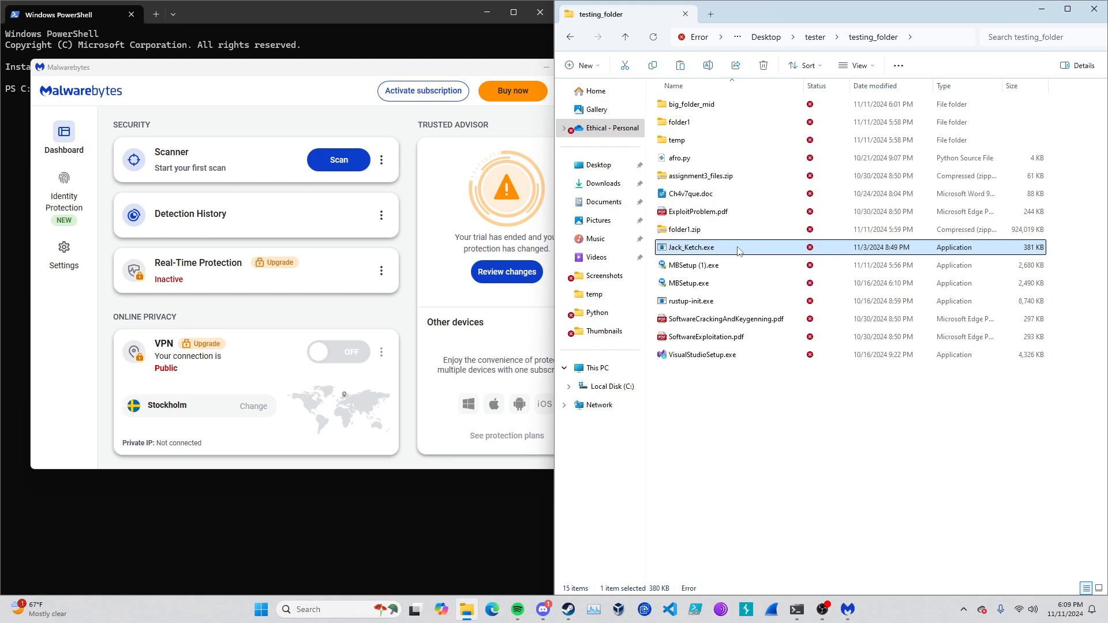
pyautogui.rightClick(692, 247)
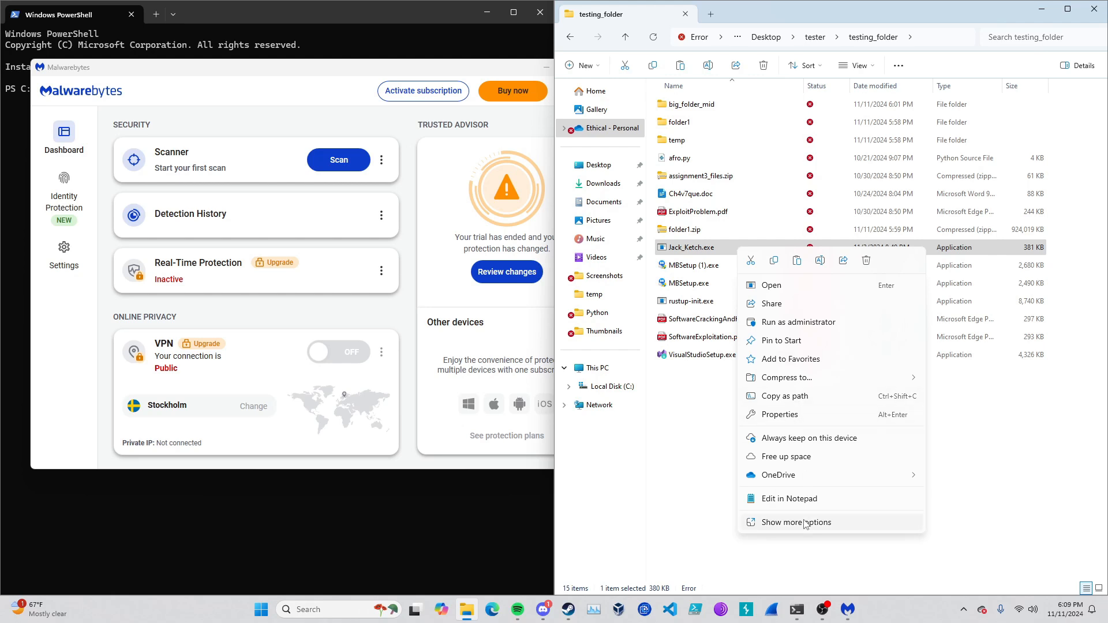
pyautogui.click(796, 523)
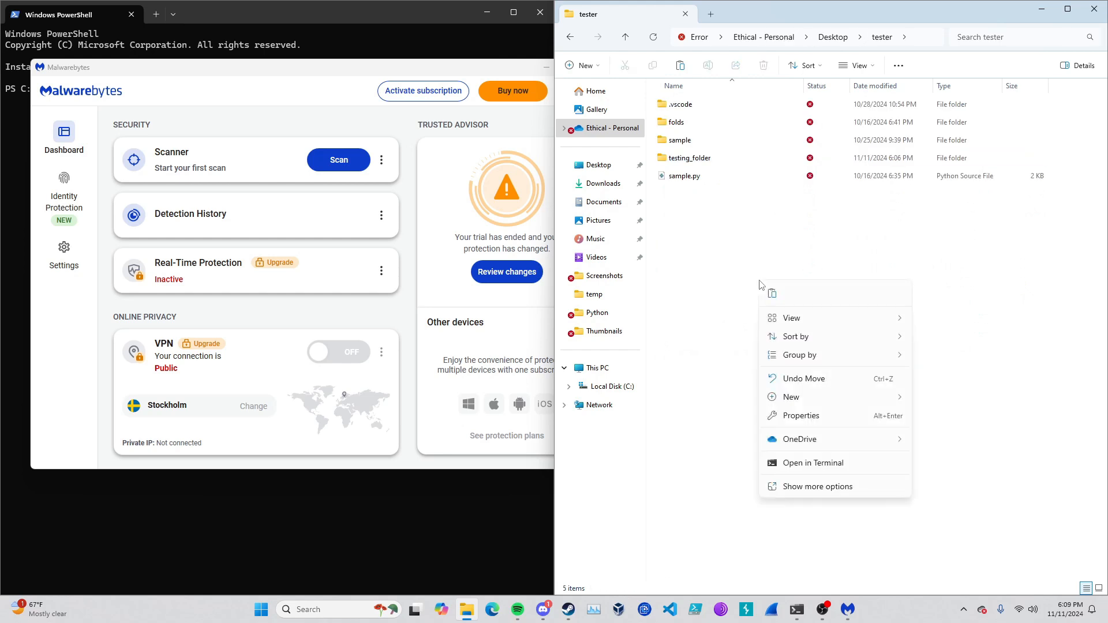
pyautogui.click(817, 486)
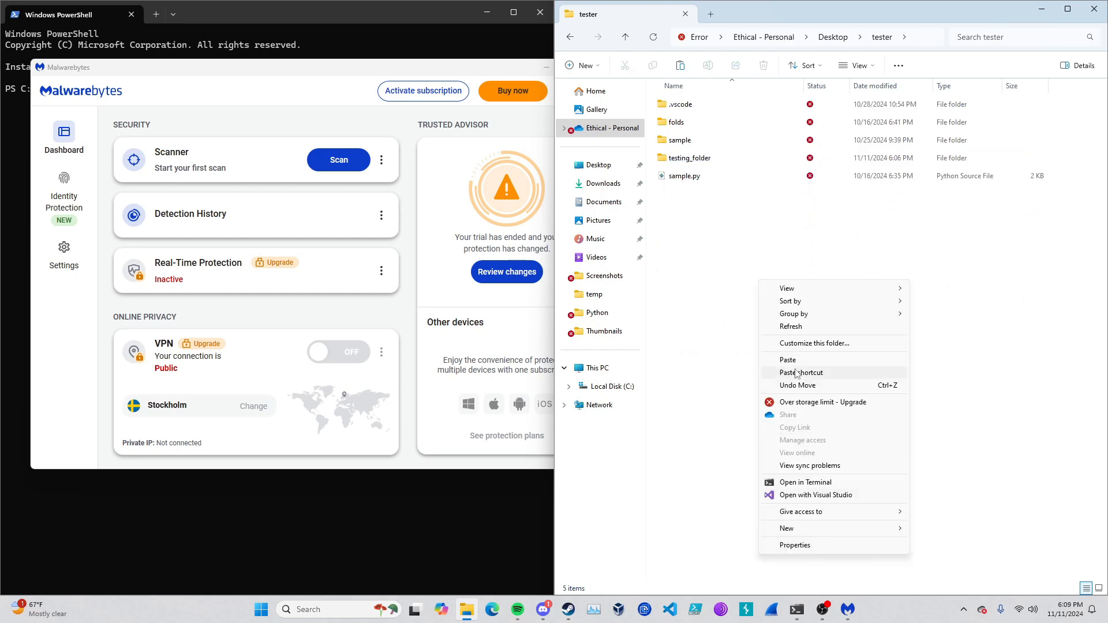
pyautogui.click(788, 359)
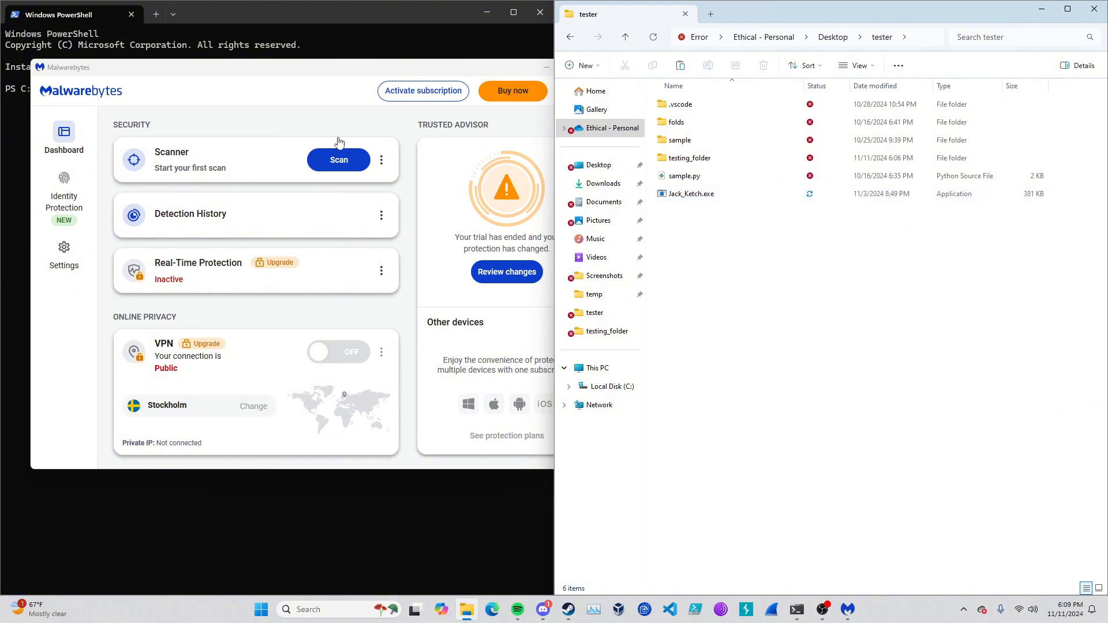
# Scan Jack_Ketch.exe with Malwarebytes from its context menu, yielding one Generic.Malware detection.
pyautogui.click(381, 159)
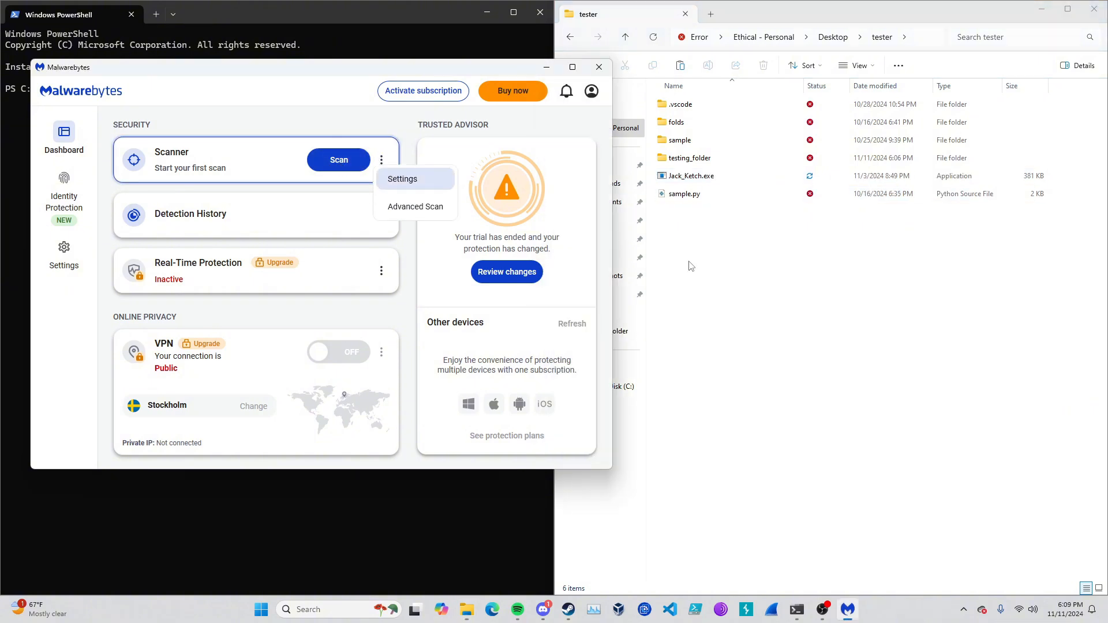
pyautogui.rightClick(691, 175)
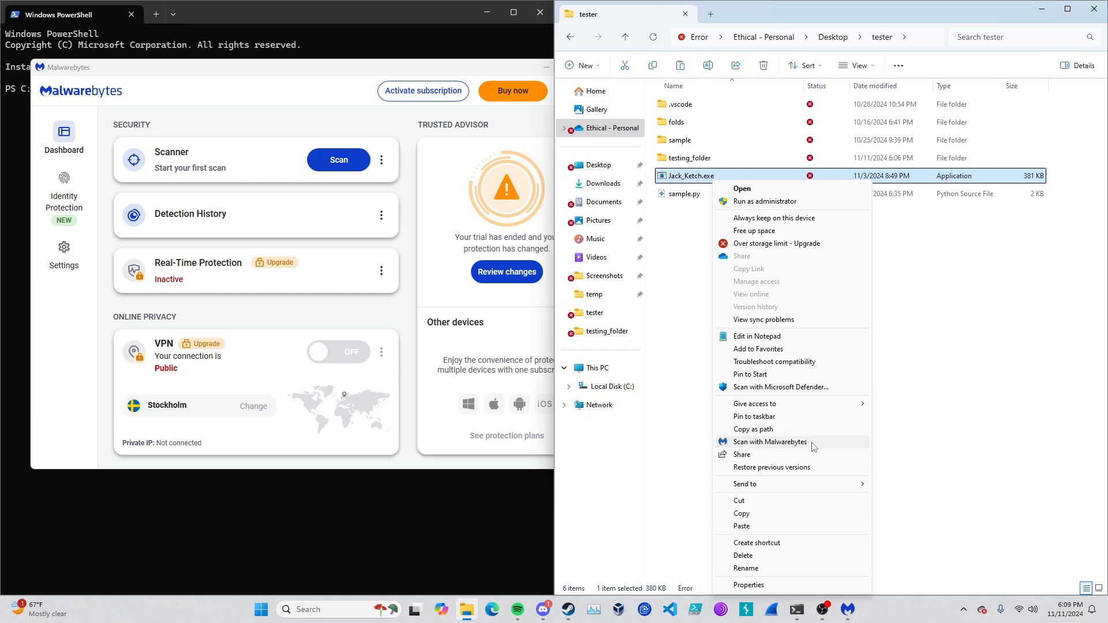
pyautogui.click(770, 442)
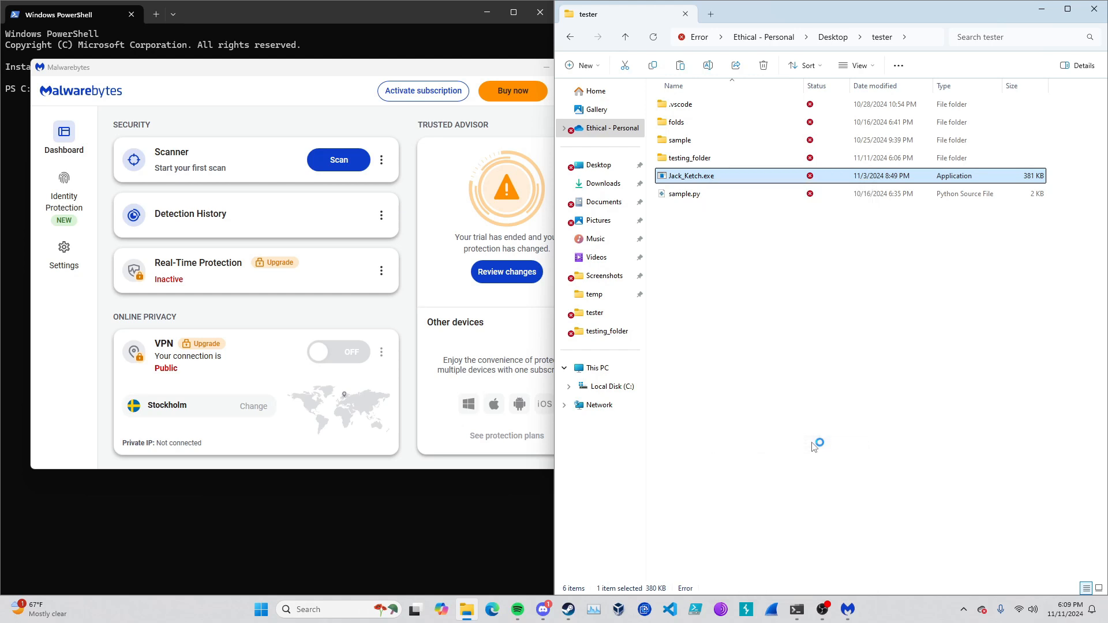
pyautogui.click(338, 160)
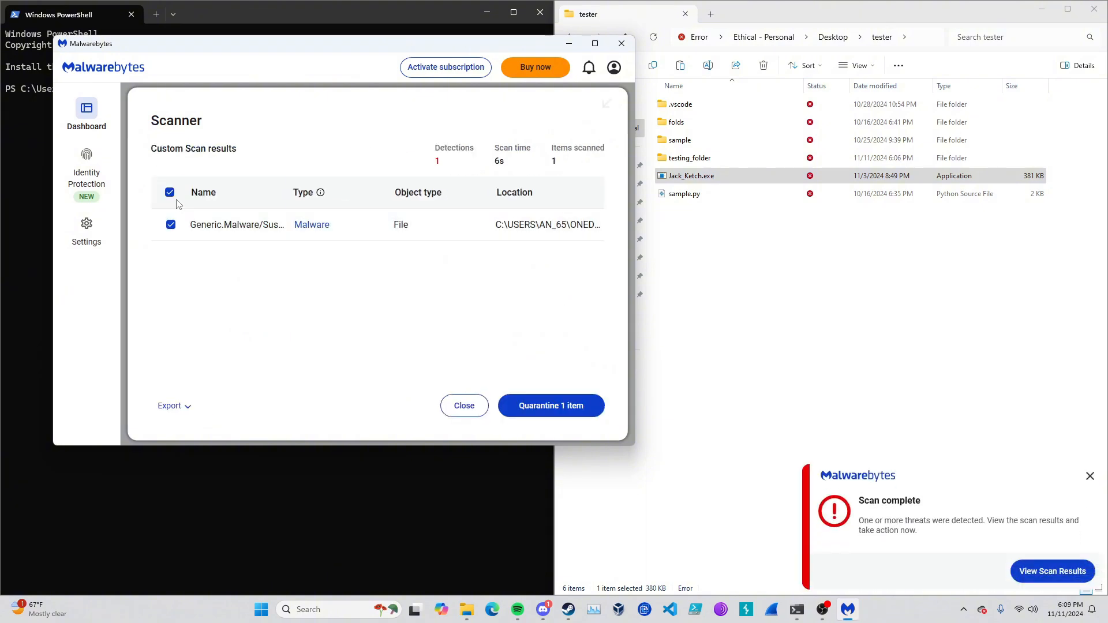
pyautogui.moveTo(220, 229)
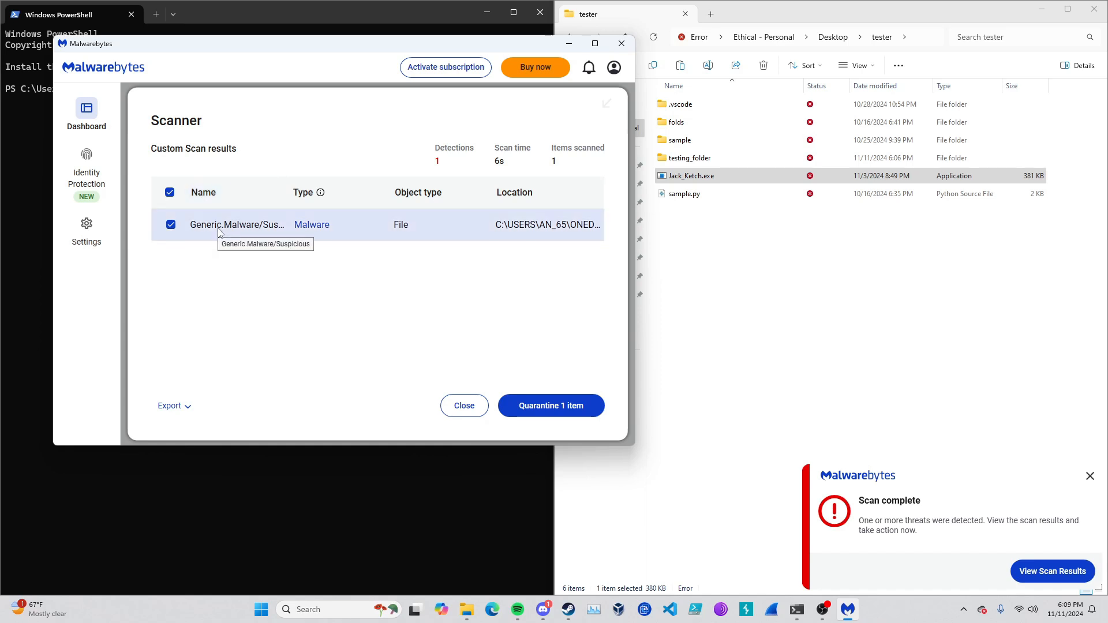
pyautogui.moveTo(536, 253)
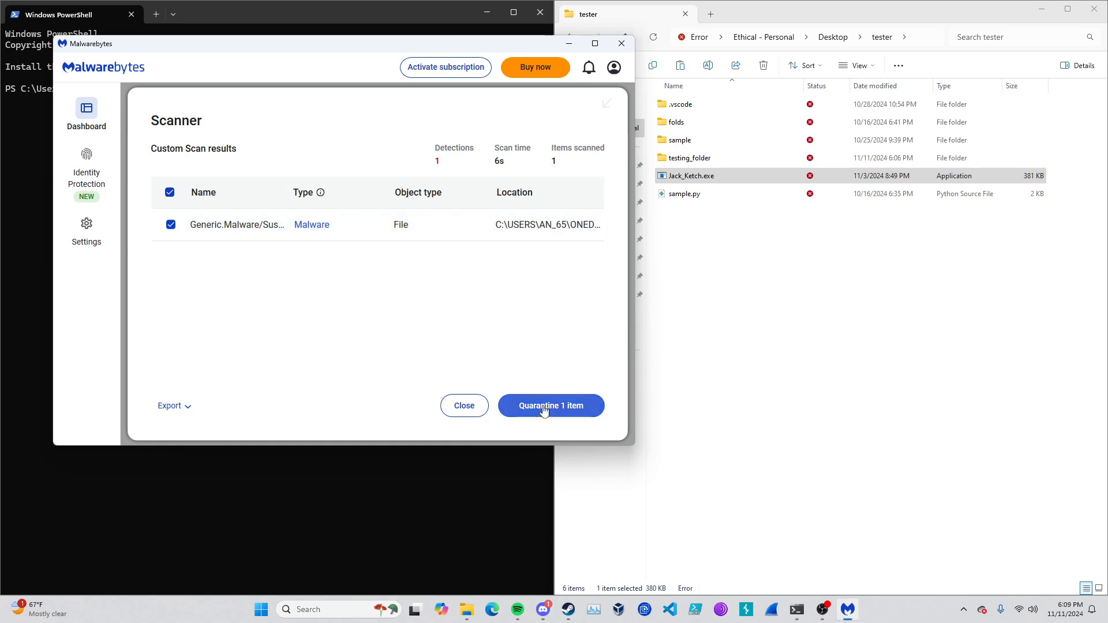
# Quarantine the single Generic.Malware/Suspicious detection for Jack_Ketch.exe.
pyautogui.click(595, 43)
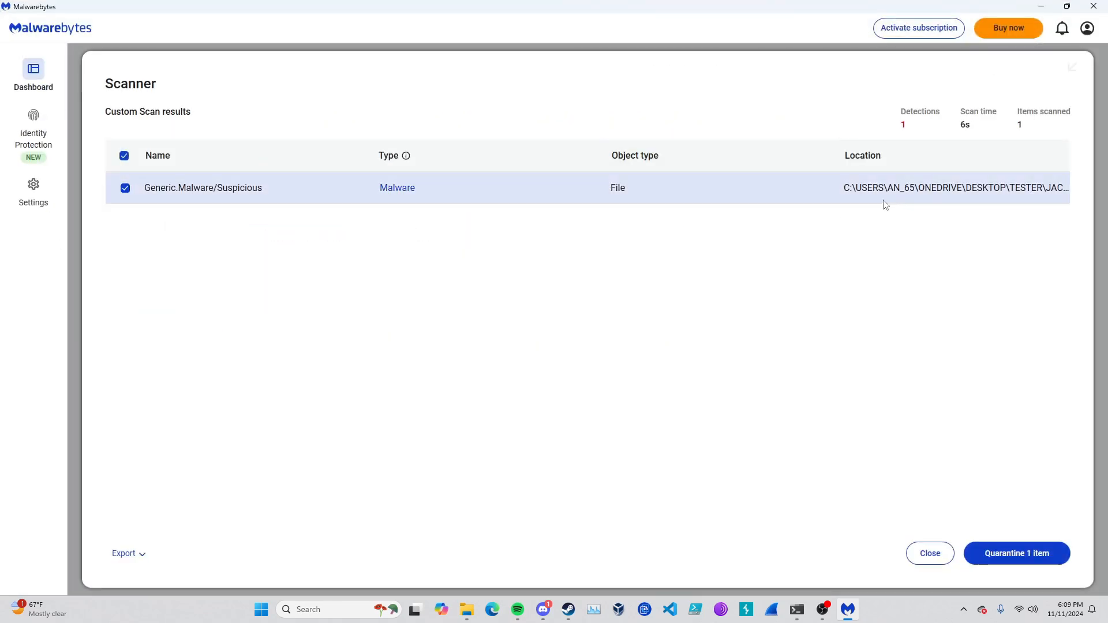
pyautogui.moveTo(954, 202)
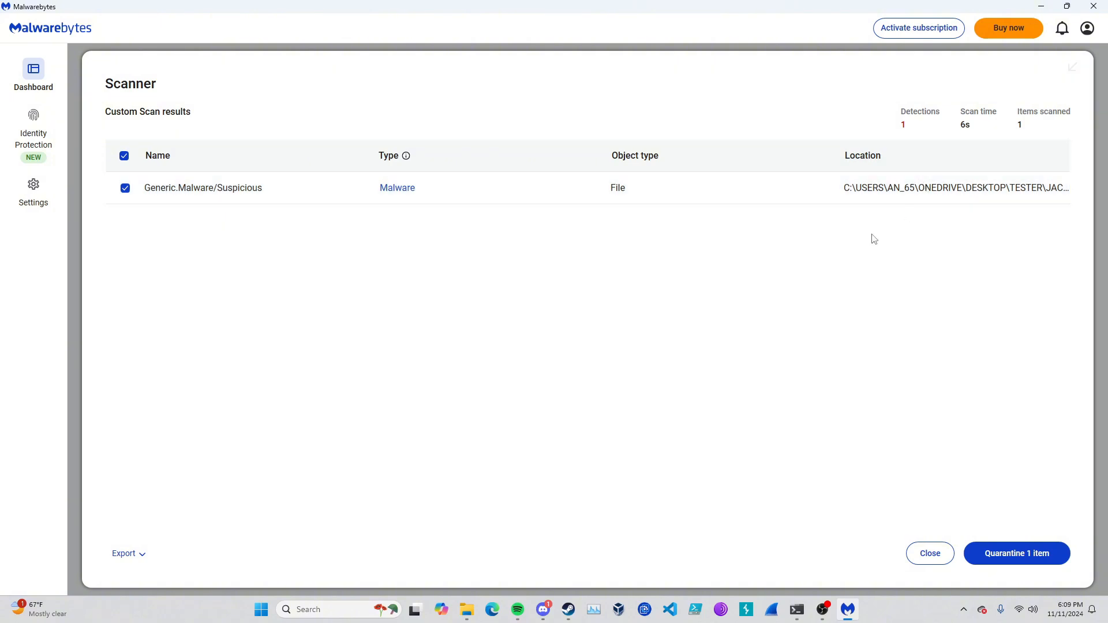
pyautogui.moveTo(1002, 459)
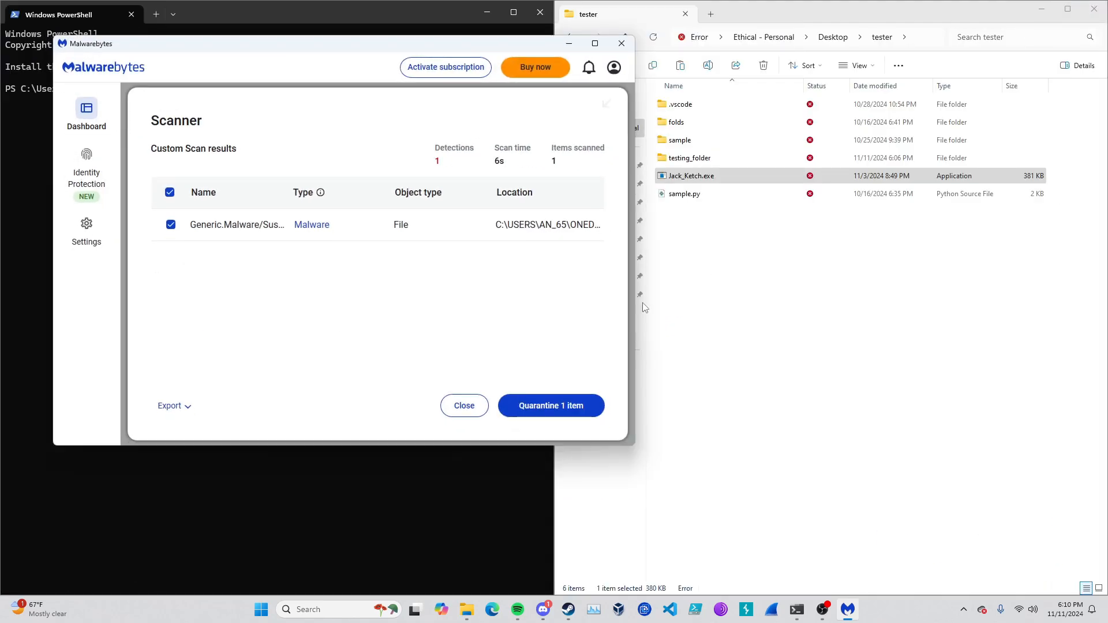
pyautogui.moveTo(519, 359)
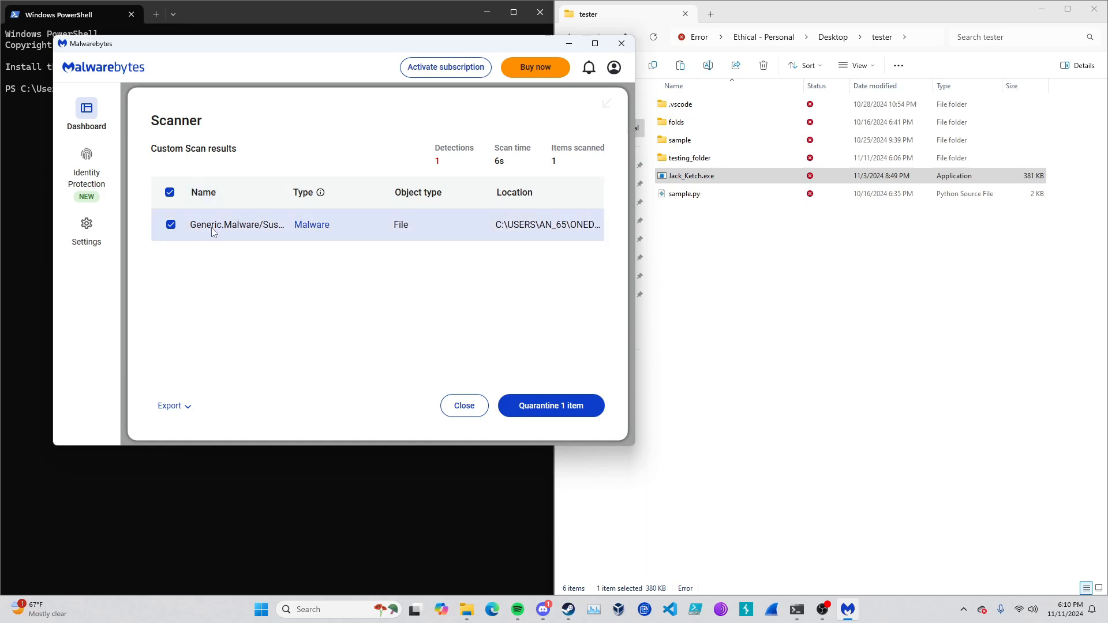
pyautogui.click(551, 406)
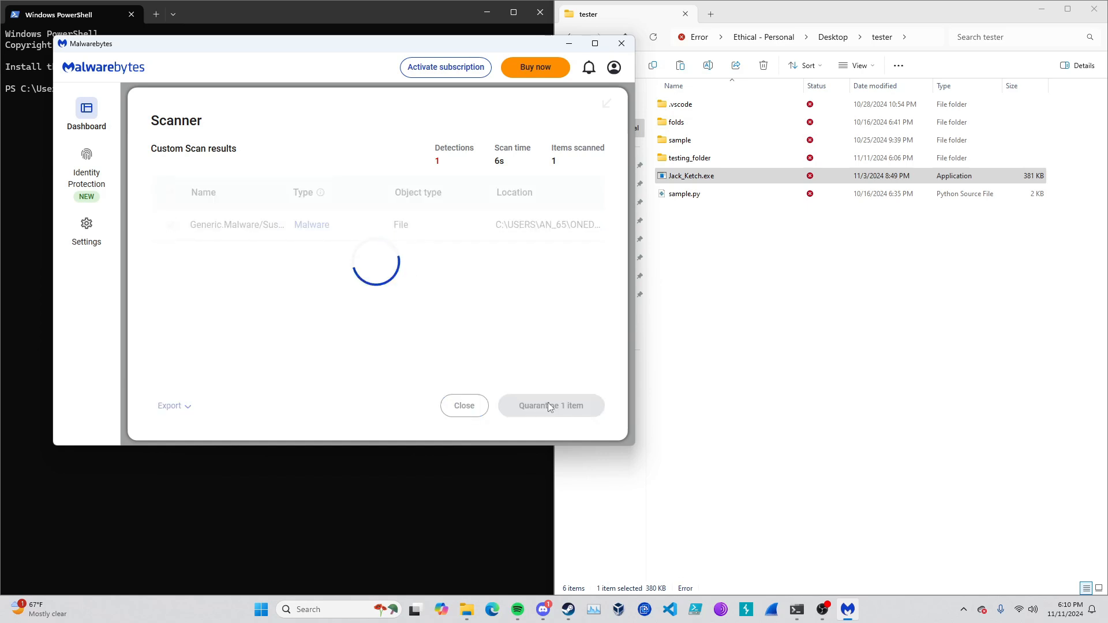
# Read through the scan report's Advanced log details to the end, then close the report.
pyautogui.click(550, 406)
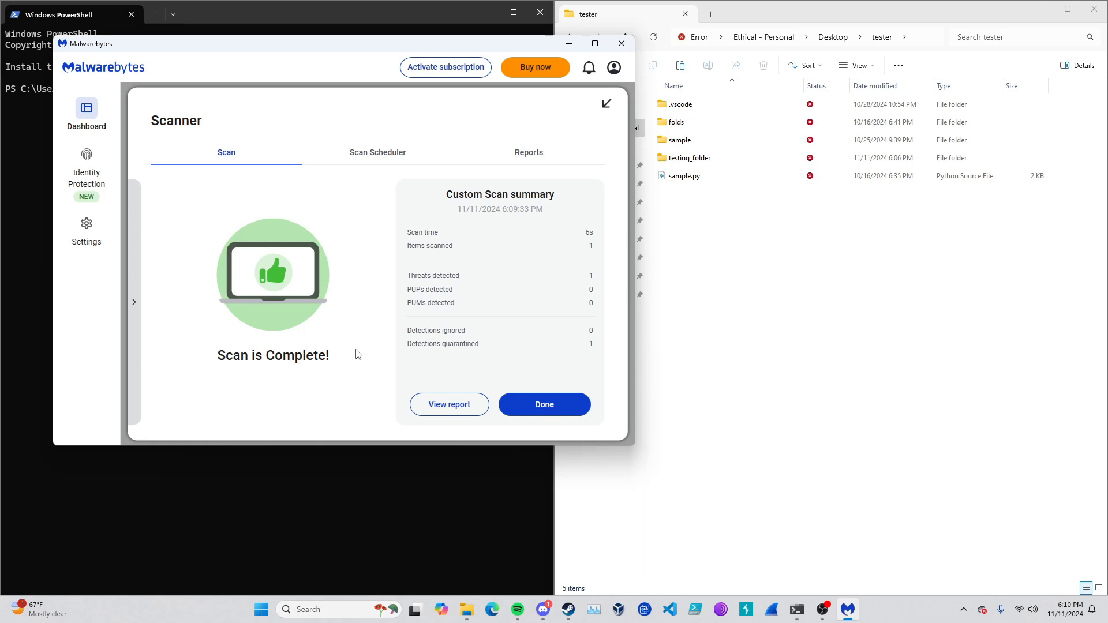
pyautogui.click(449, 404)
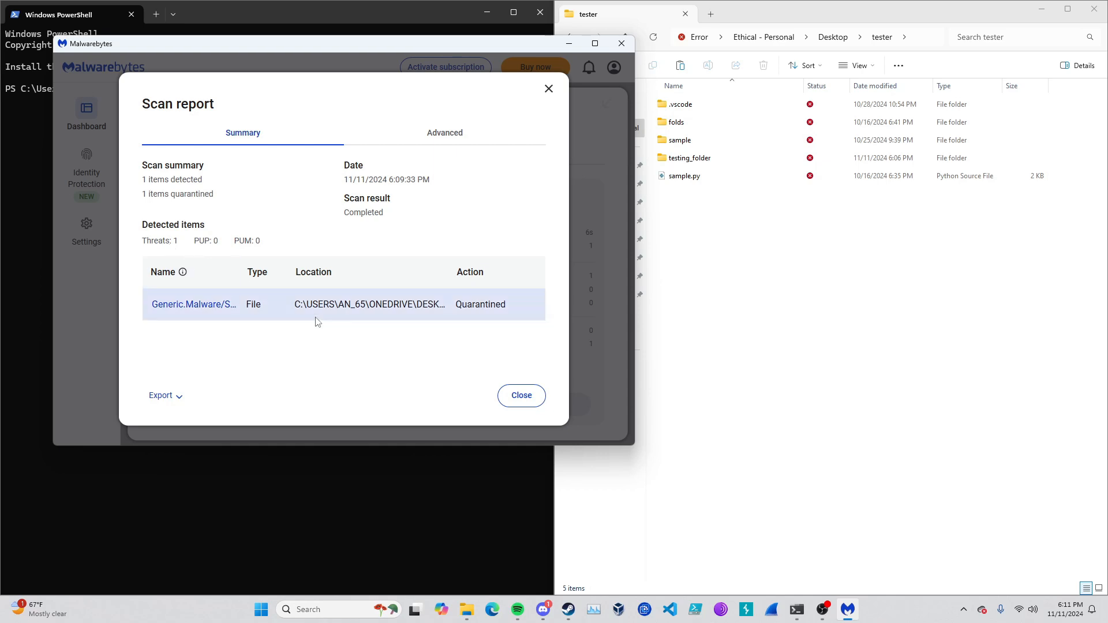
pyautogui.click(444, 133)
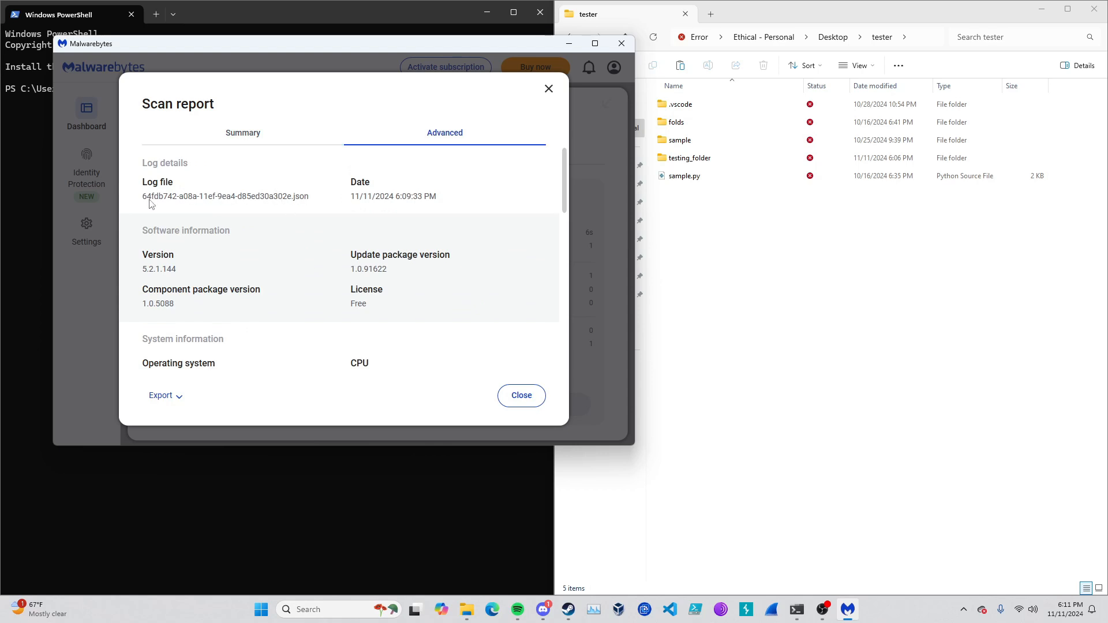
pyautogui.moveTo(564, 194)
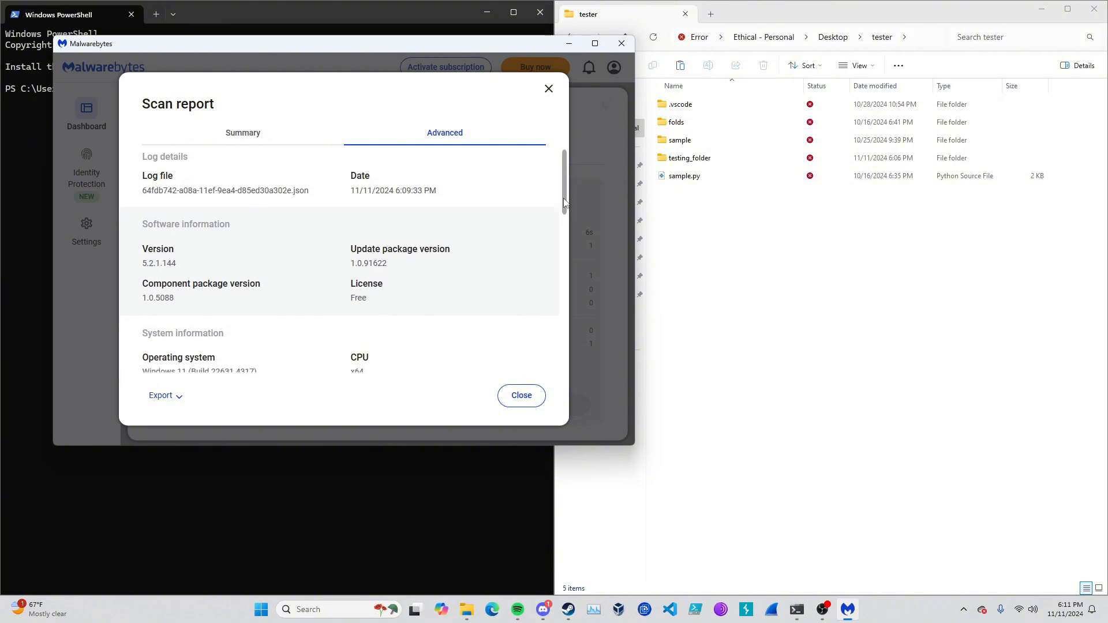
pyautogui.scroll(-3)
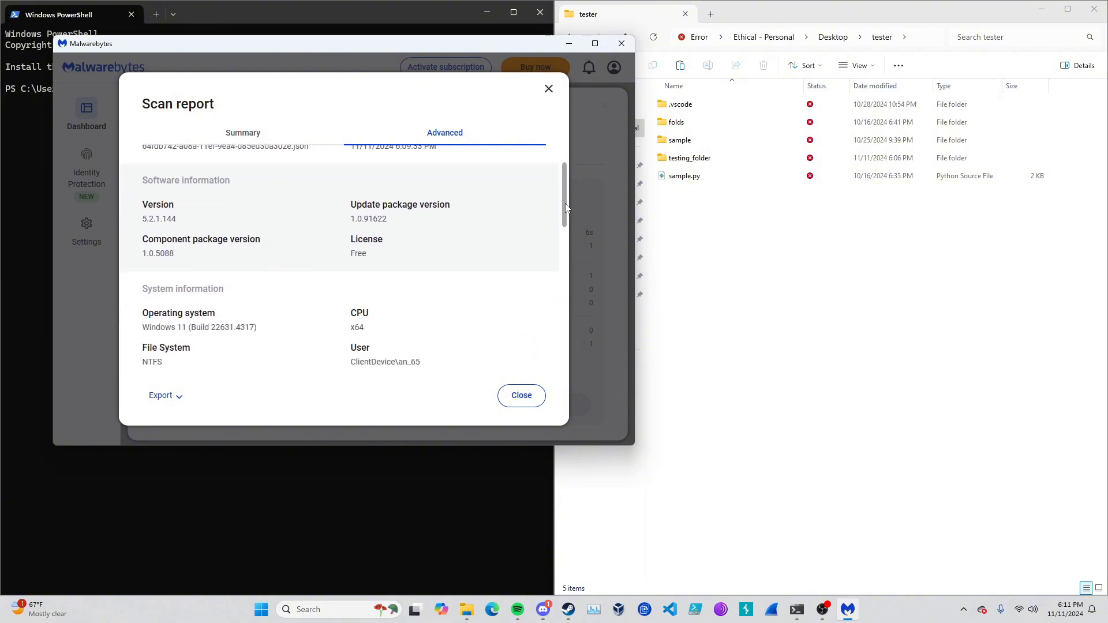
pyautogui.scroll(-3)
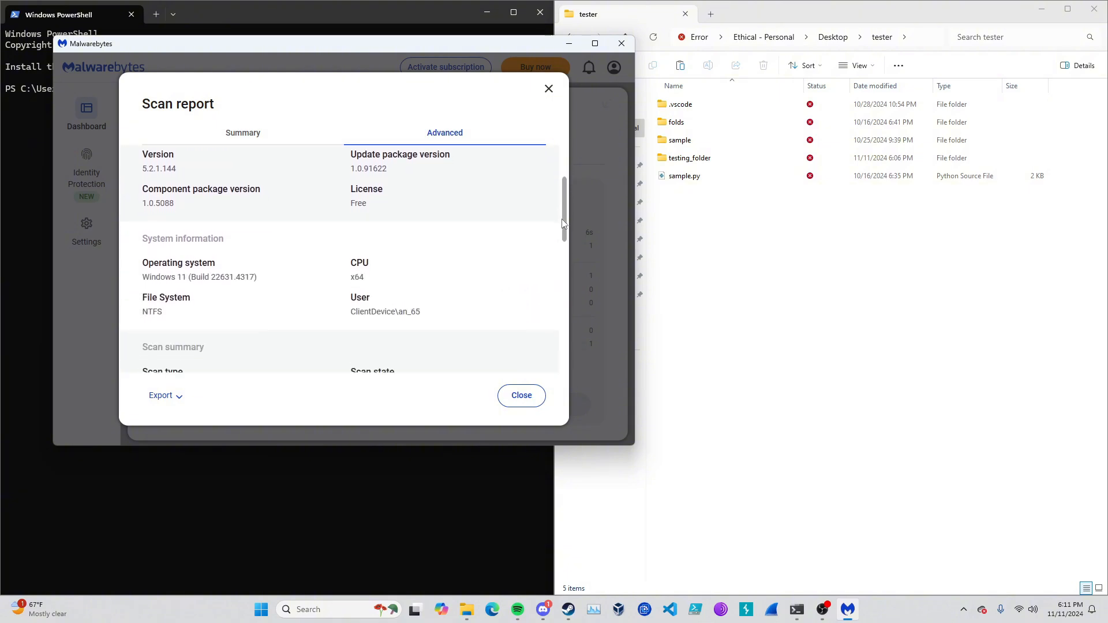
pyautogui.scroll(-3)
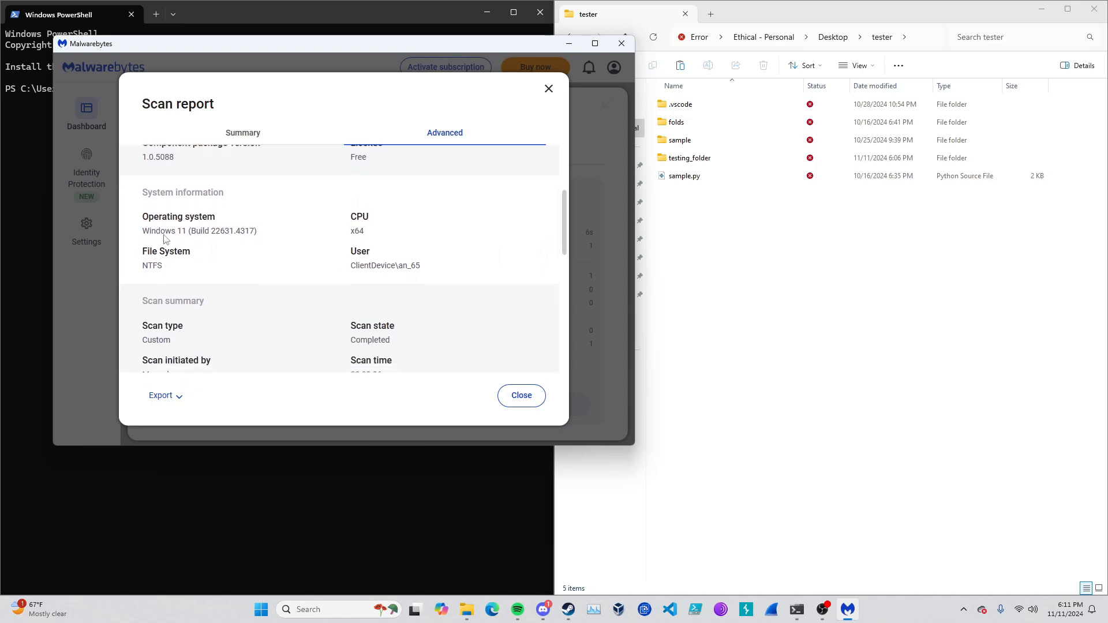
pyautogui.moveTo(149, 274)
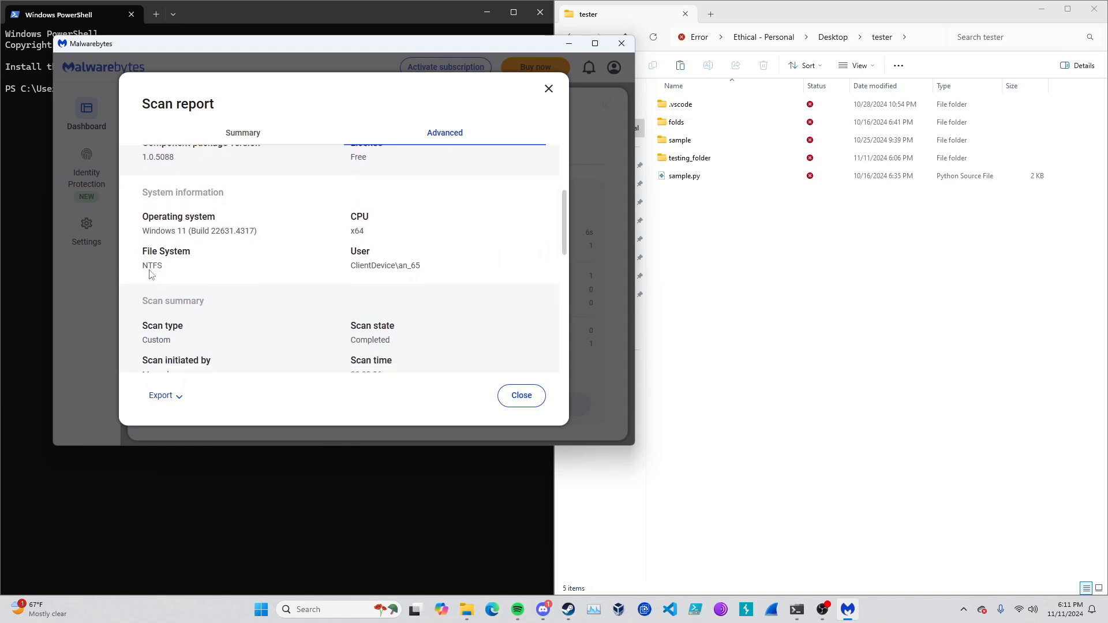
pyautogui.moveTo(371, 249)
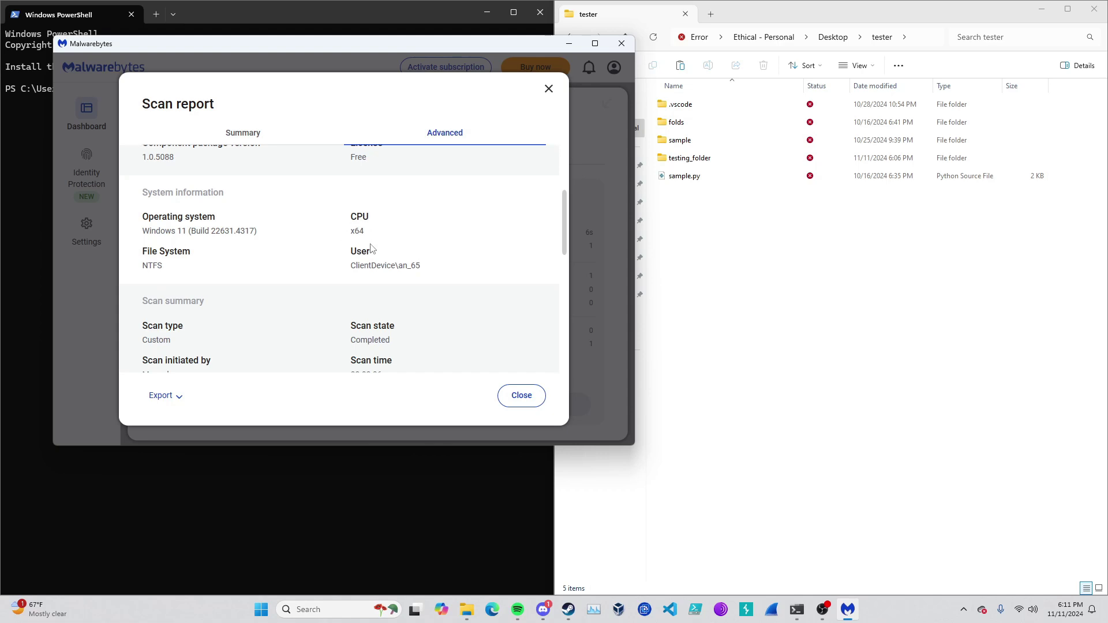
pyautogui.moveTo(452, 262)
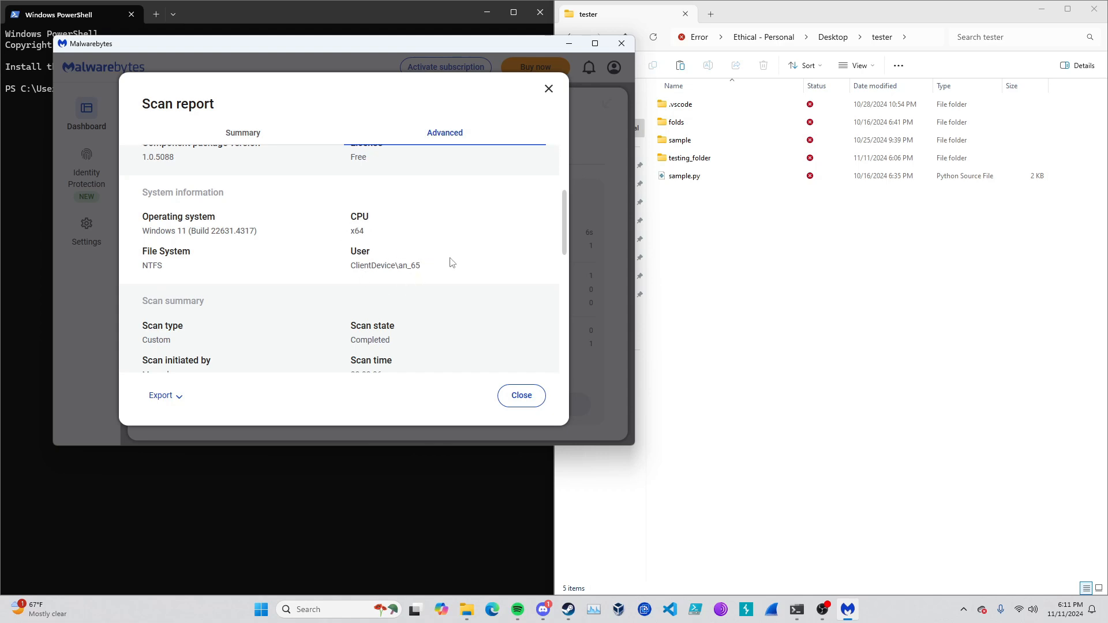
pyautogui.scroll(-3)
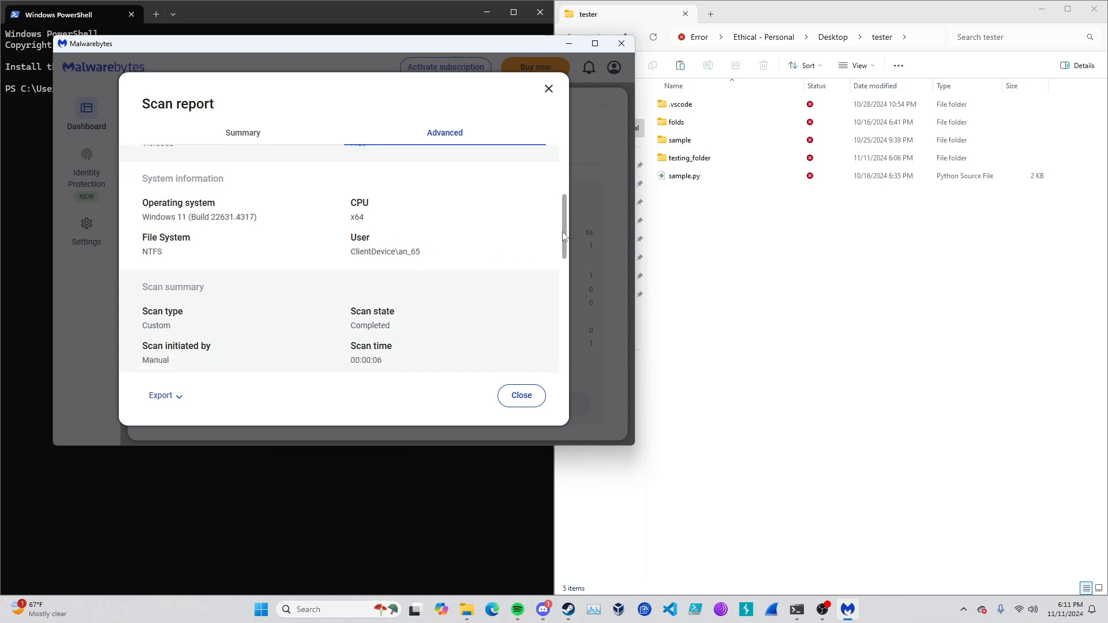
pyautogui.scroll(-3)
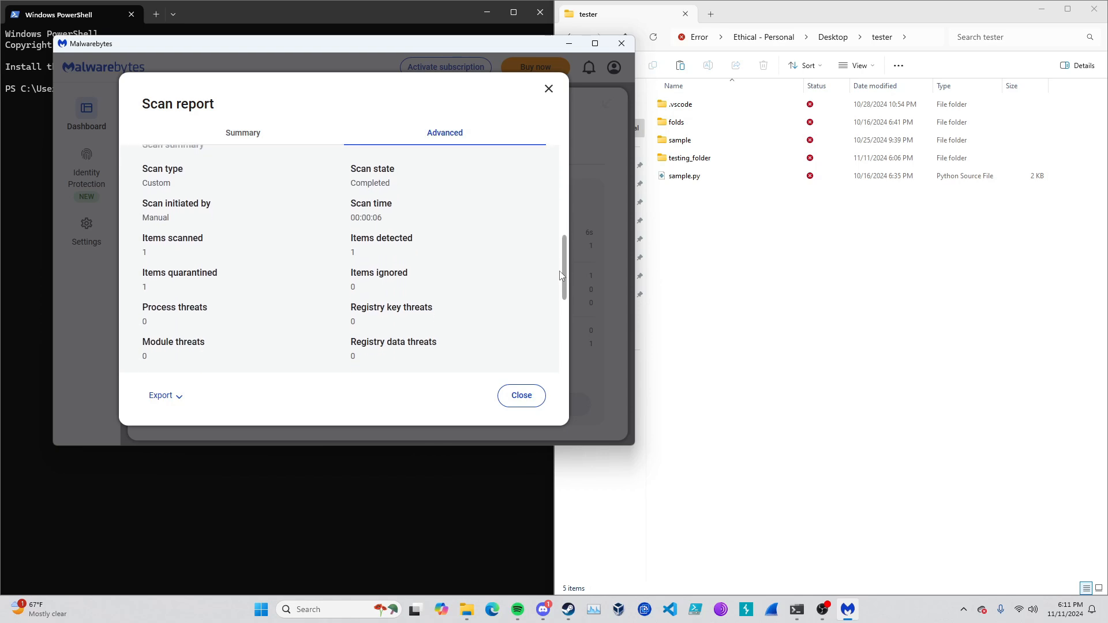
pyautogui.scroll(-3)
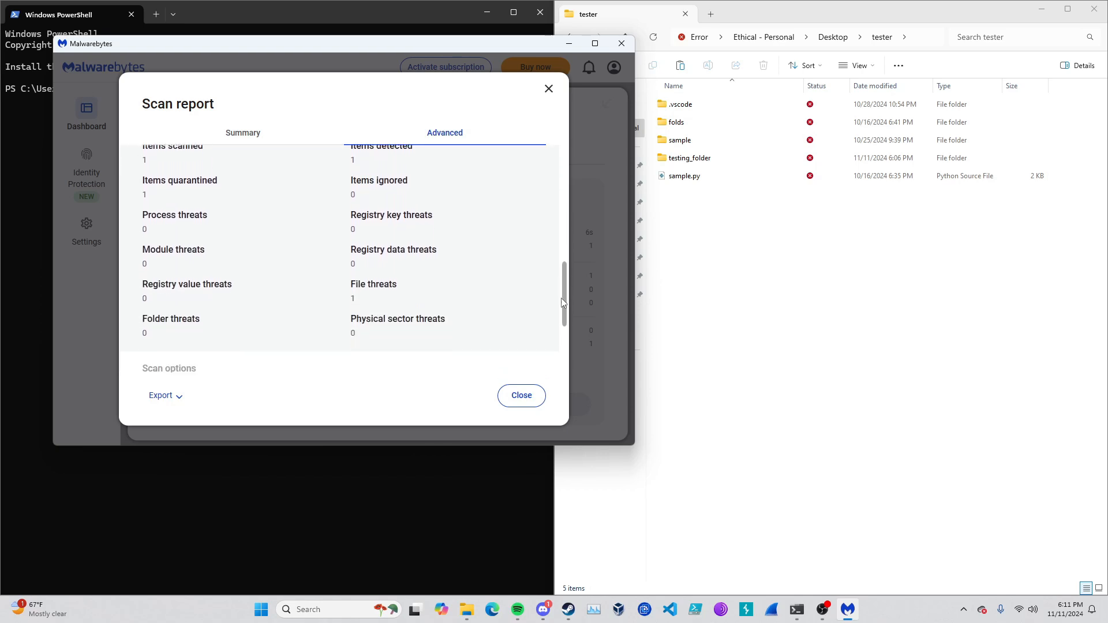
pyautogui.scroll(-3)
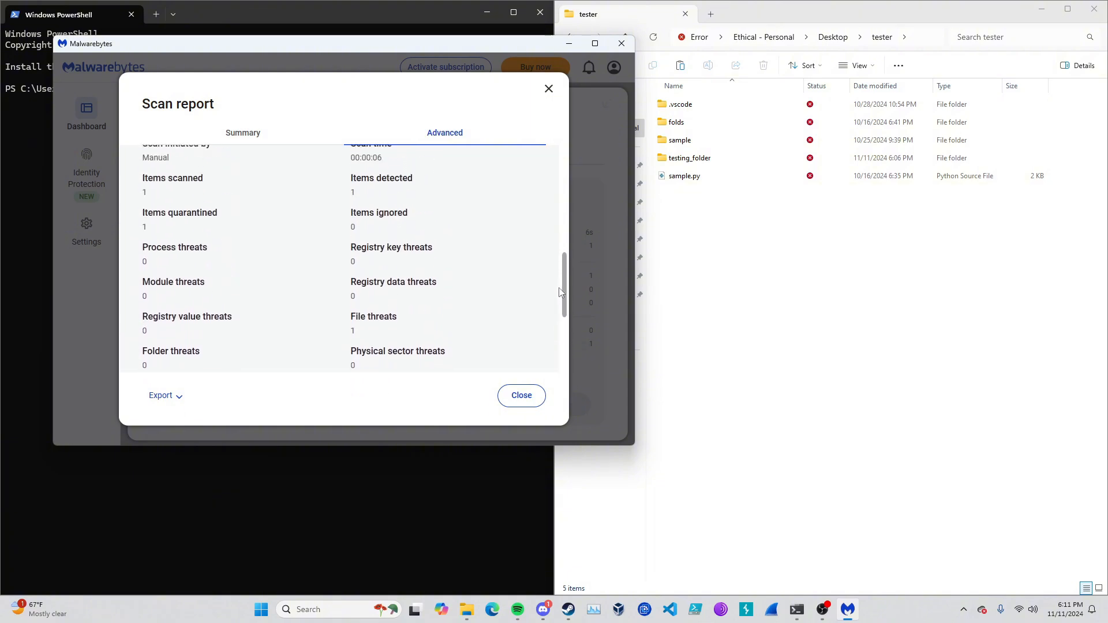
pyautogui.scroll(-3)
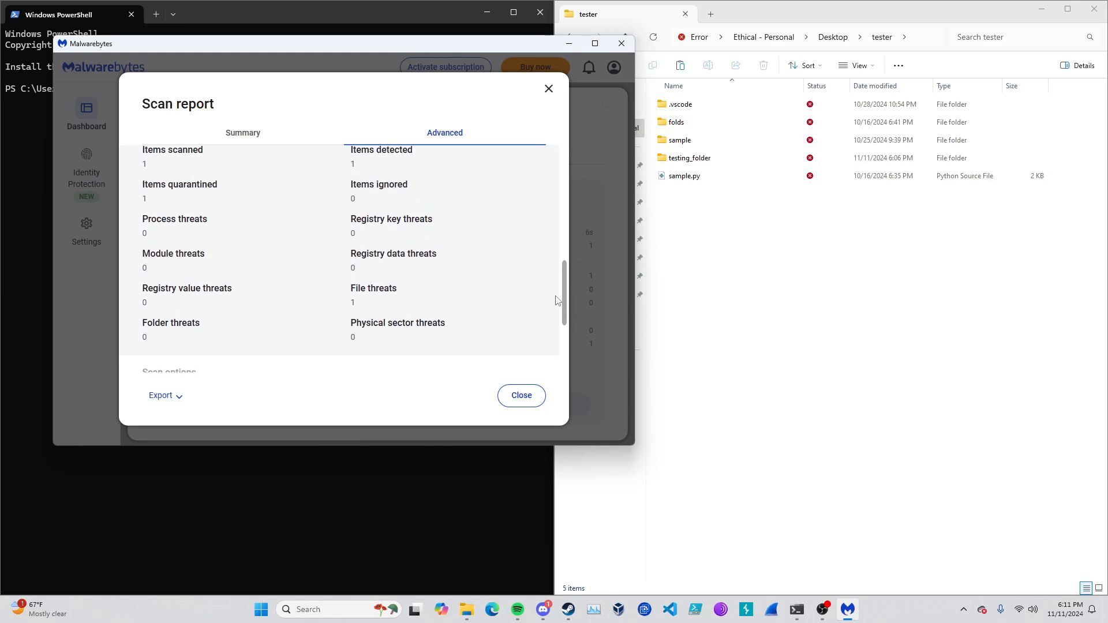
pyautogui.scroll(-3)
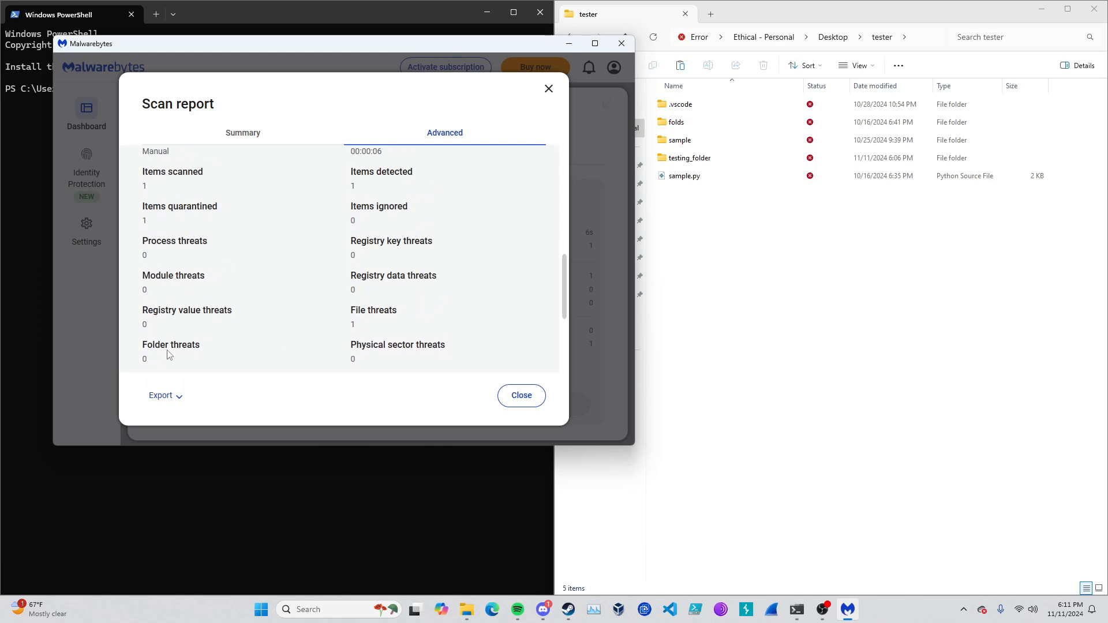
pyautogui.moveTo(429, 325)
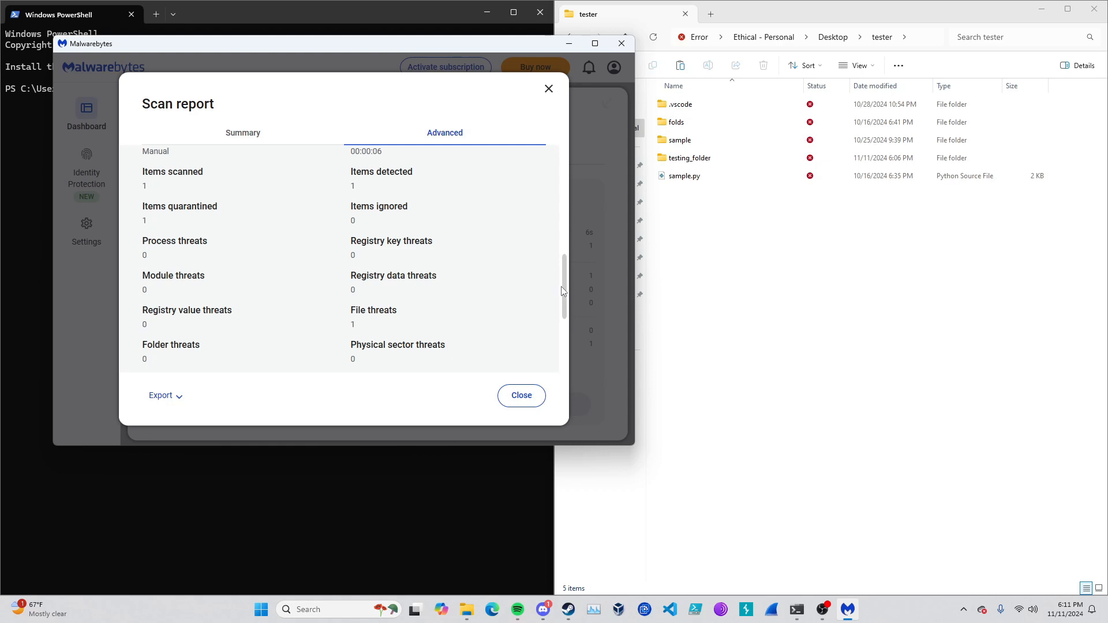
pyautogui.scroll(-3)
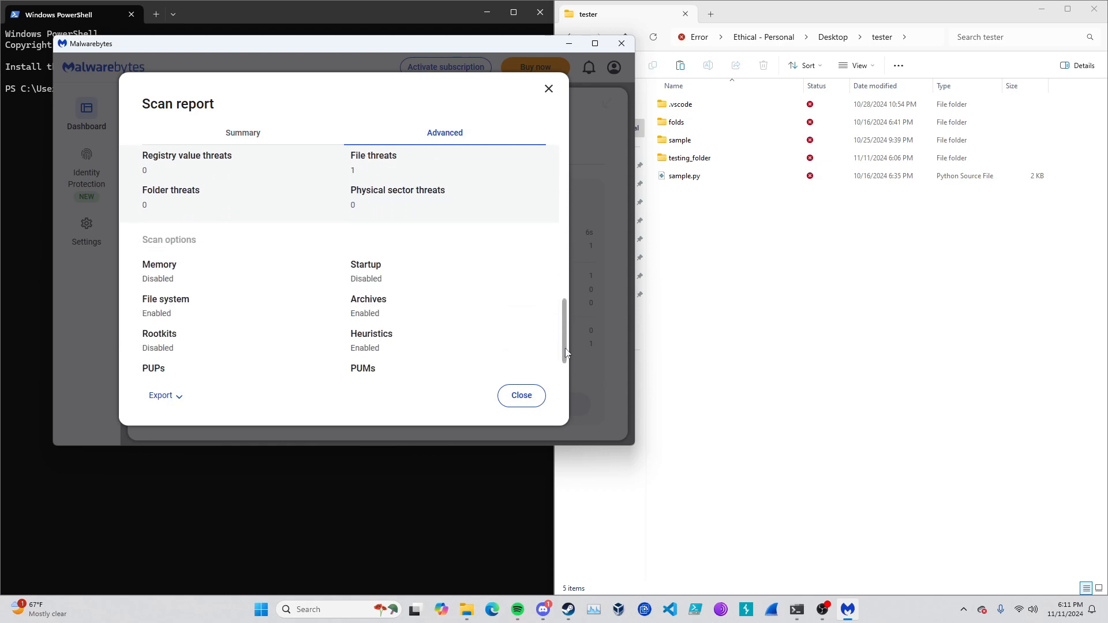
pyautogui.scroll(-3)
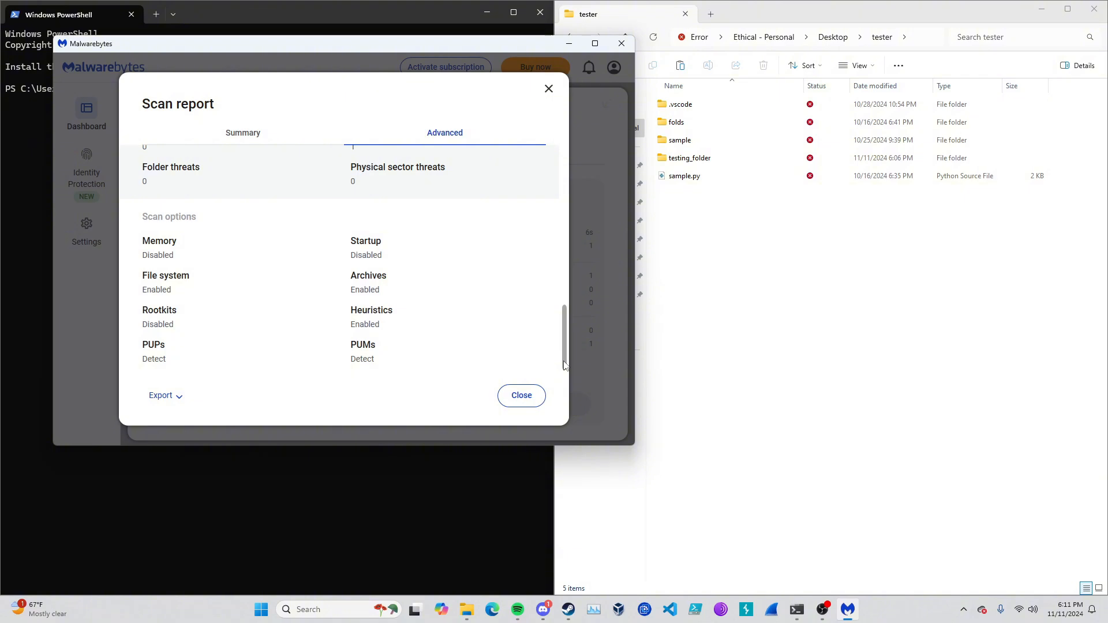
pyautogui.click(522, 395)
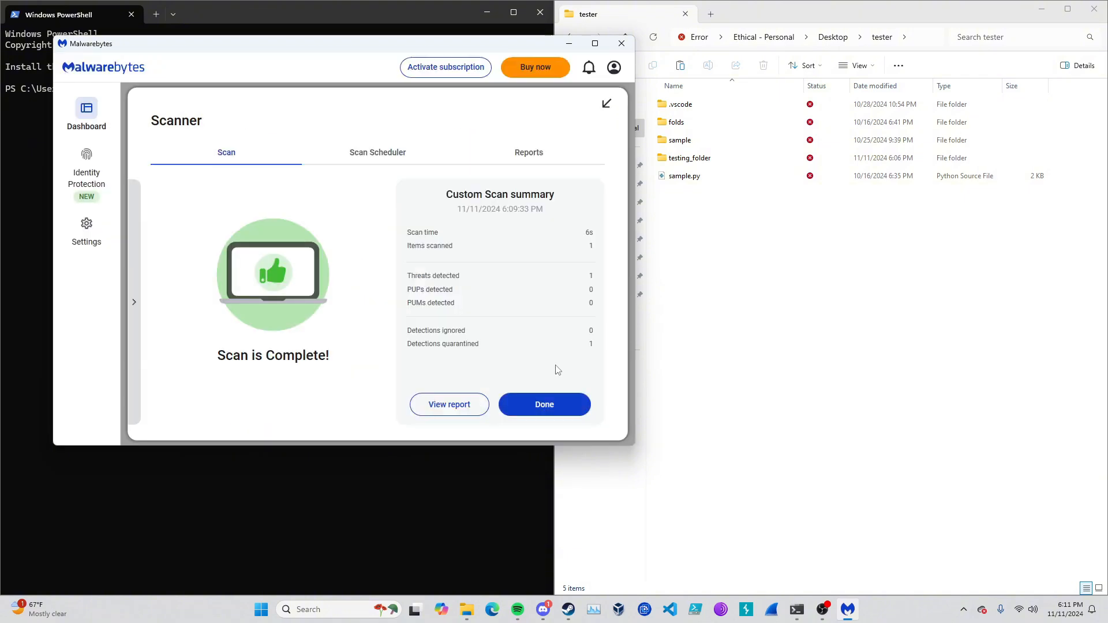
# Finish the Custom Scan summary with Done and return to the Malwarebytes dashboard.
pyautogui.click(545, 404)
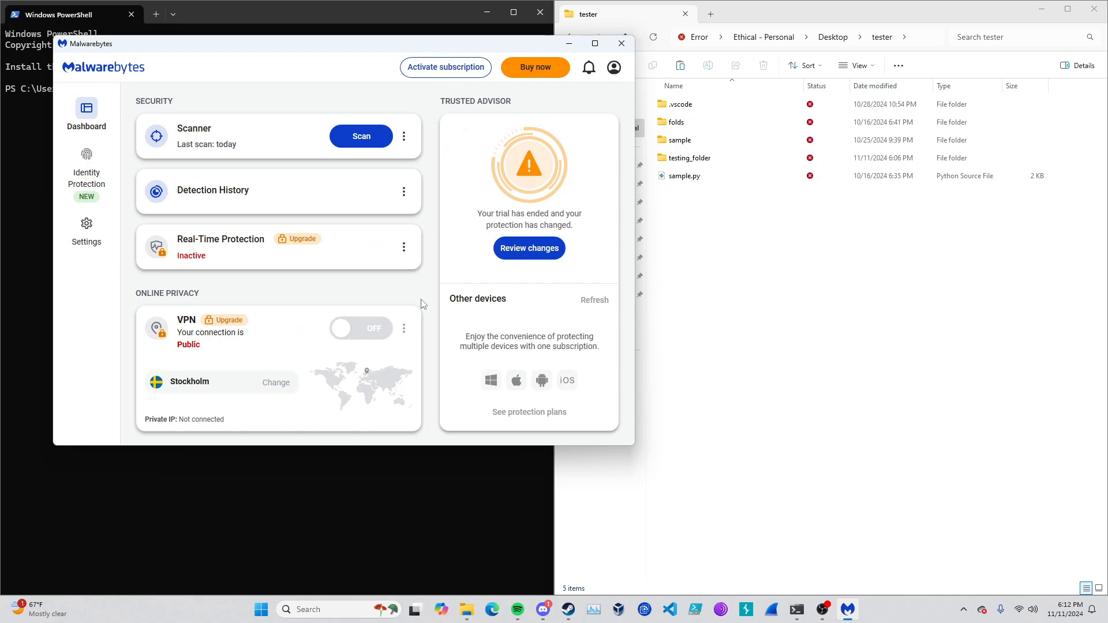
pyautogui.moveTo(423, 277)
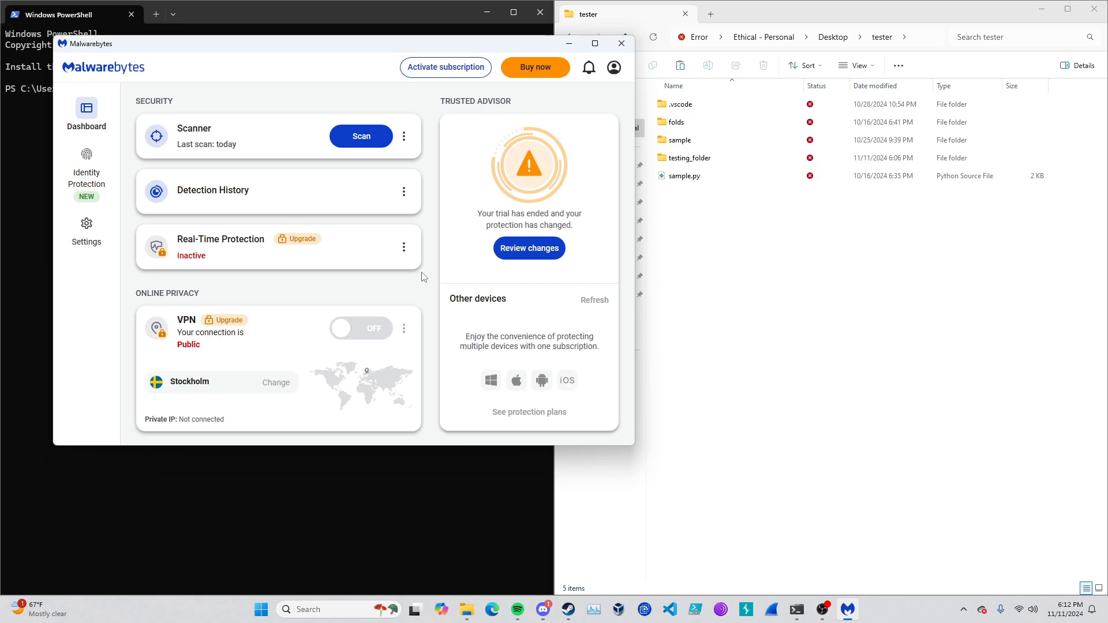
pyautogui.moveTo(425, 215)
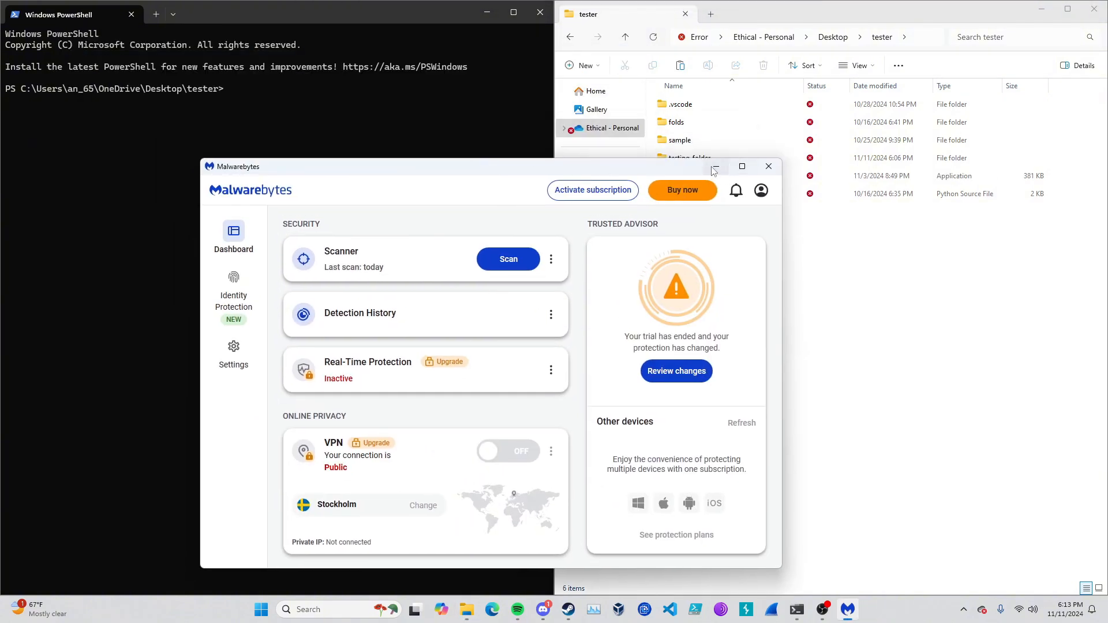
# In PowerShell, cd into testing_folder and run .\Jack_Ketch.exe so it encrypts the files there.
pyautogui.click(769, 166)
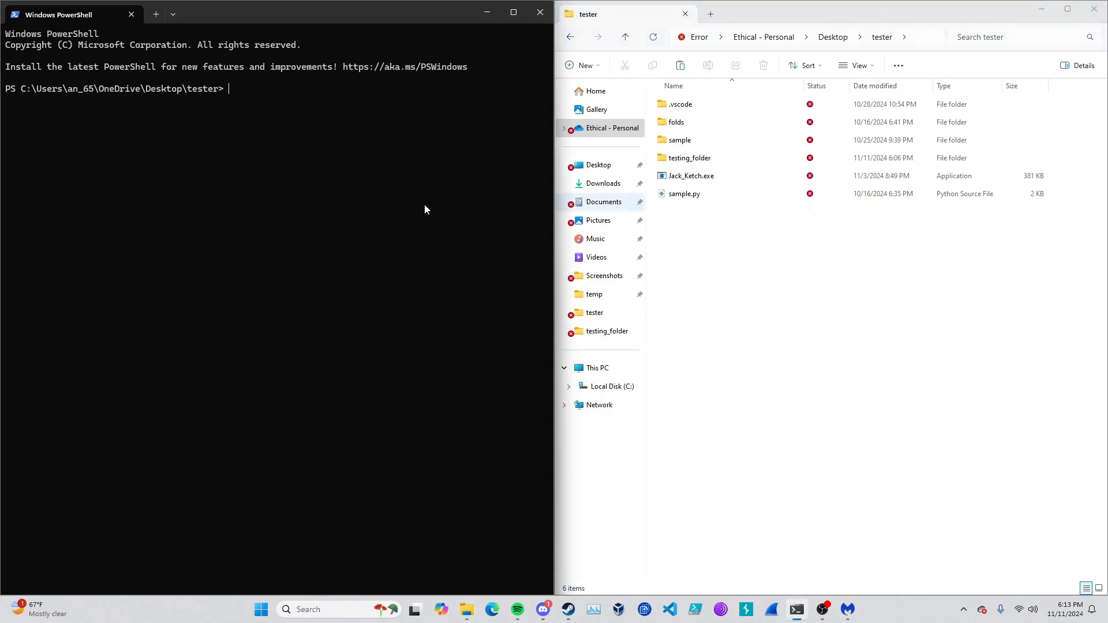
pyautogui.write('cd')
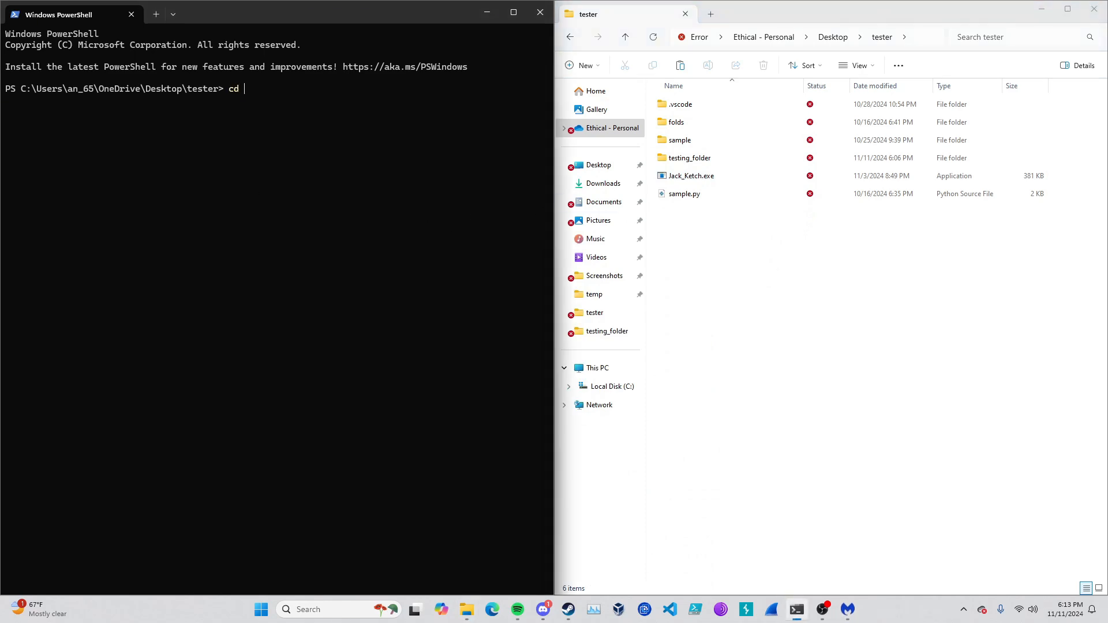
pyautogui.write('.testing_folder\\')
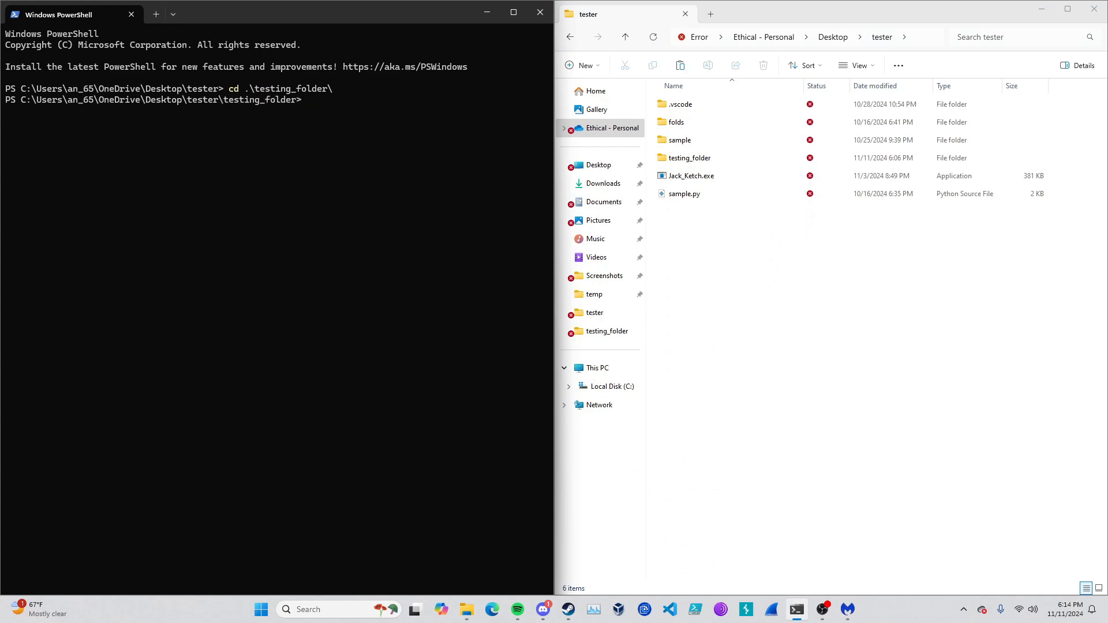
pyautogui.write('.\\Jack_Ketch.exe')
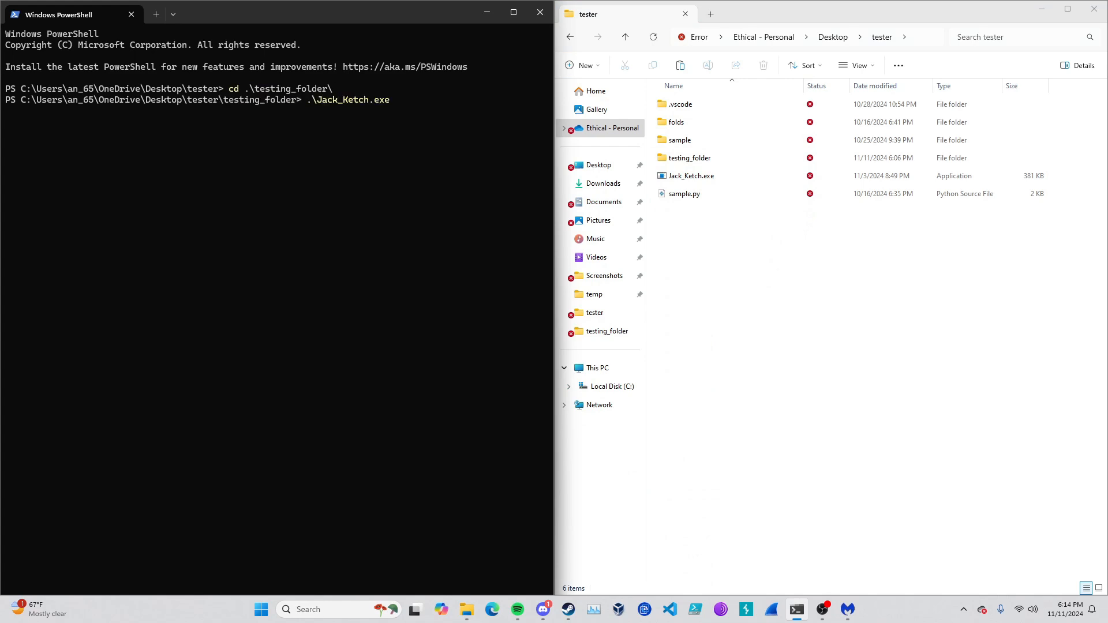
pyautogui.press('Backspace')
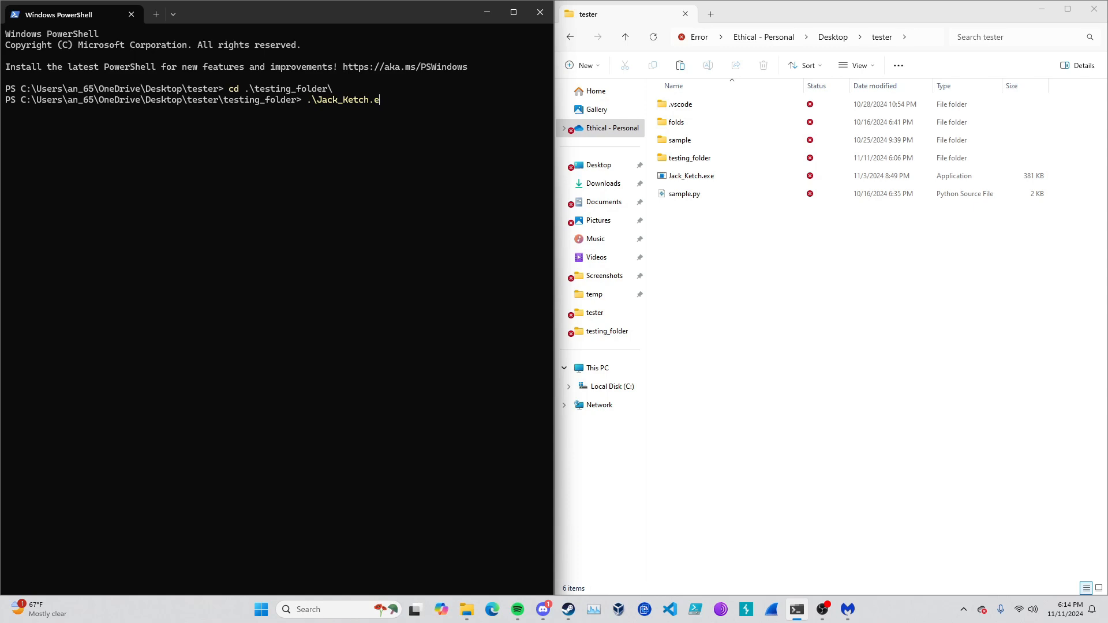
pyautogui.press('Enter')
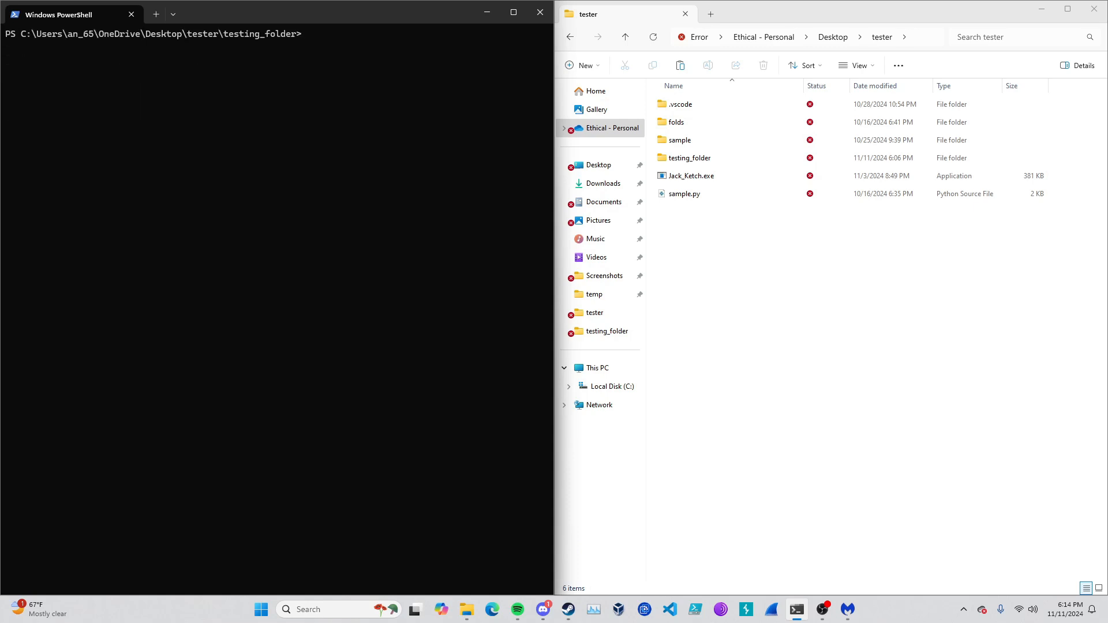
pyautogui.write('.\\Jack_Ketch.exe')
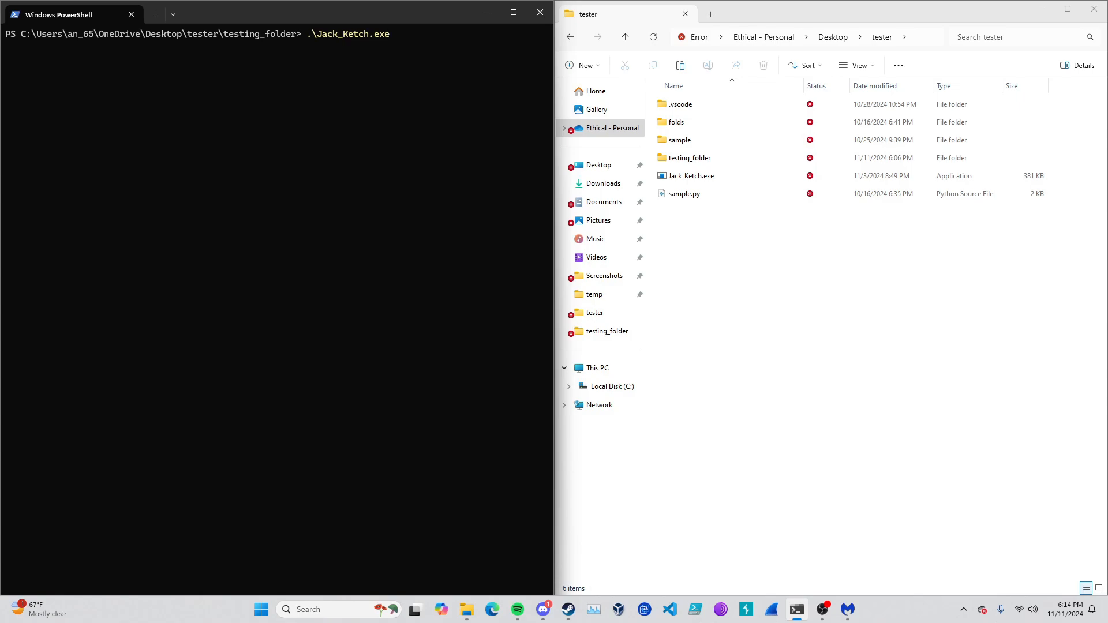
pyautogui.press('Enter')
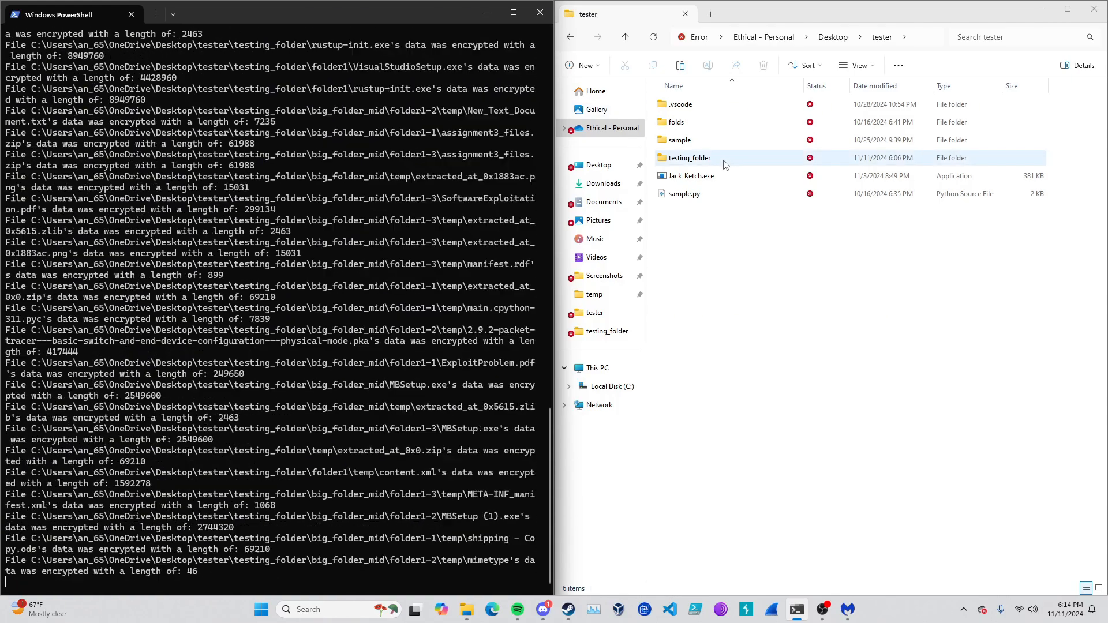
# Browse testing_folder's .CAUGHT files, then descend into big_folder_mid and folder1-1.
pyautogui.click(687, 157)
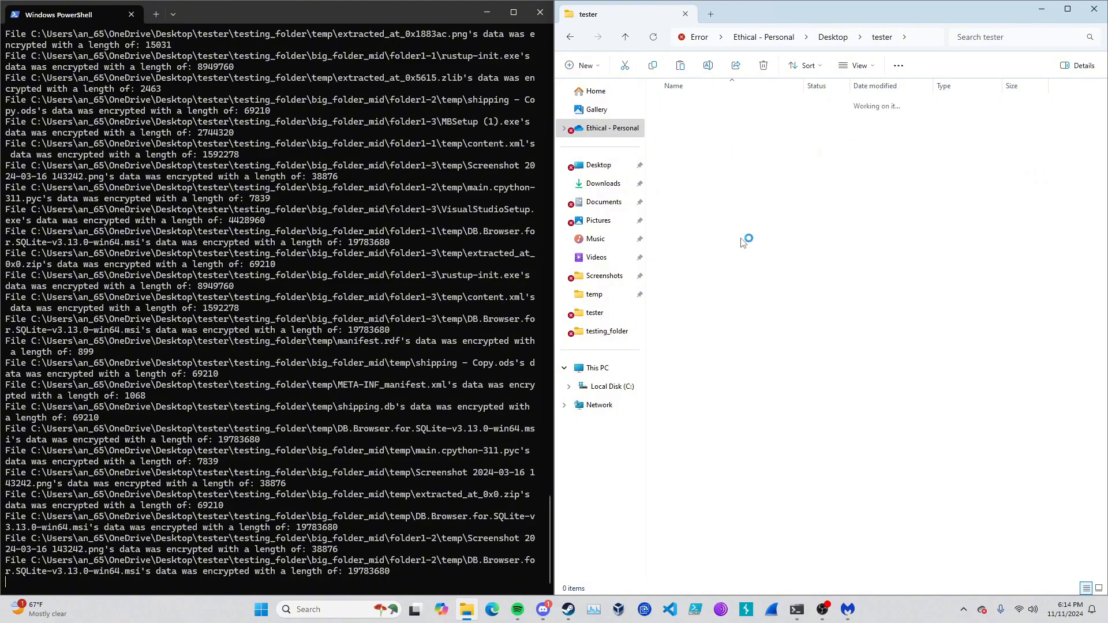
pyautogui.click(607, 331)
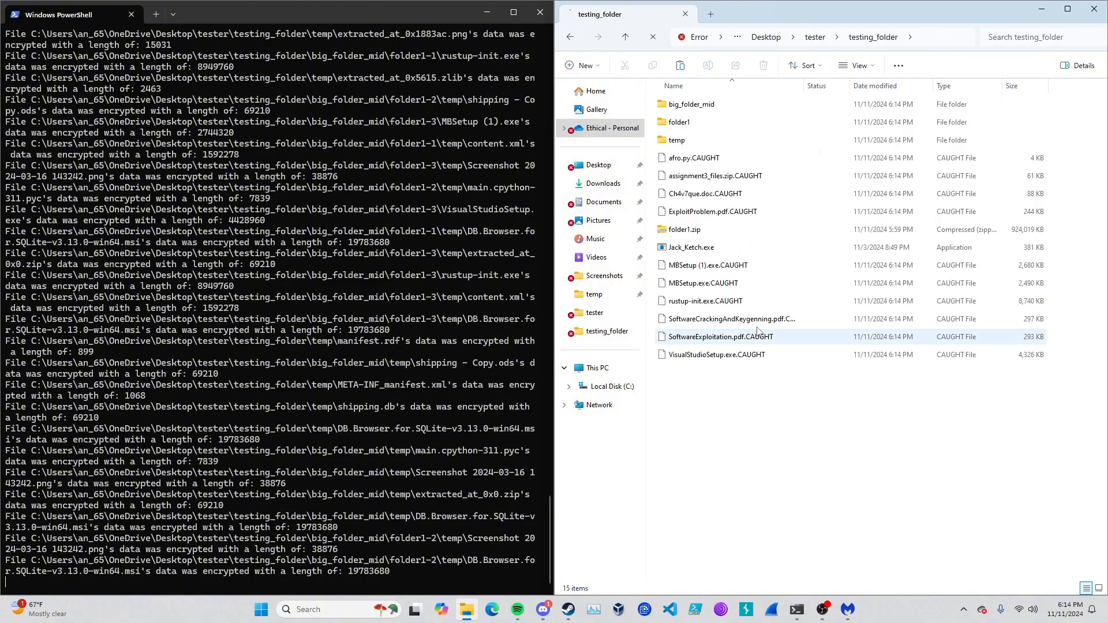
pyautogui.click(736, 175)
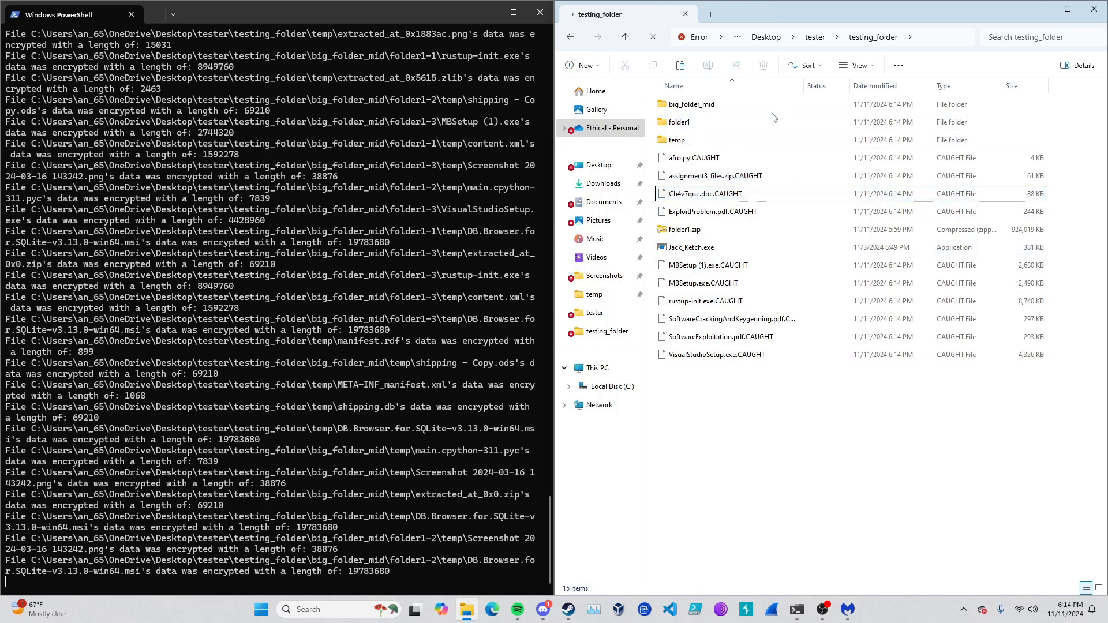
pyautogui.click(692, 104)
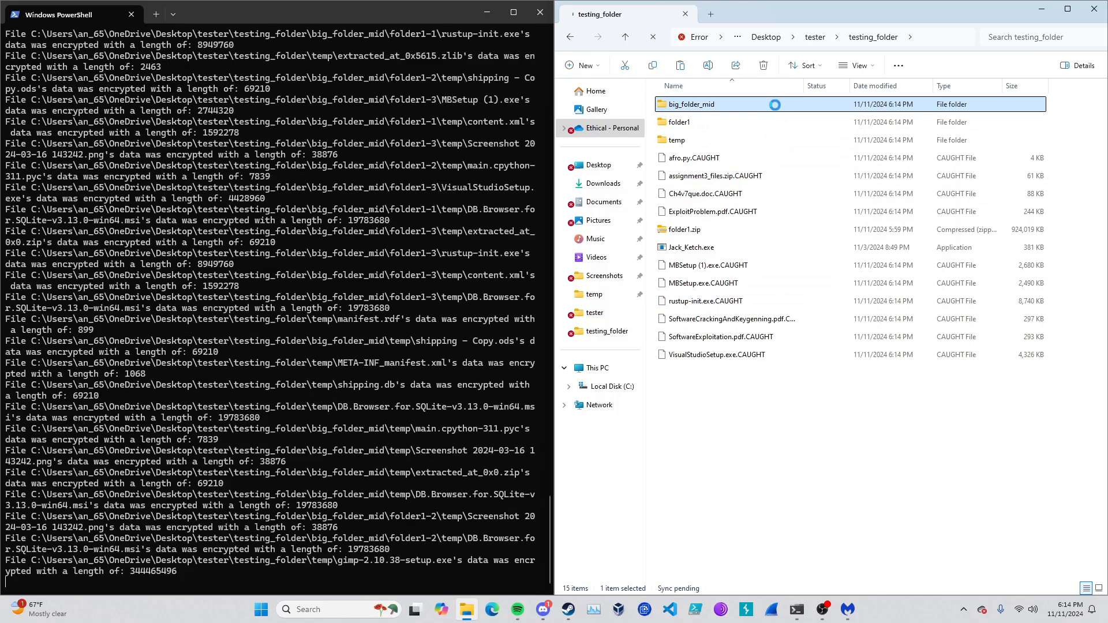
pyautogui.doubleClick(692, 104)
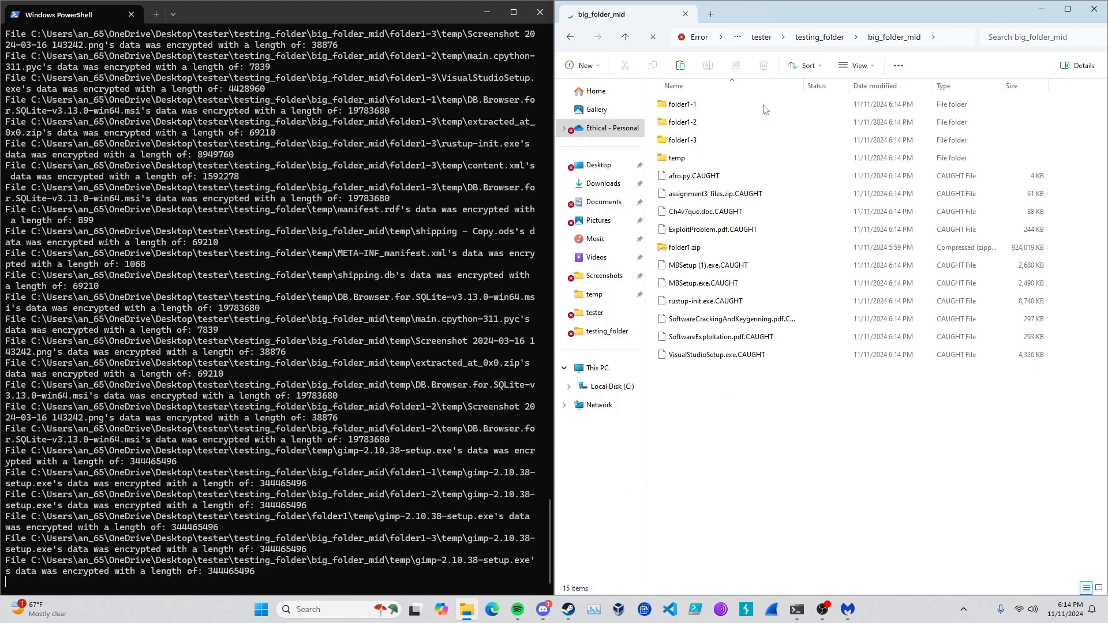
pyautogui.click(682, 104)
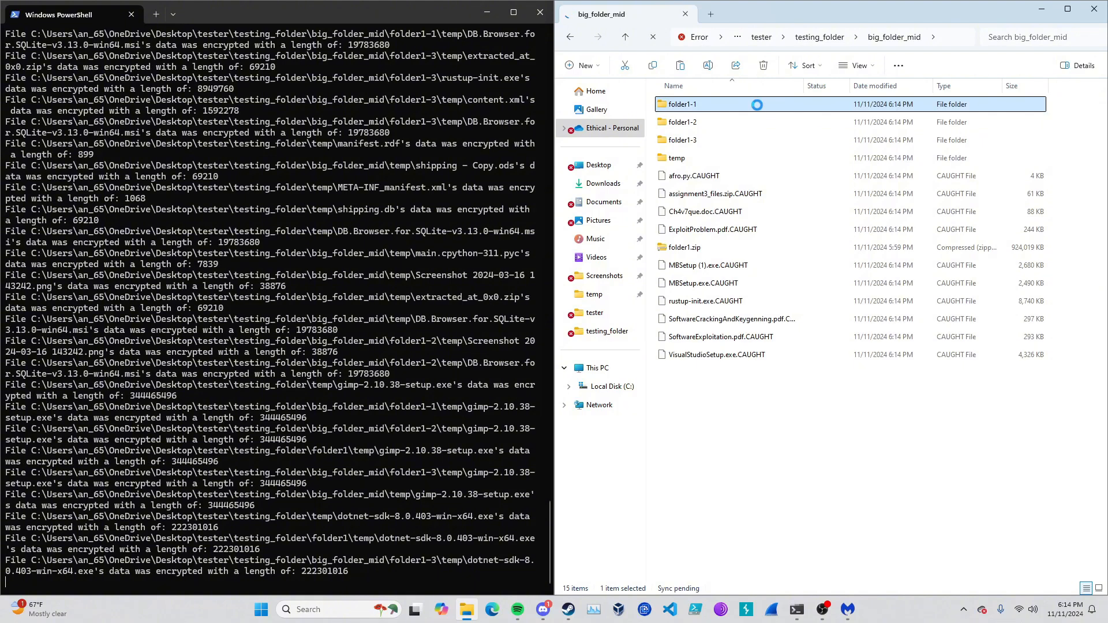
pyautogui.doubleClick(683, 104)
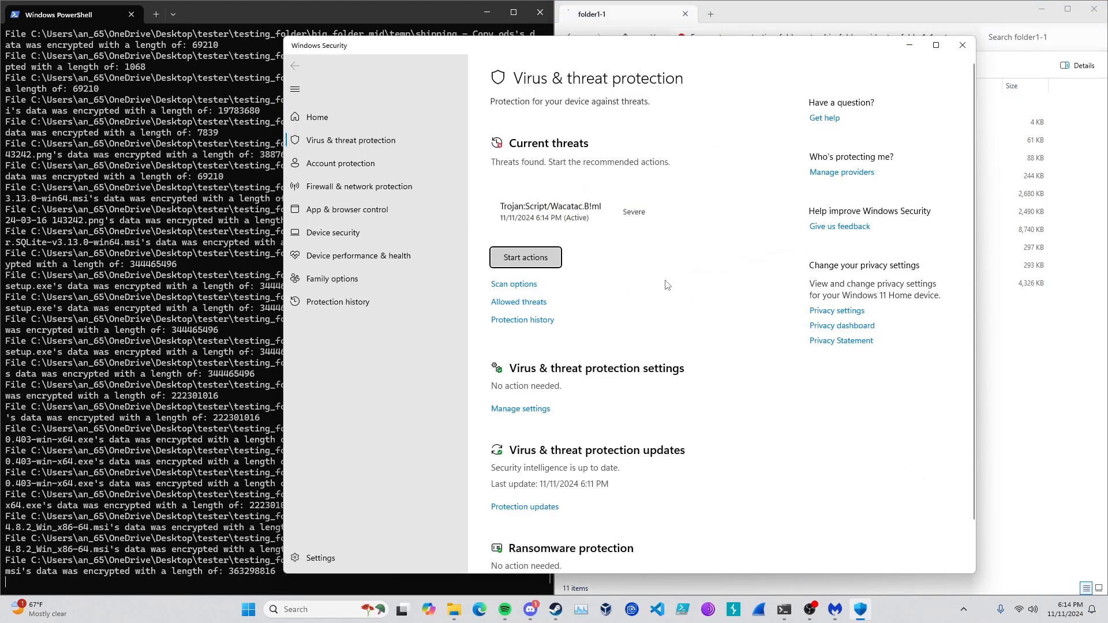
pyautogui.moveTo(581, 212)
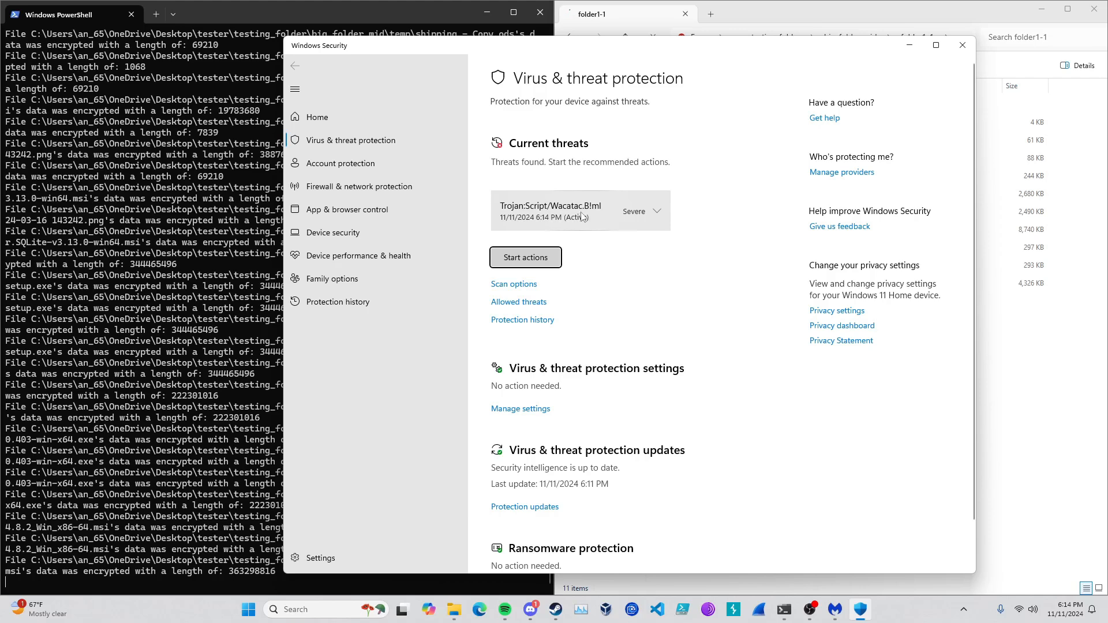
# View the Trojan:Script/Wacatac.B!ml detection details on Jack_Ketch.exe, then dismiss them with OK.
pyautogui.click(657, 211)
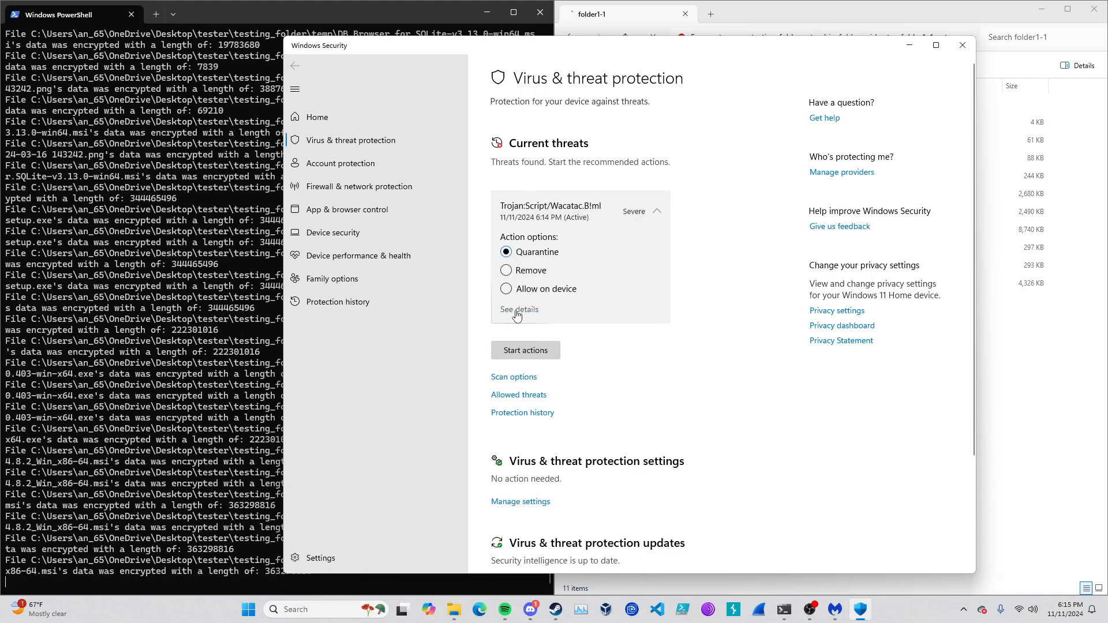
pyautogui.click(519, 310)
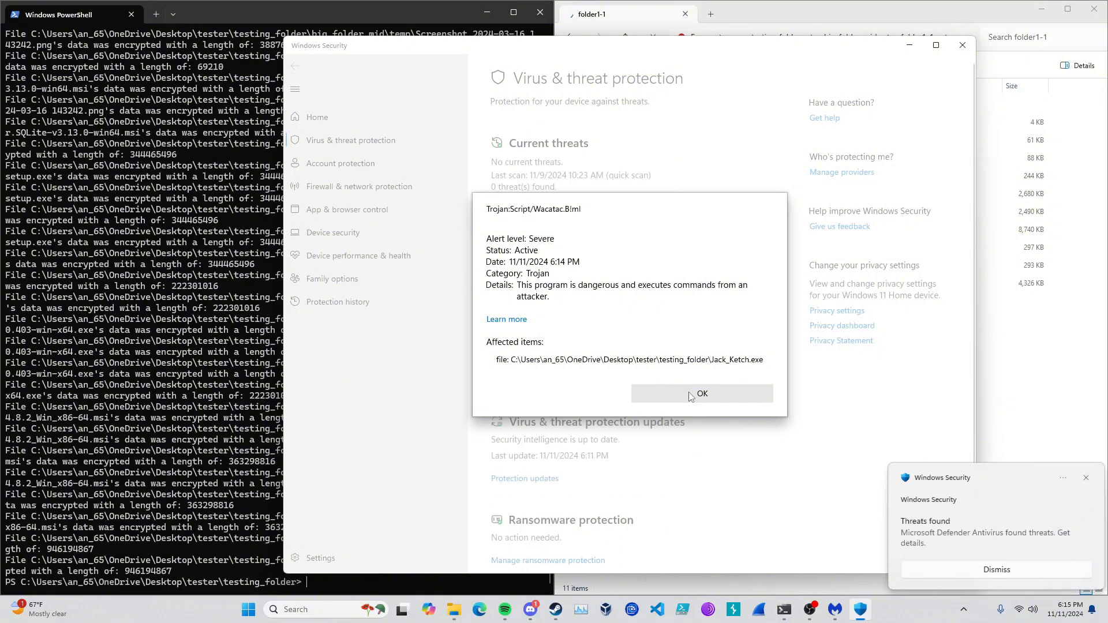
pyautogui.click(702, 393)
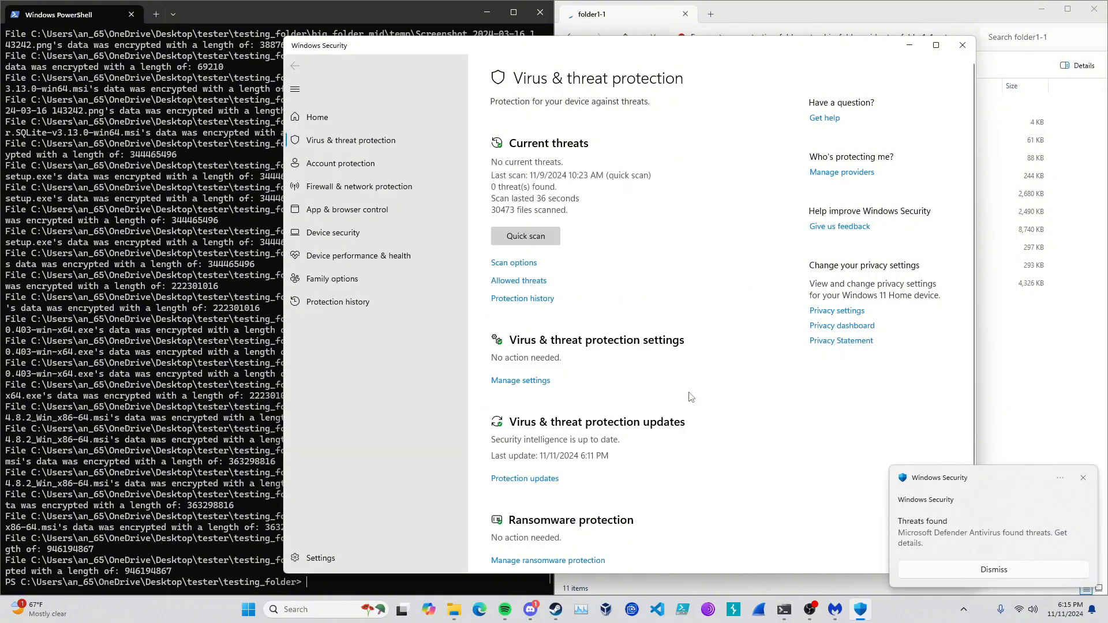
pyautogui.moveTo(652, 361)
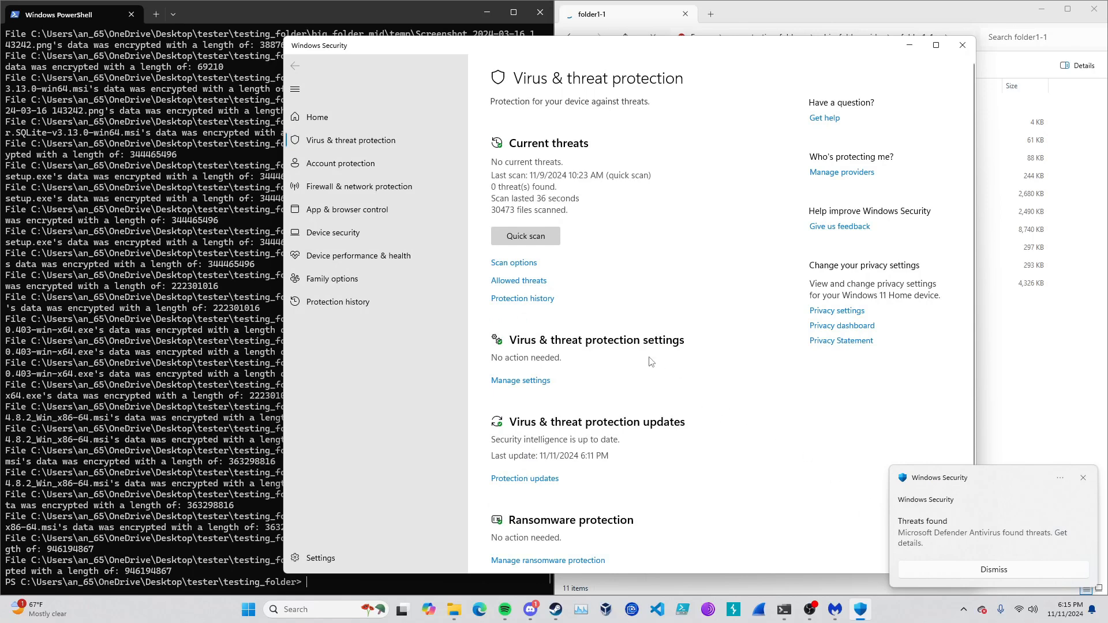
pyautogui.moveTo(687, 267)
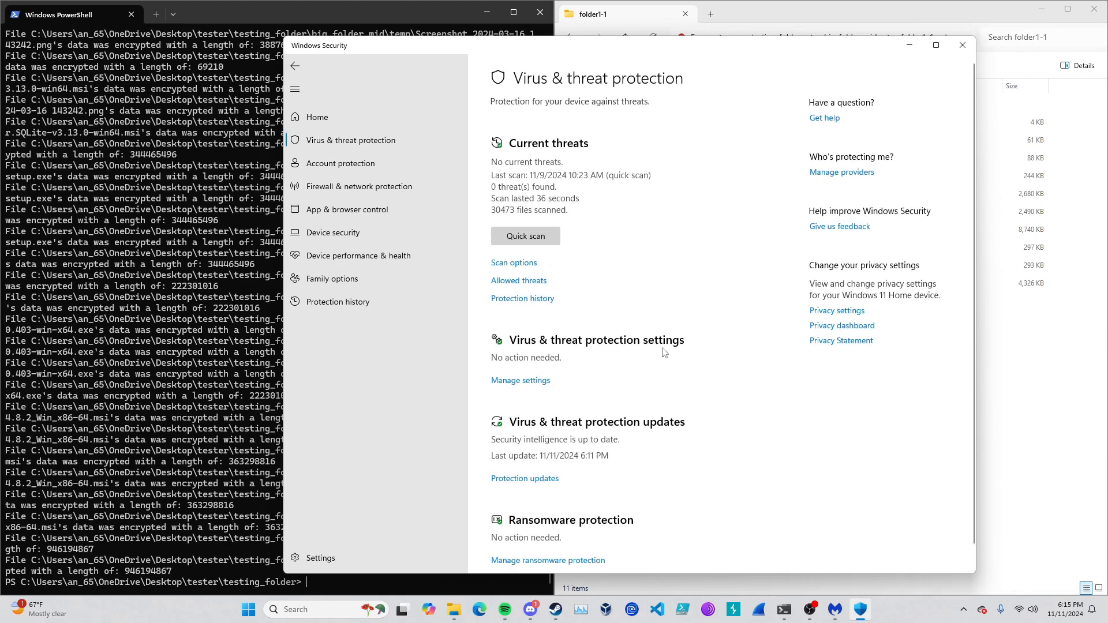
pyautogui.moveTo(525, 481)
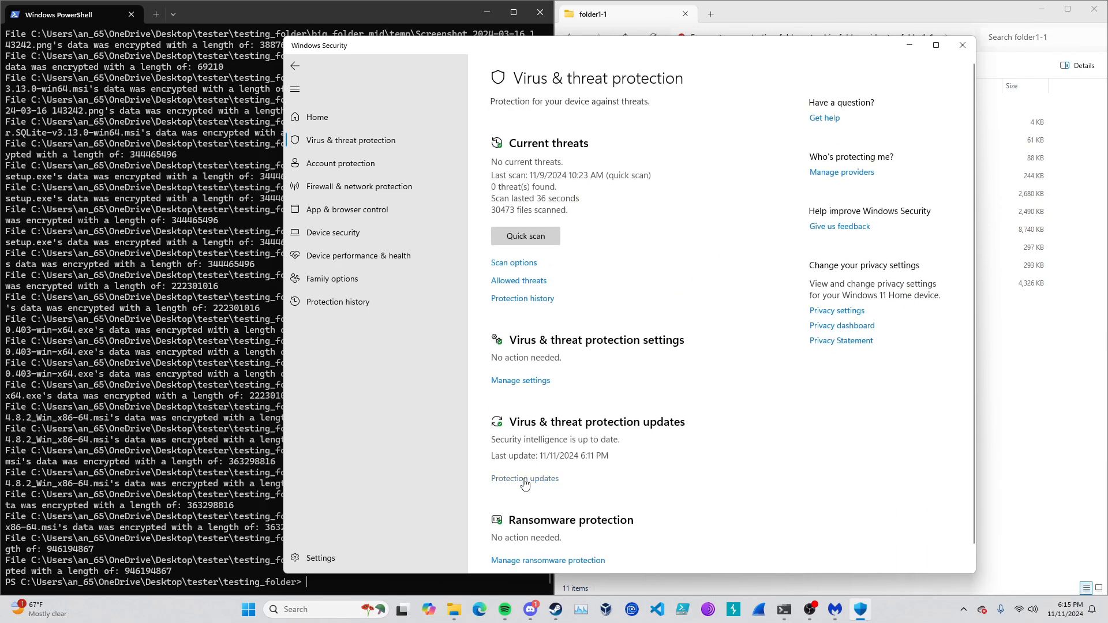